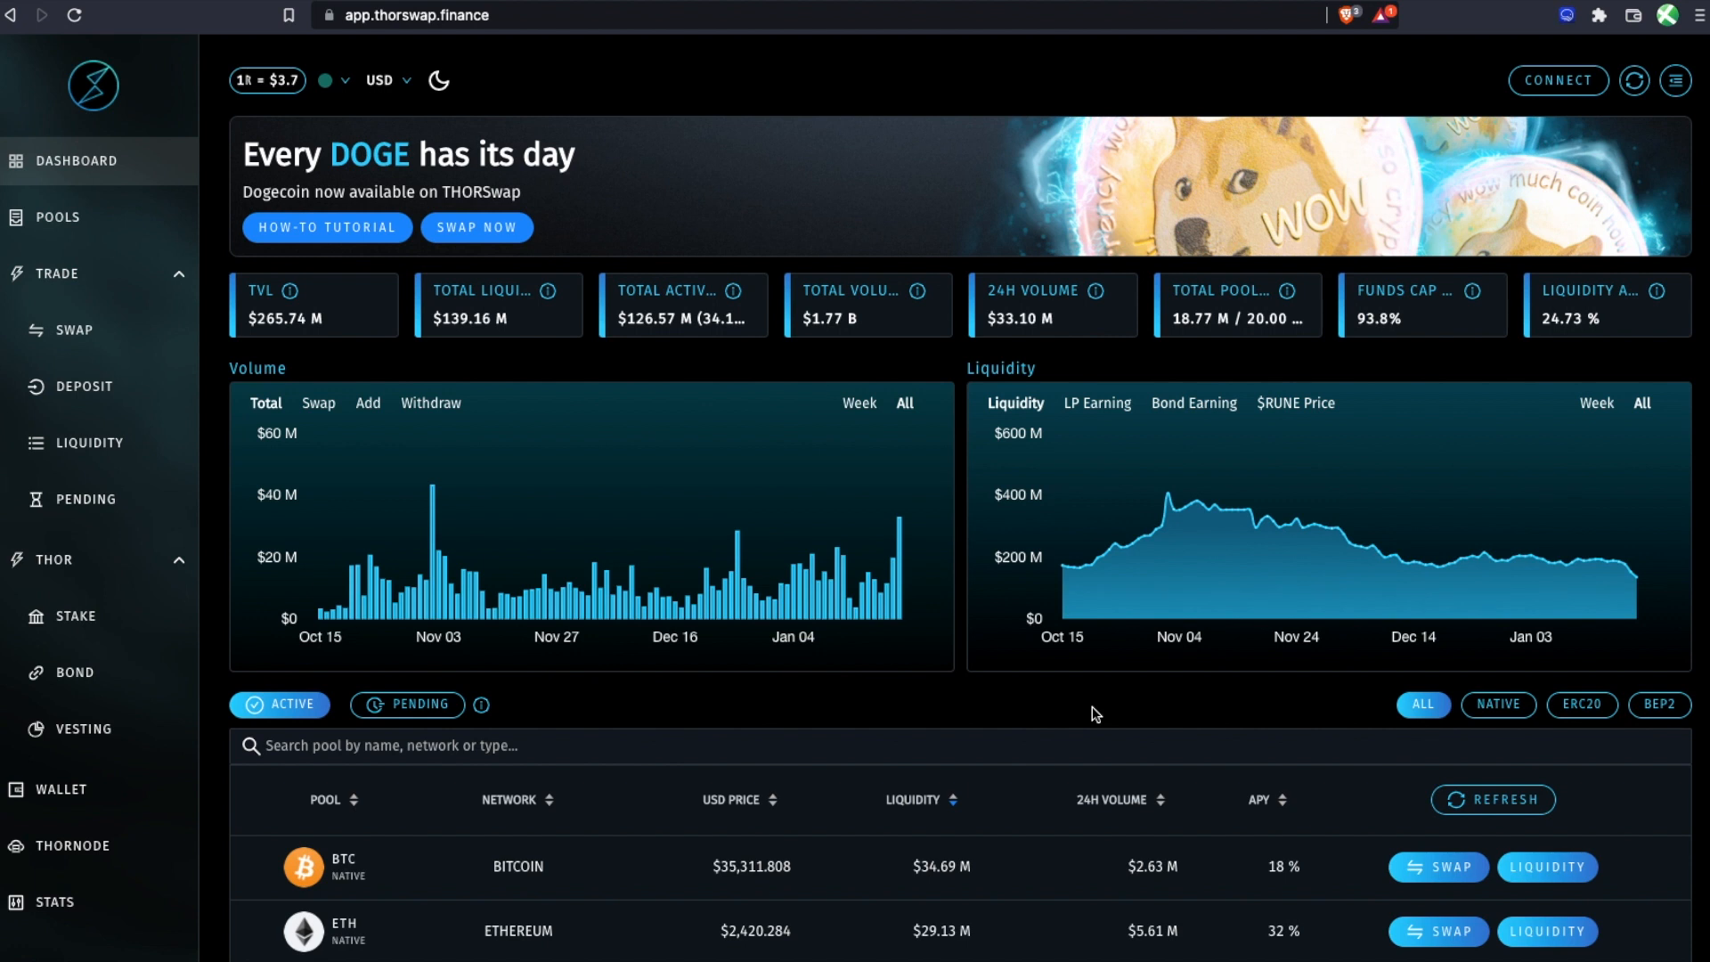
mouse_move(845, 694)
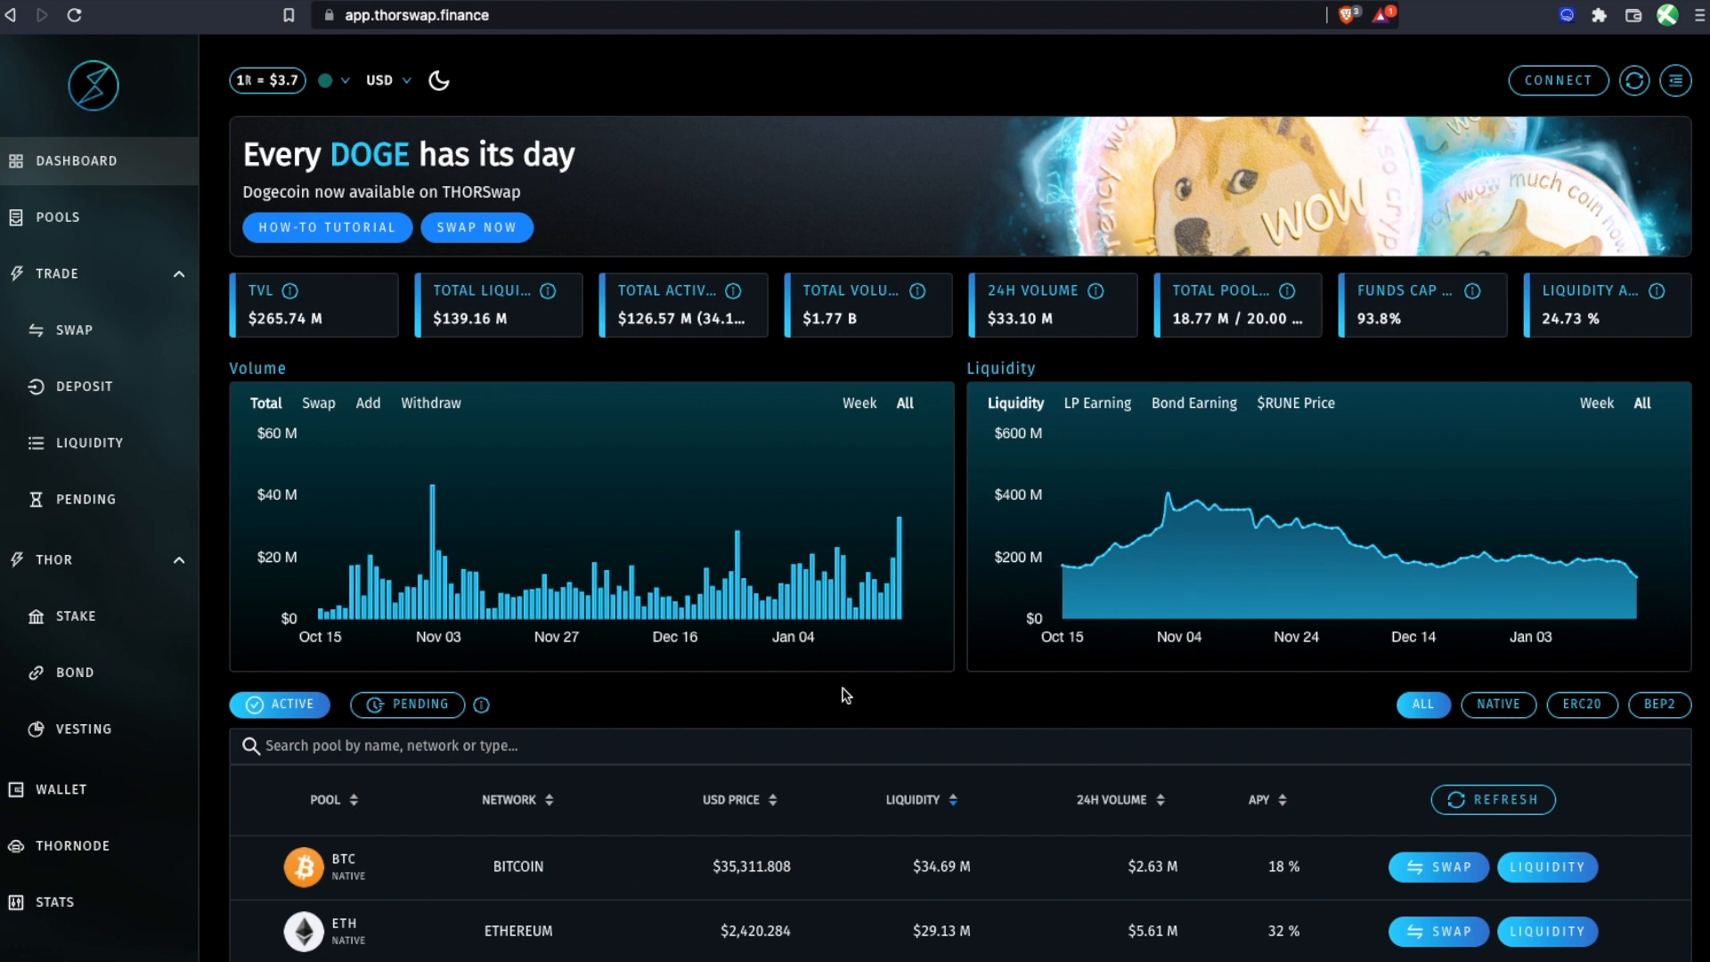
mouse_move(584, 120)
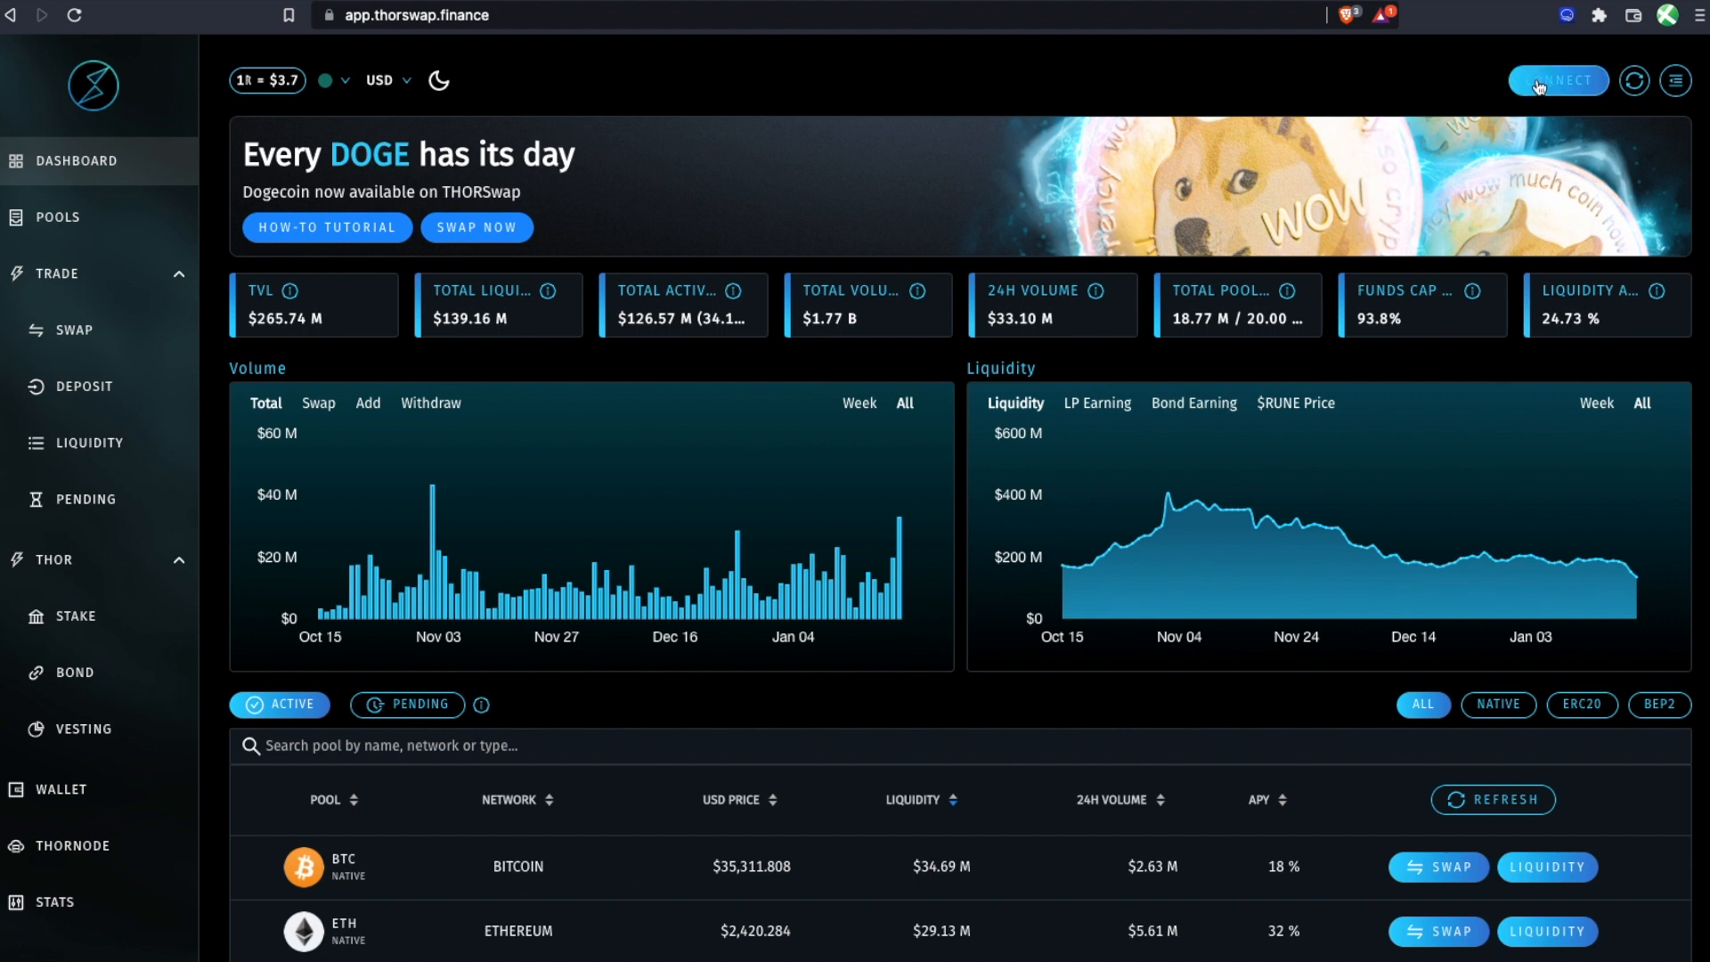
Connect the wallet on all listed chains and view its balances, including 3,000 THOR.
left_click(1557, 80)
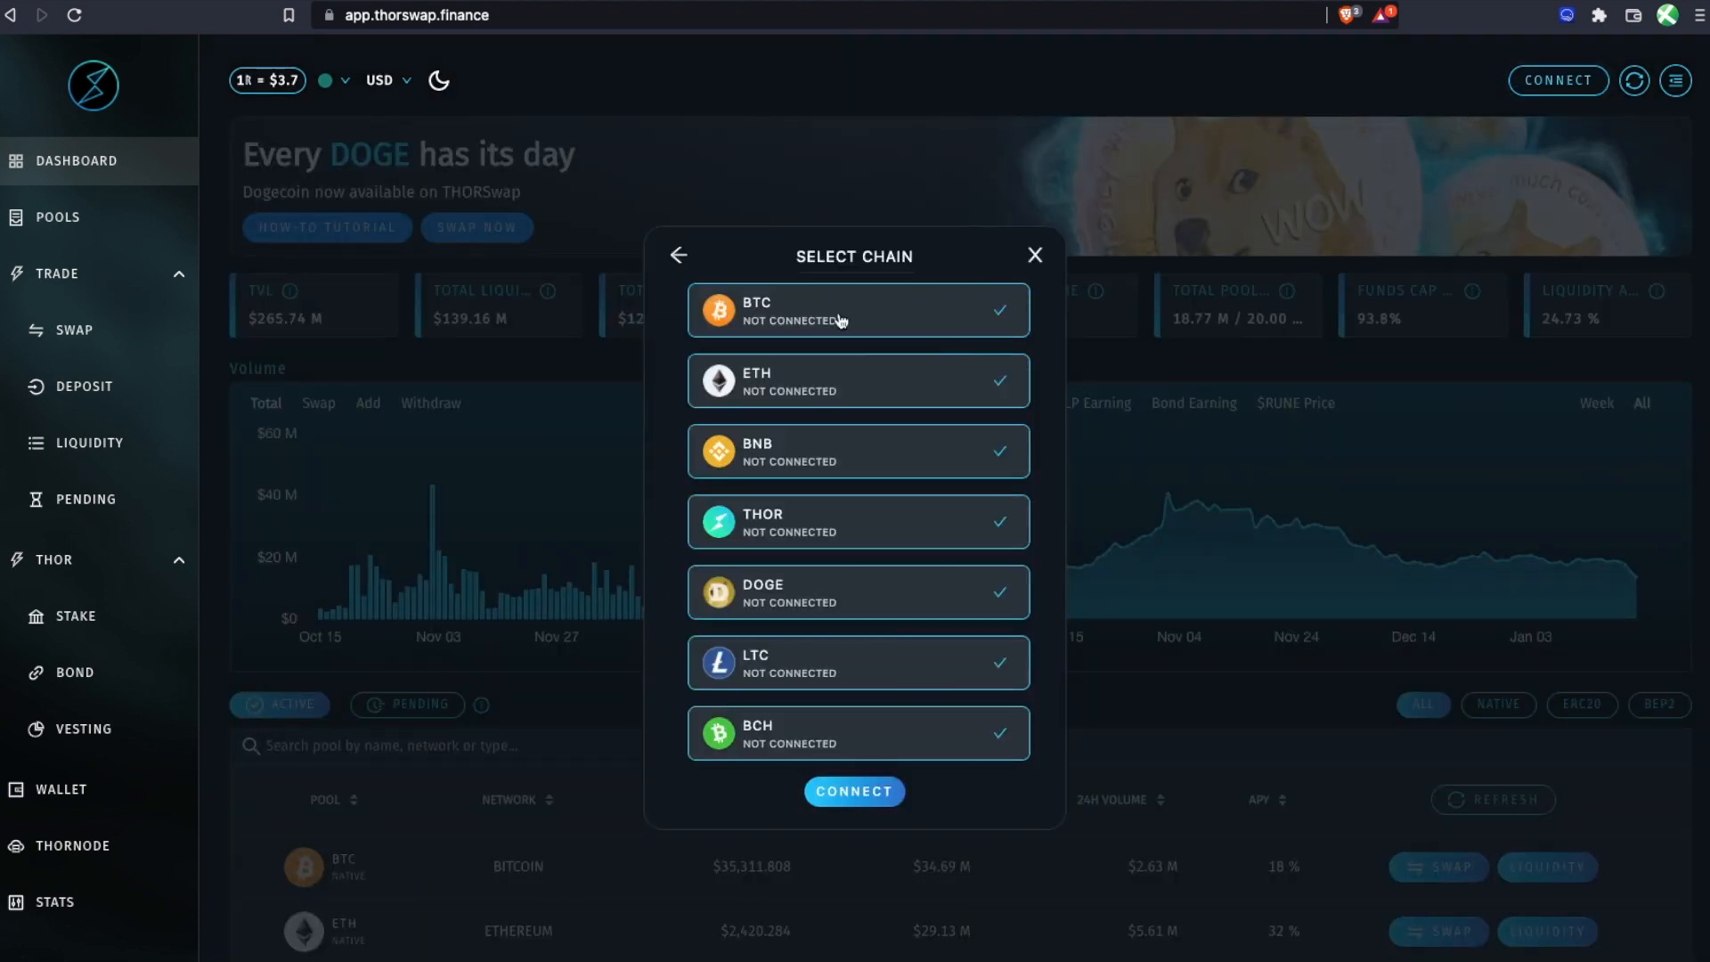
mouse_move(853, 791)
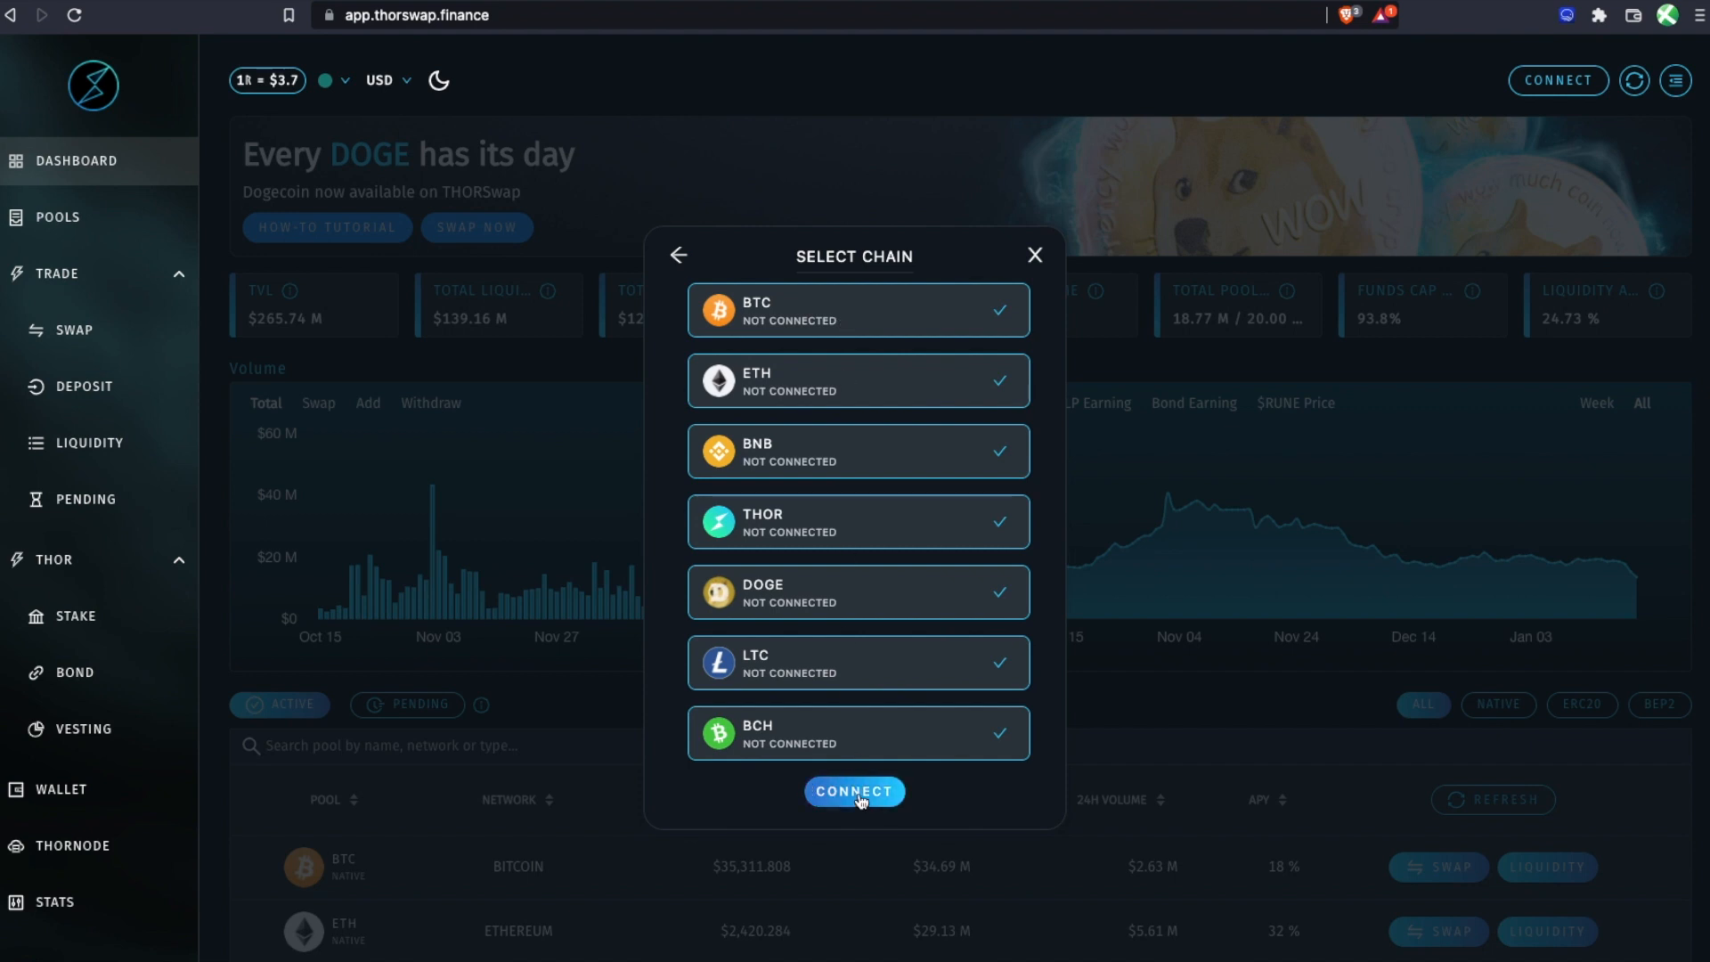
left_click(854, 791)
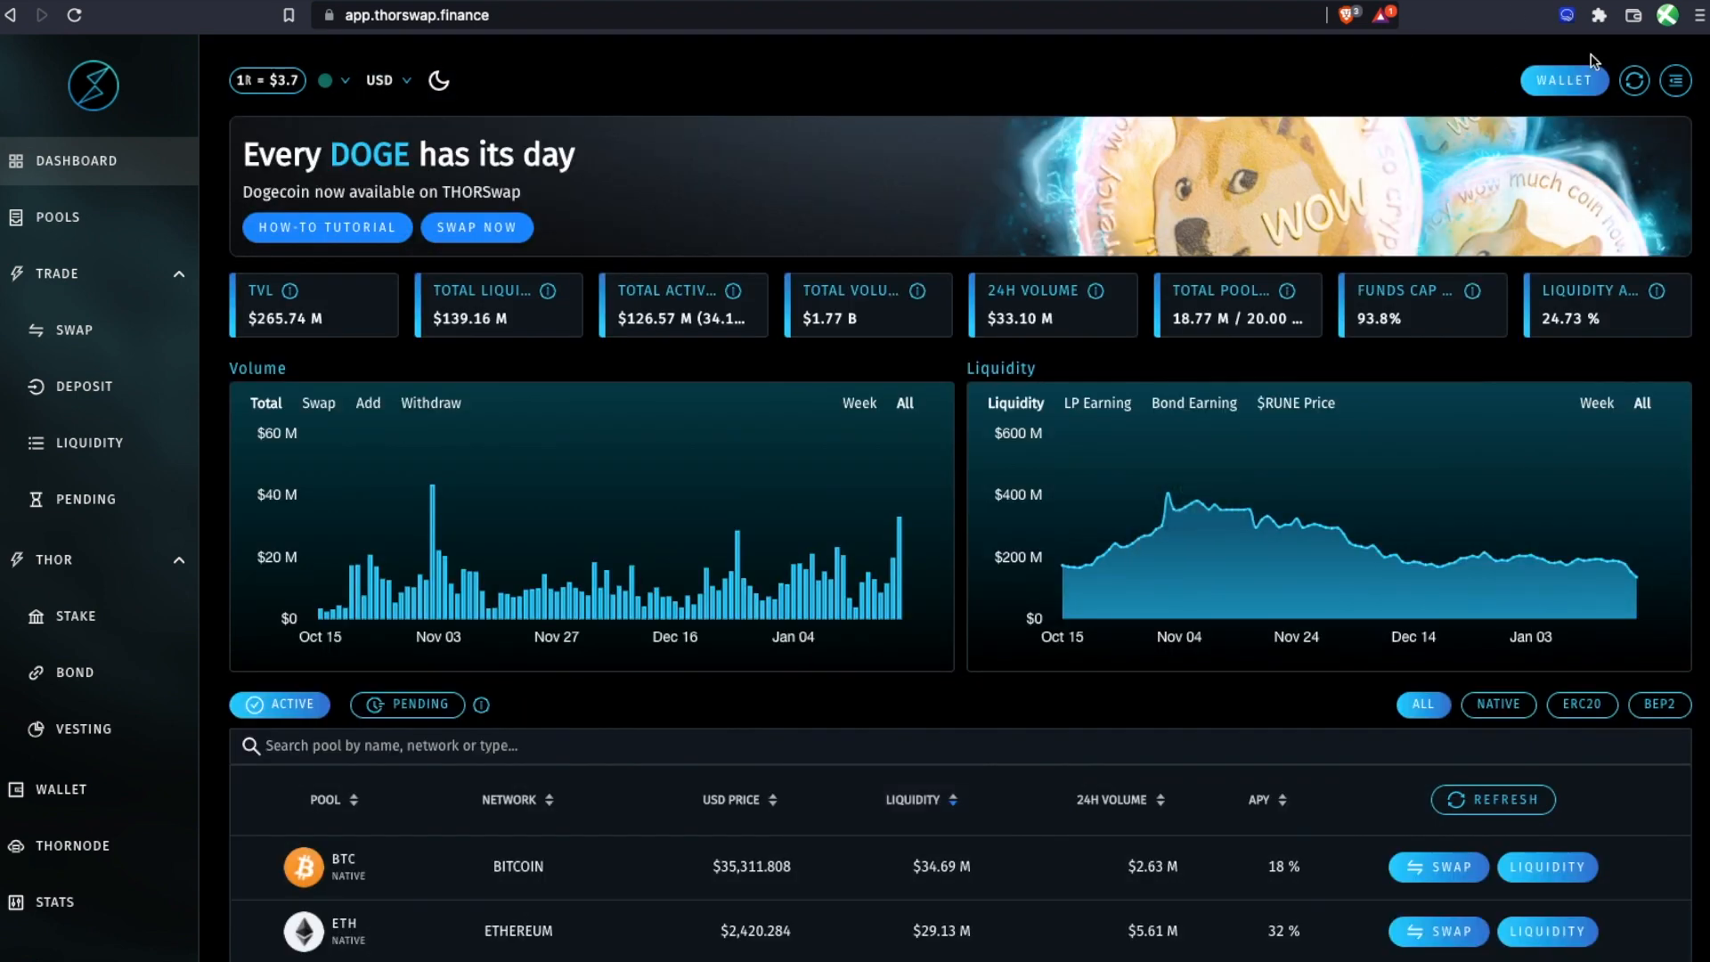
left_click(1563, 80)
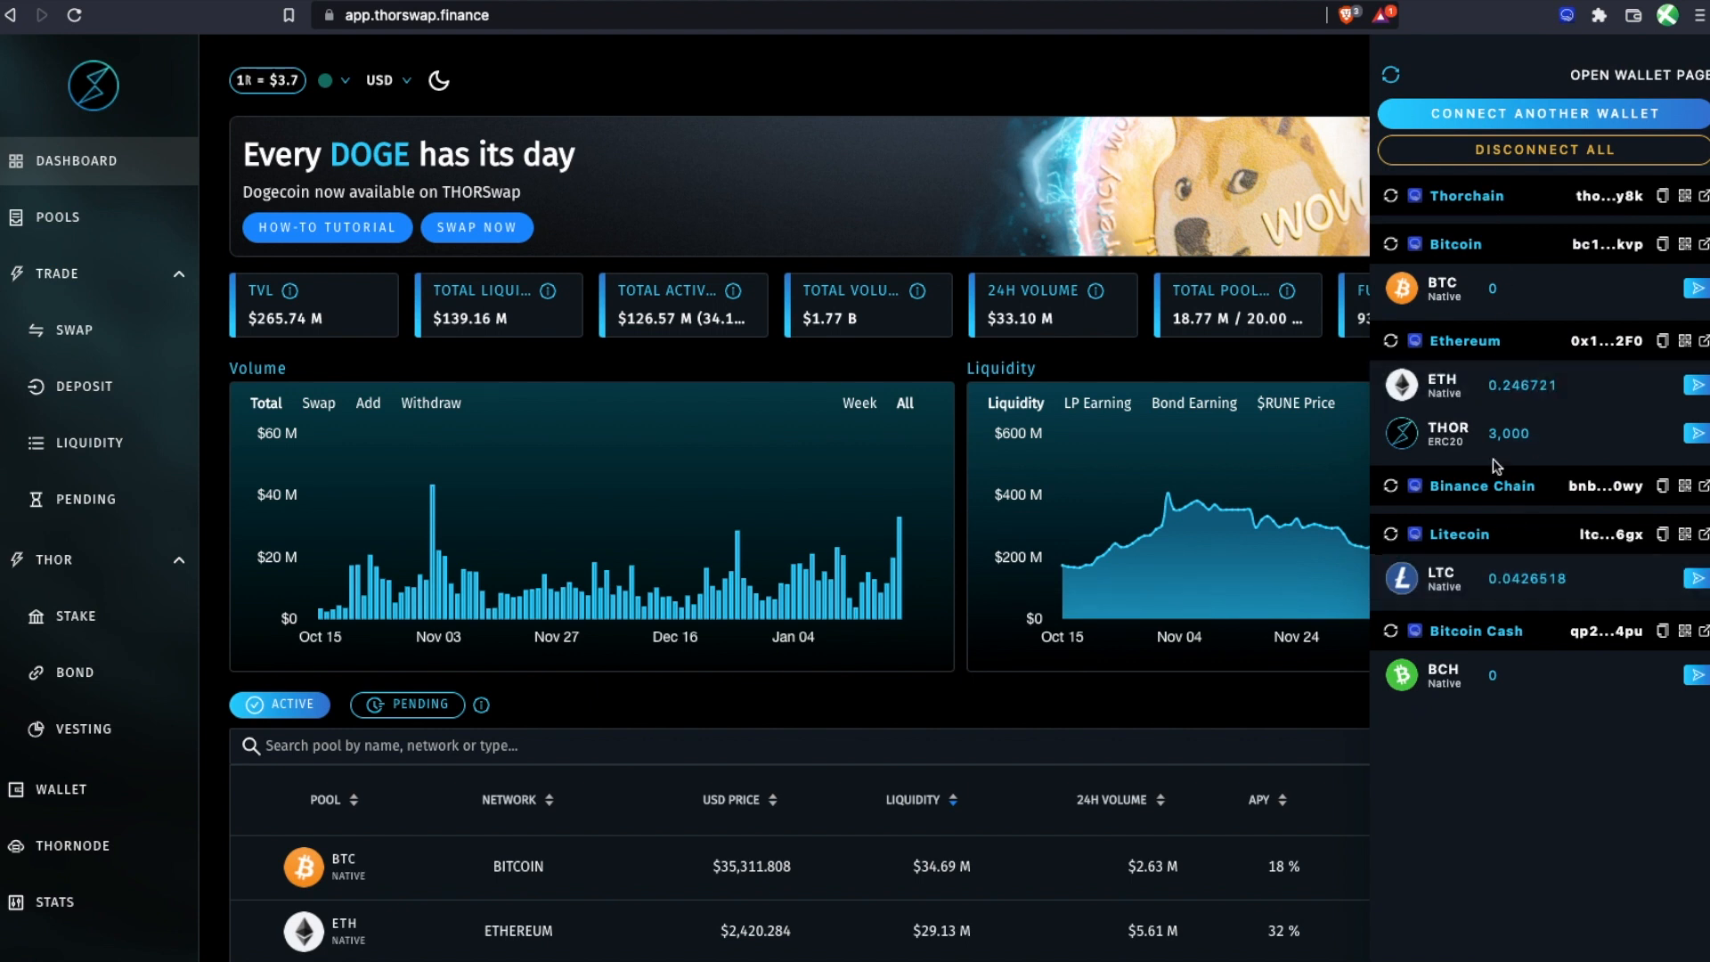
mouse_move(1450, 440)
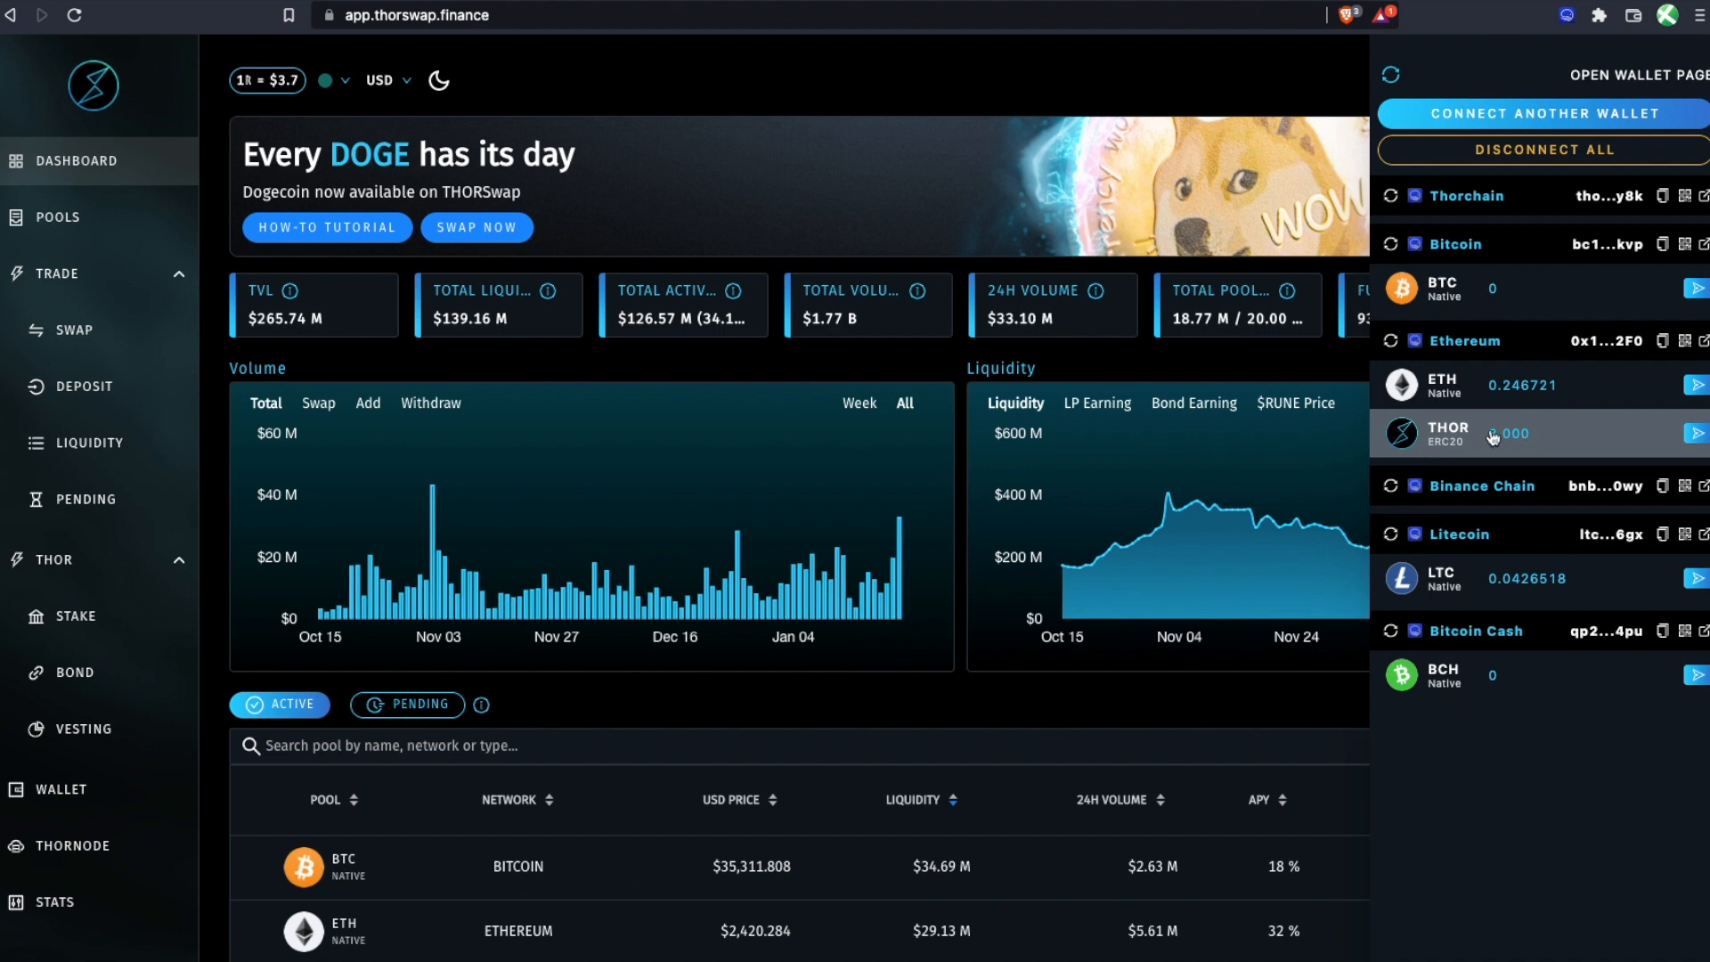
mouse_move(87, 335)
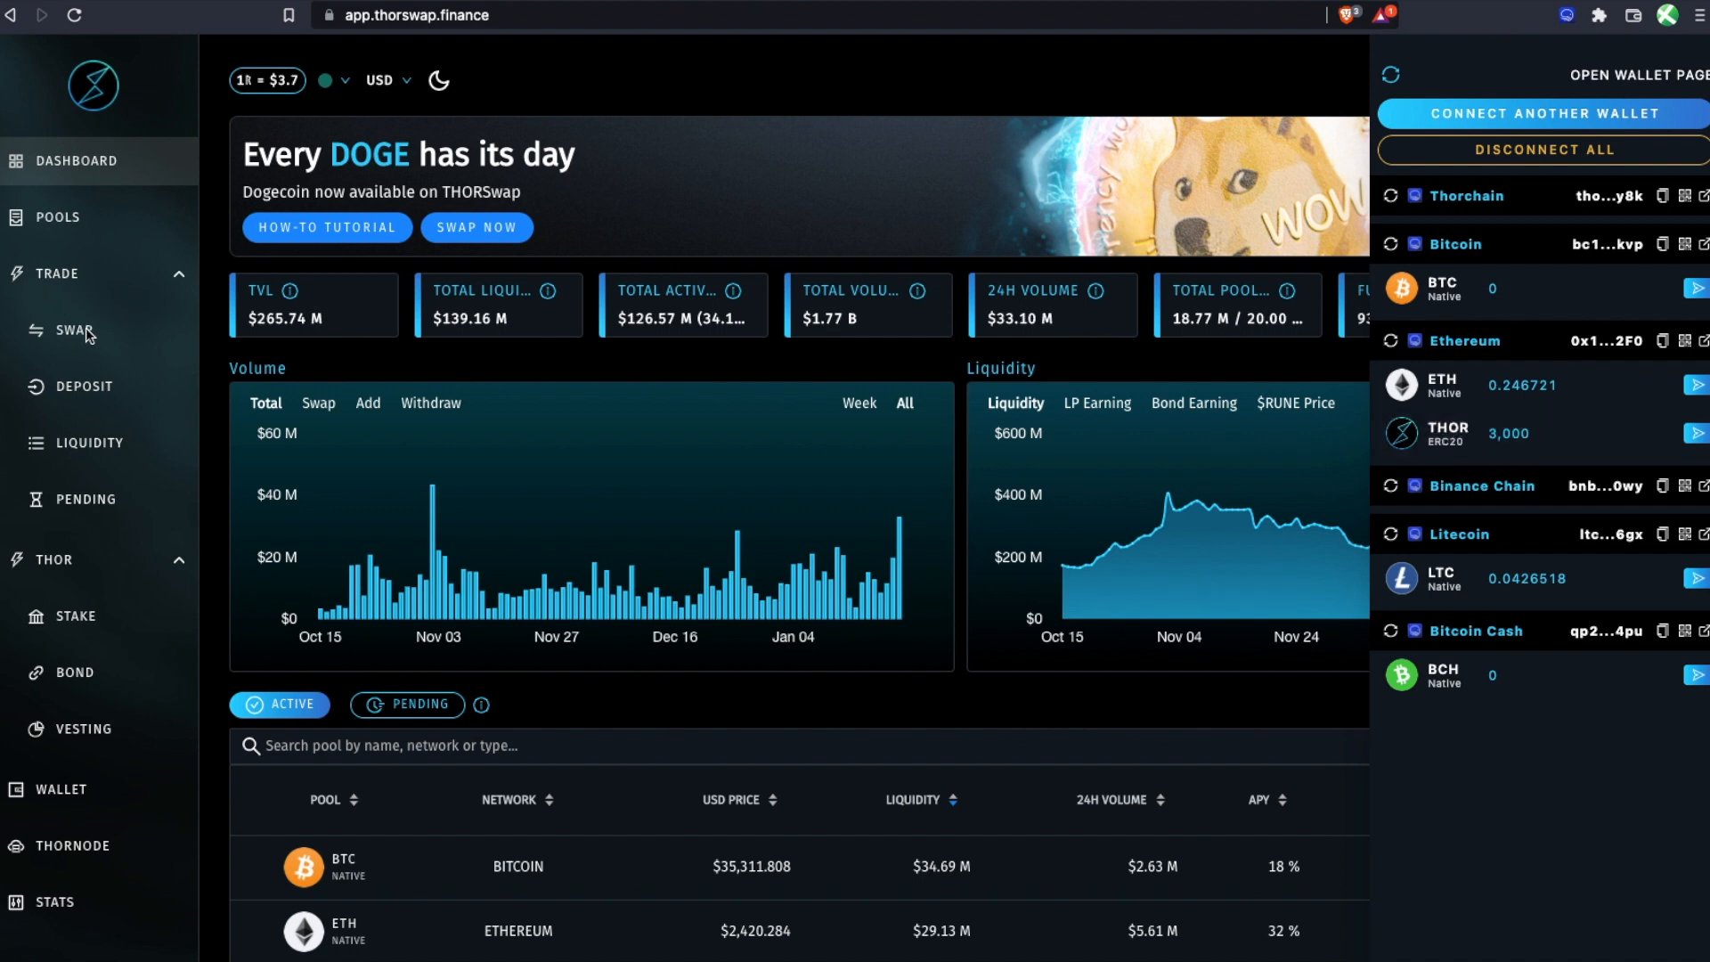
Set the swap to send BTC and receive THOR (ERC20).
left_click(73, 331)
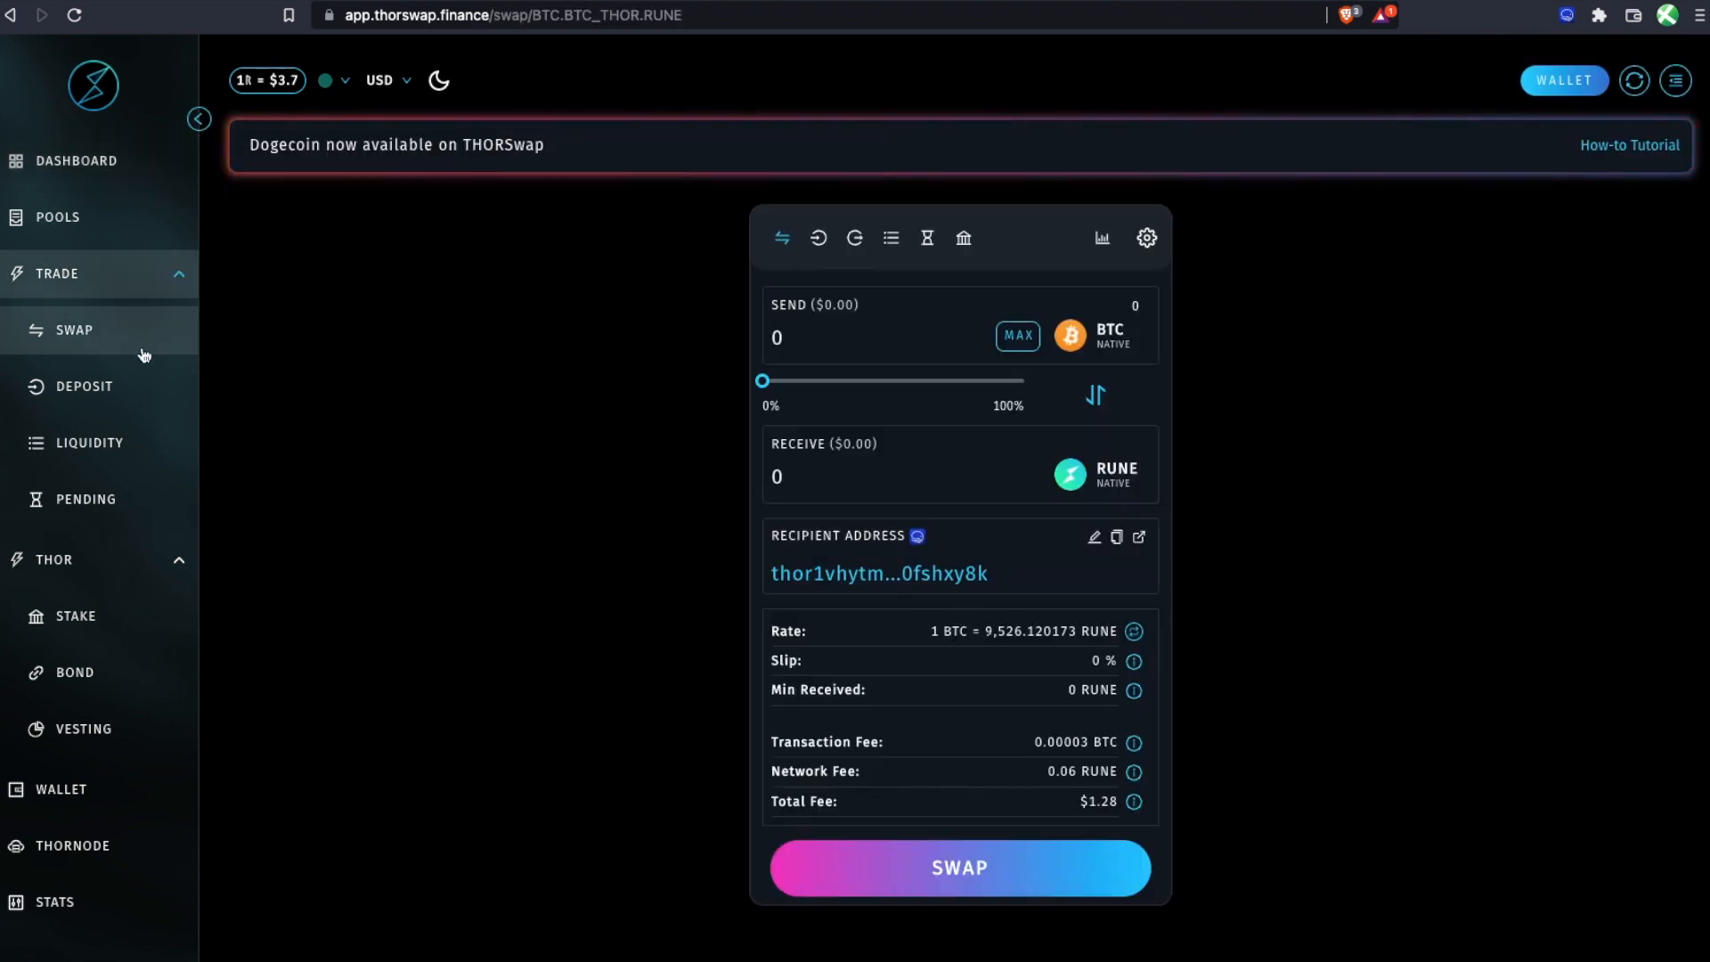
mouse_move(1100, 473)
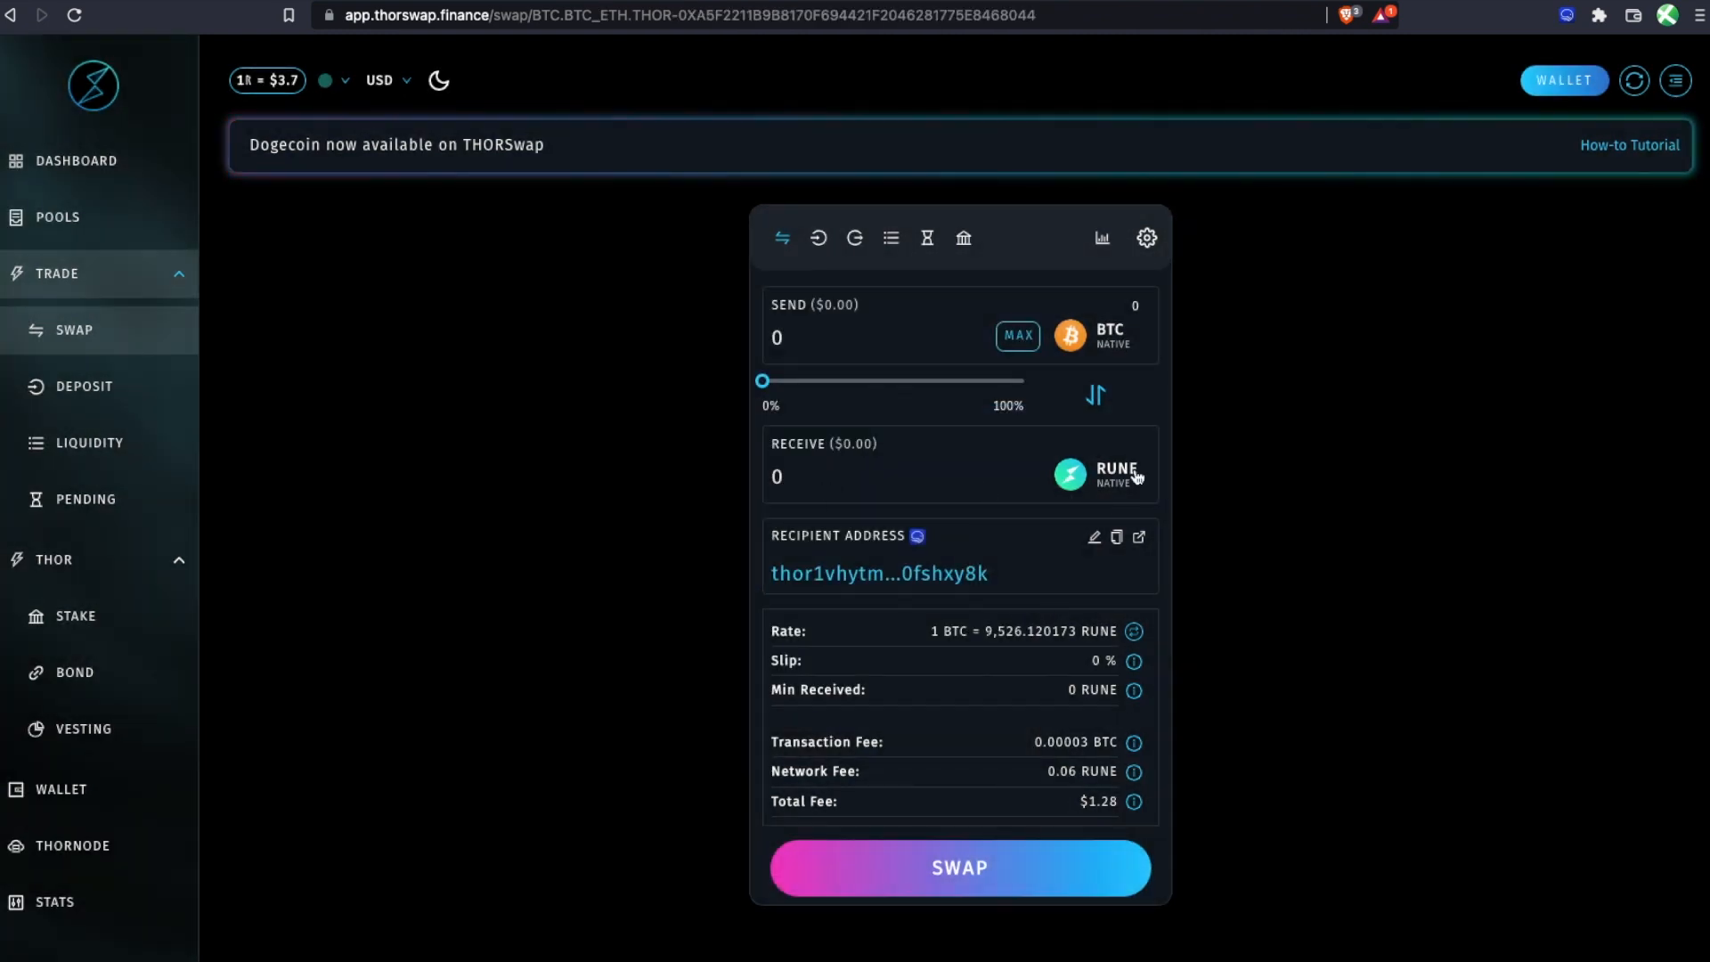
left_click(1111, 474)
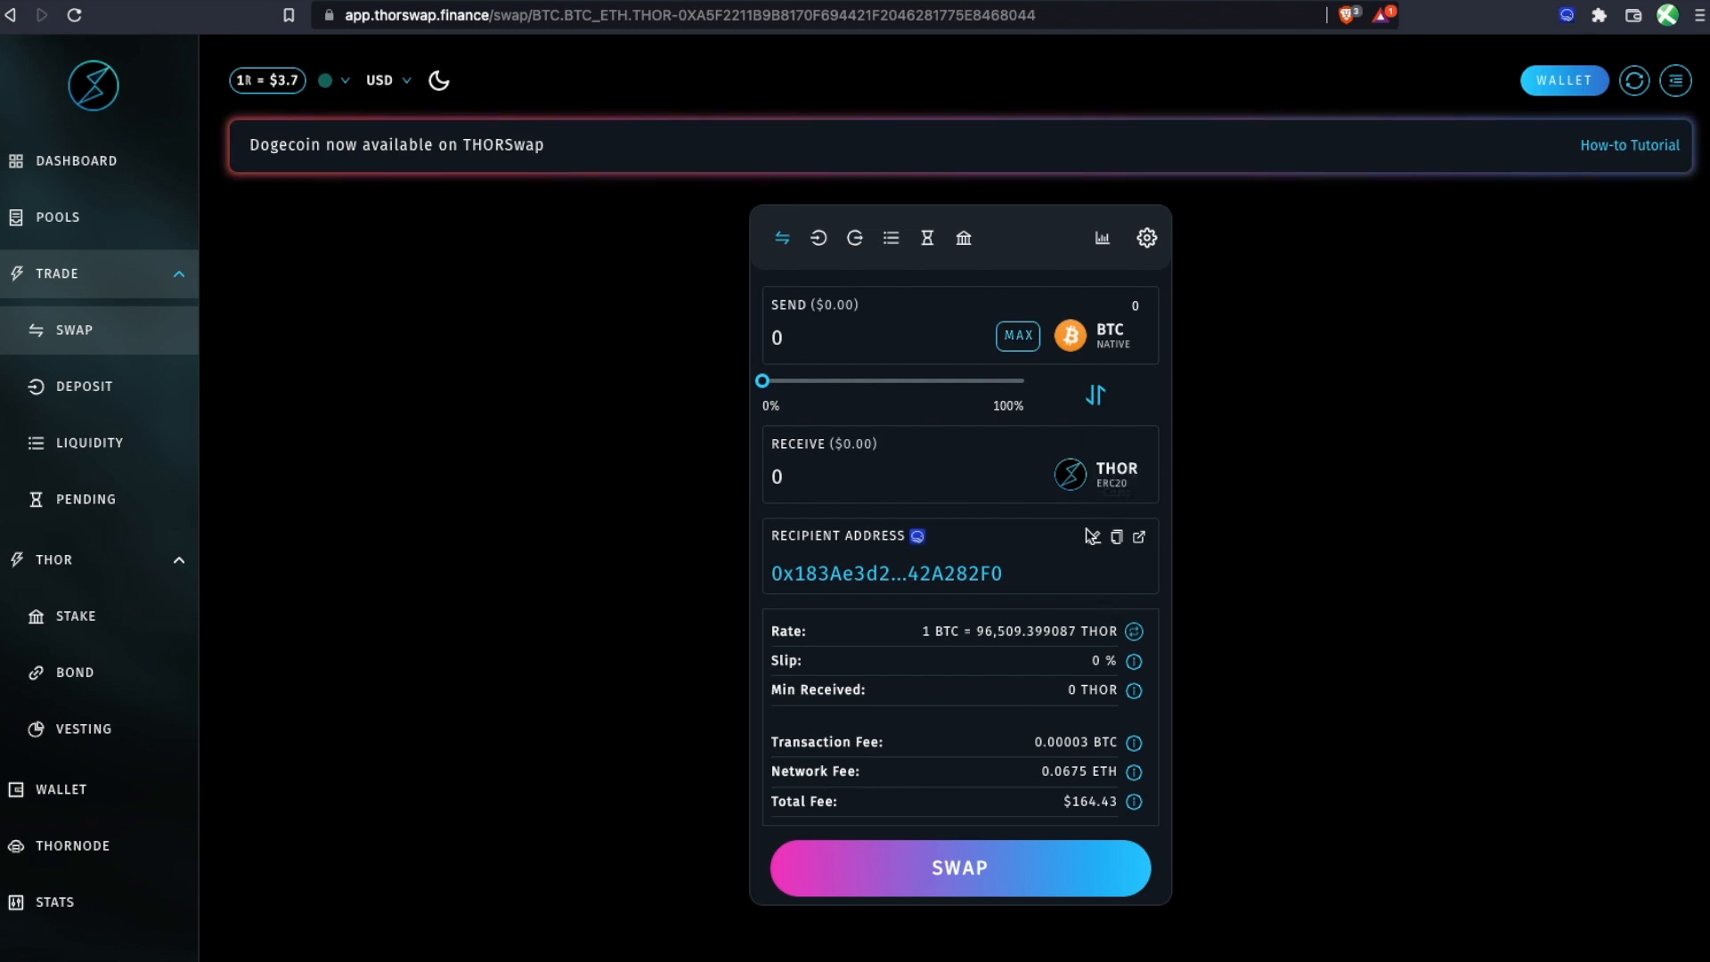
mouse_move(1099, 477)
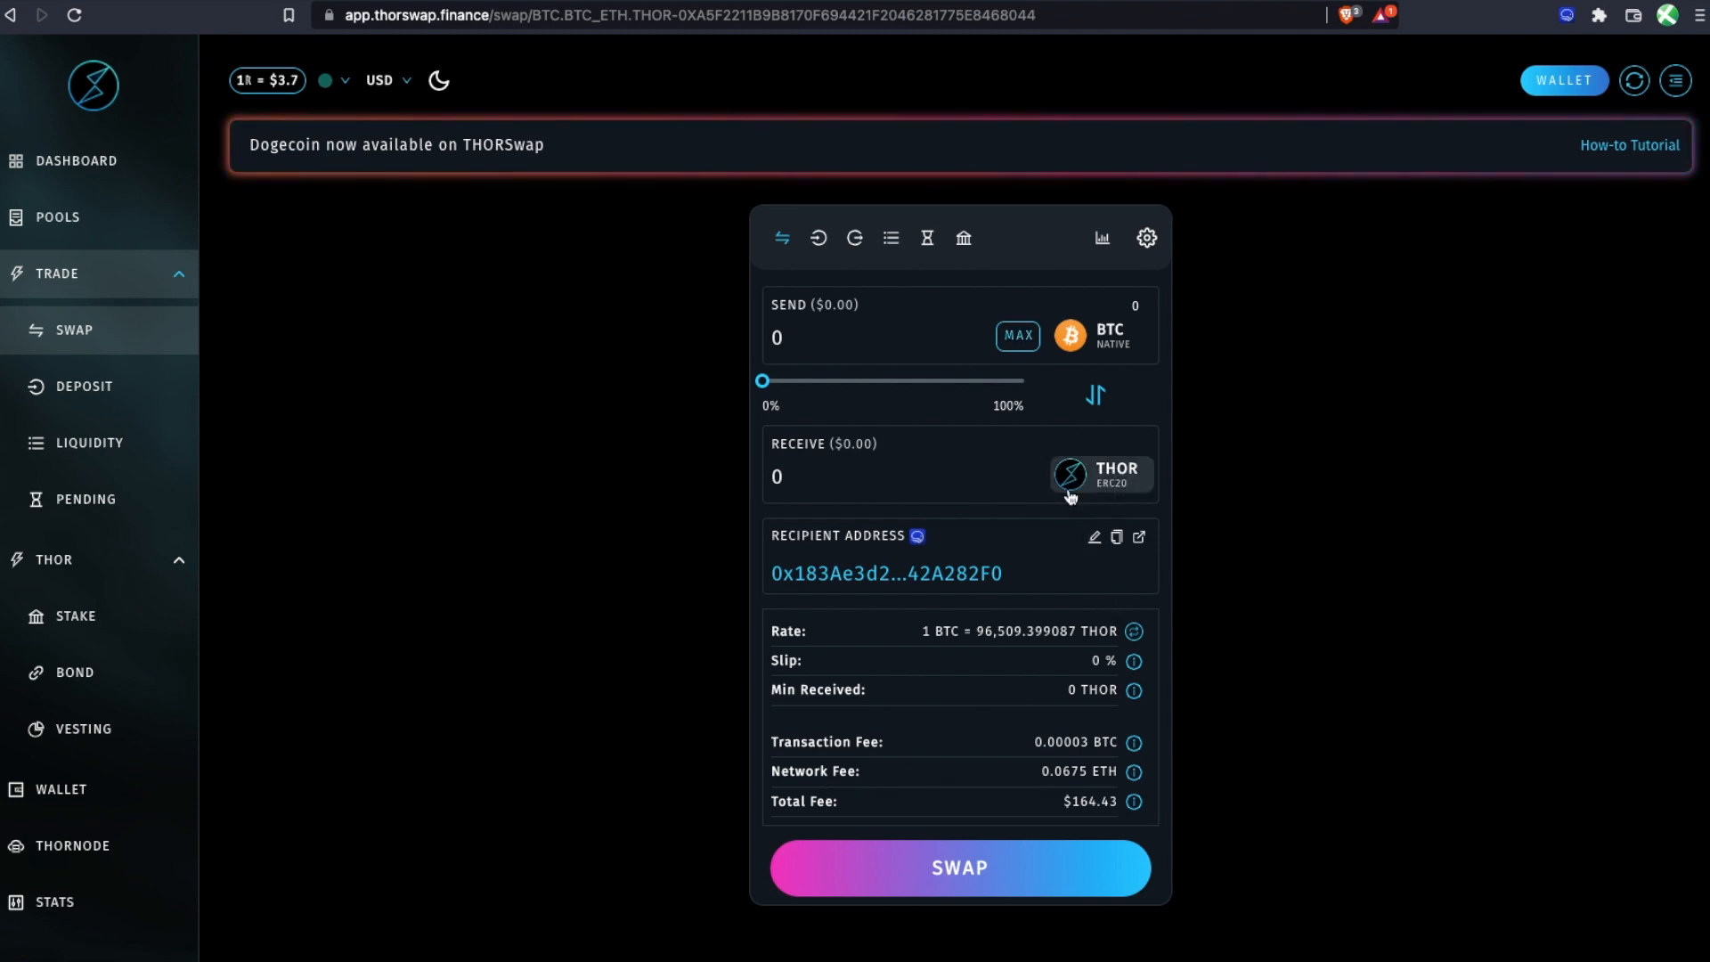
mouse_move(707, 664)
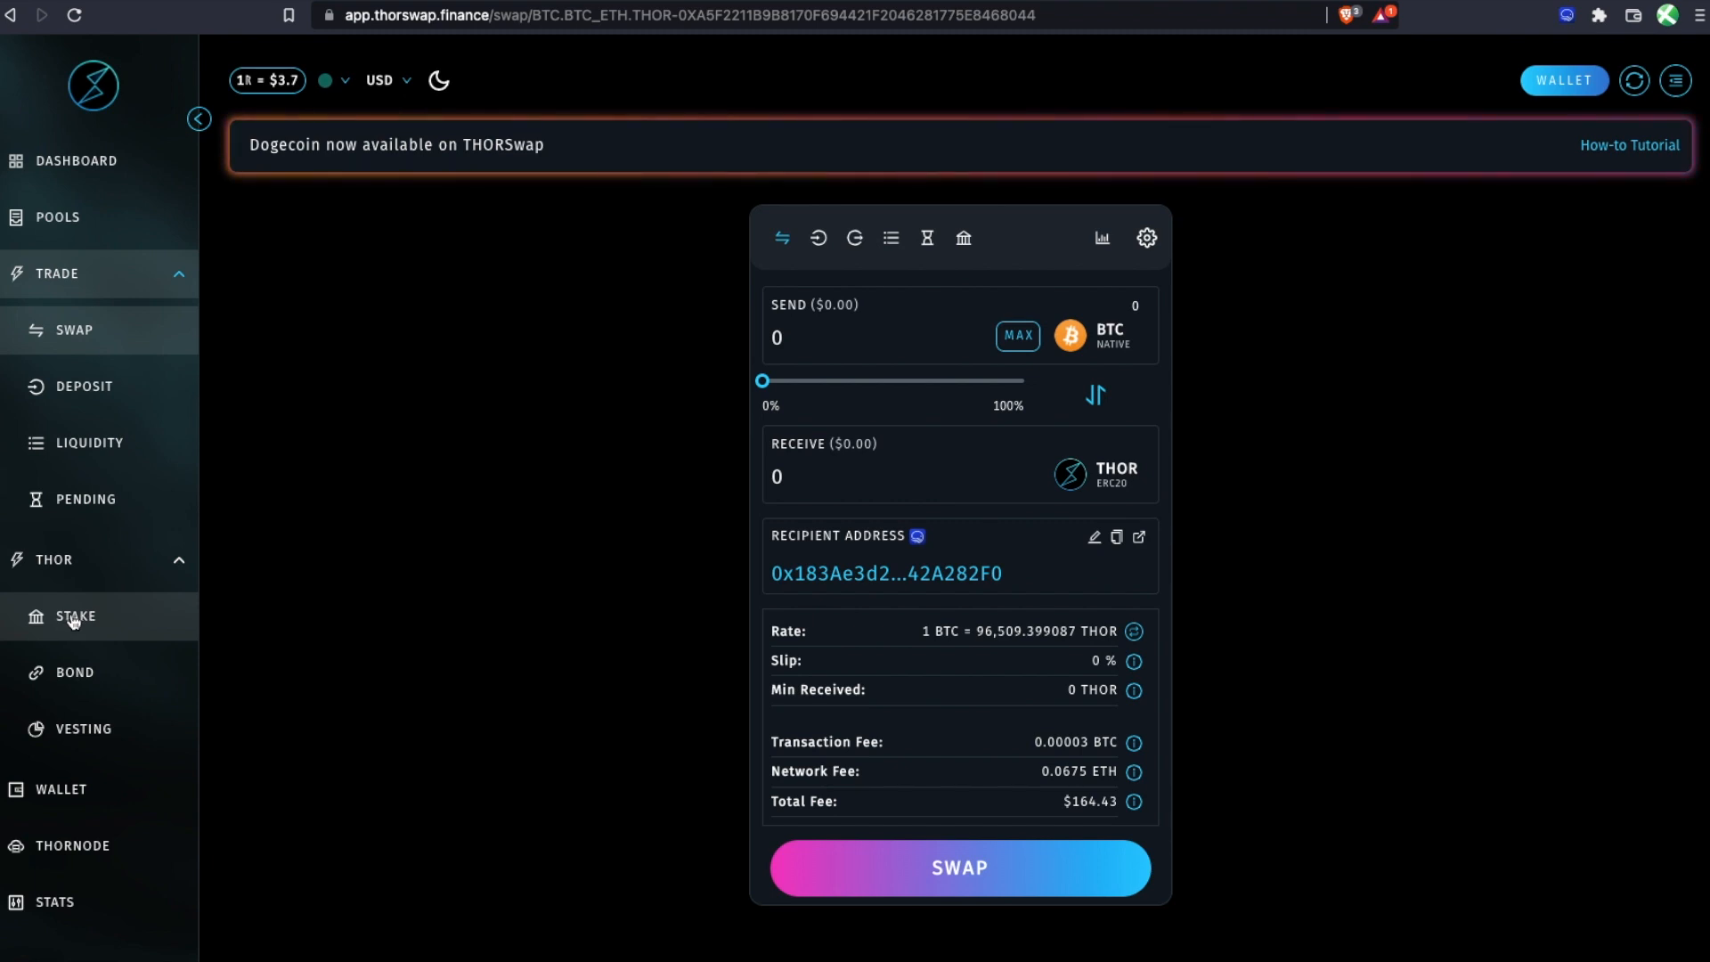
Go to the Stake page showing $THOR Staking with a 3,000 token balance.
left_click(75, 616)
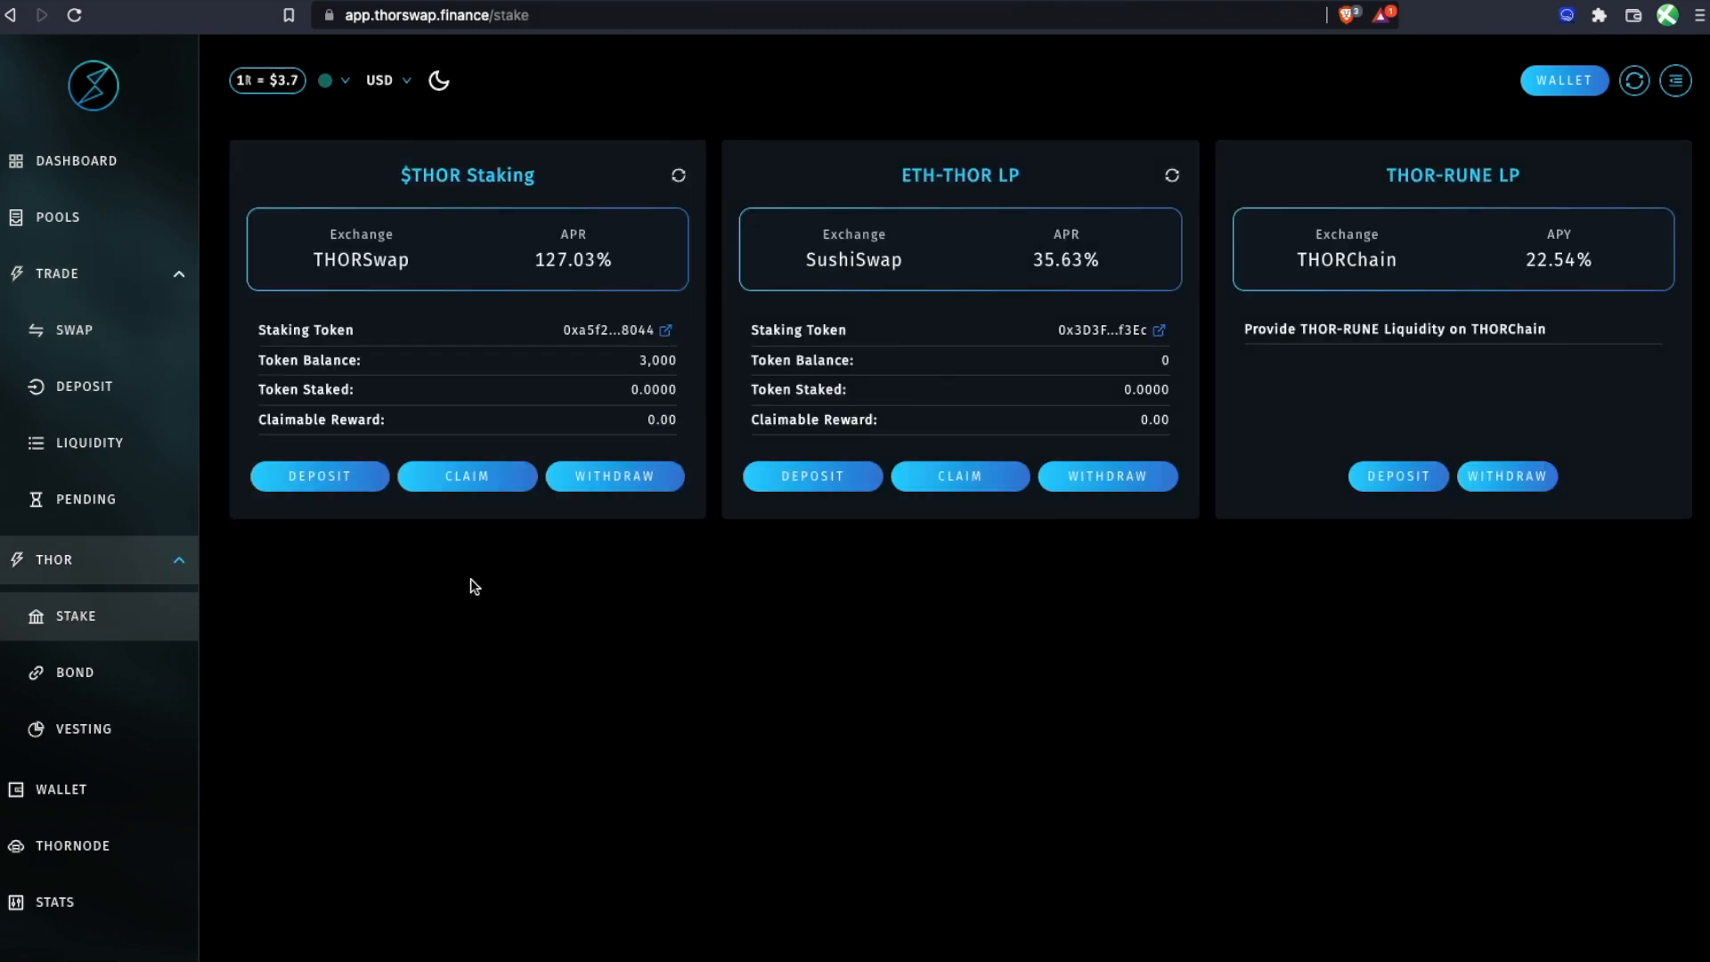
mouse_move(247, 477)
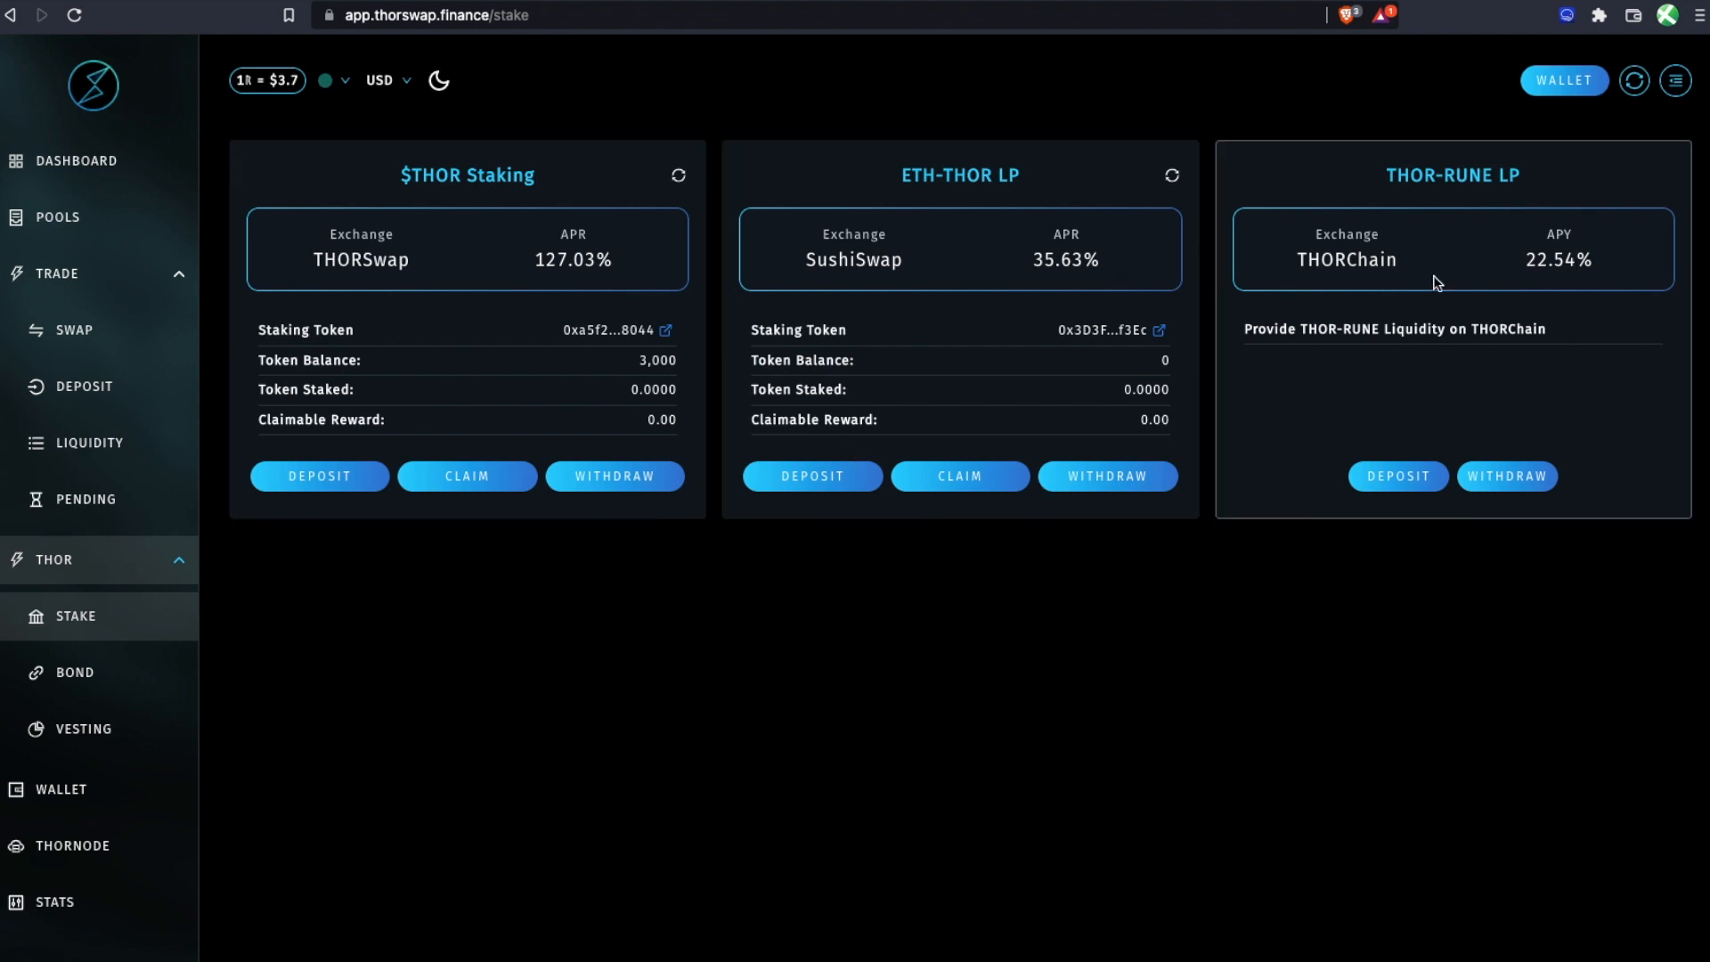
mouse_move(473, 401)
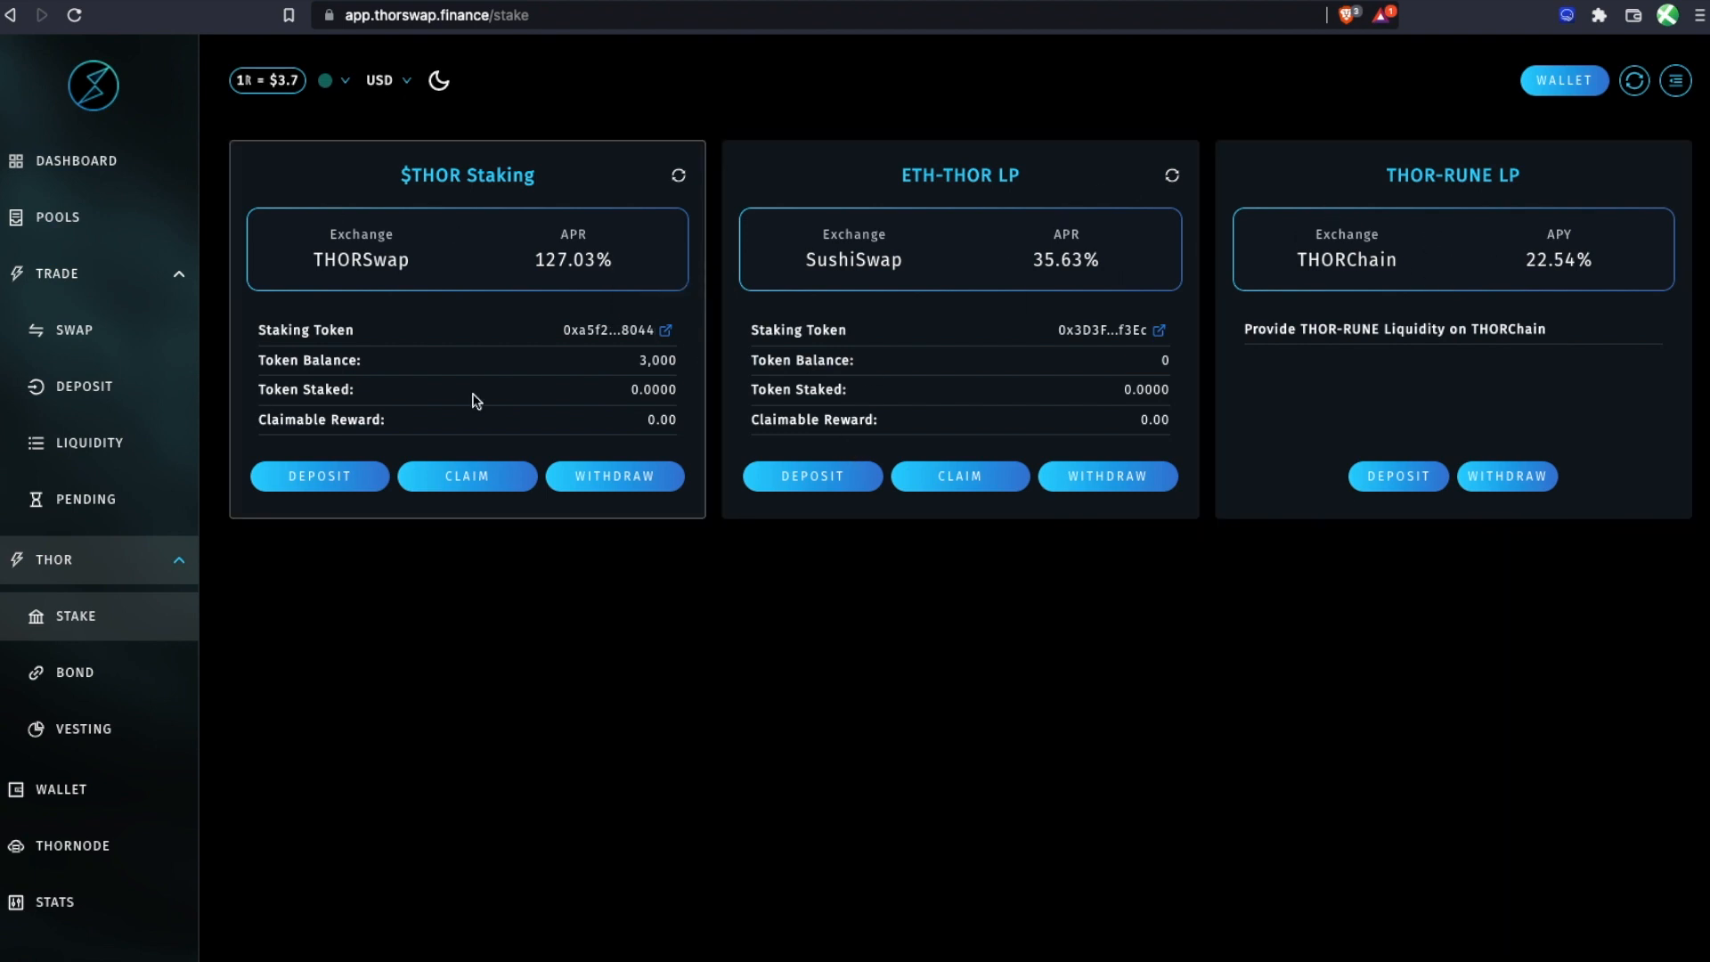
mouse_move(513, 395)
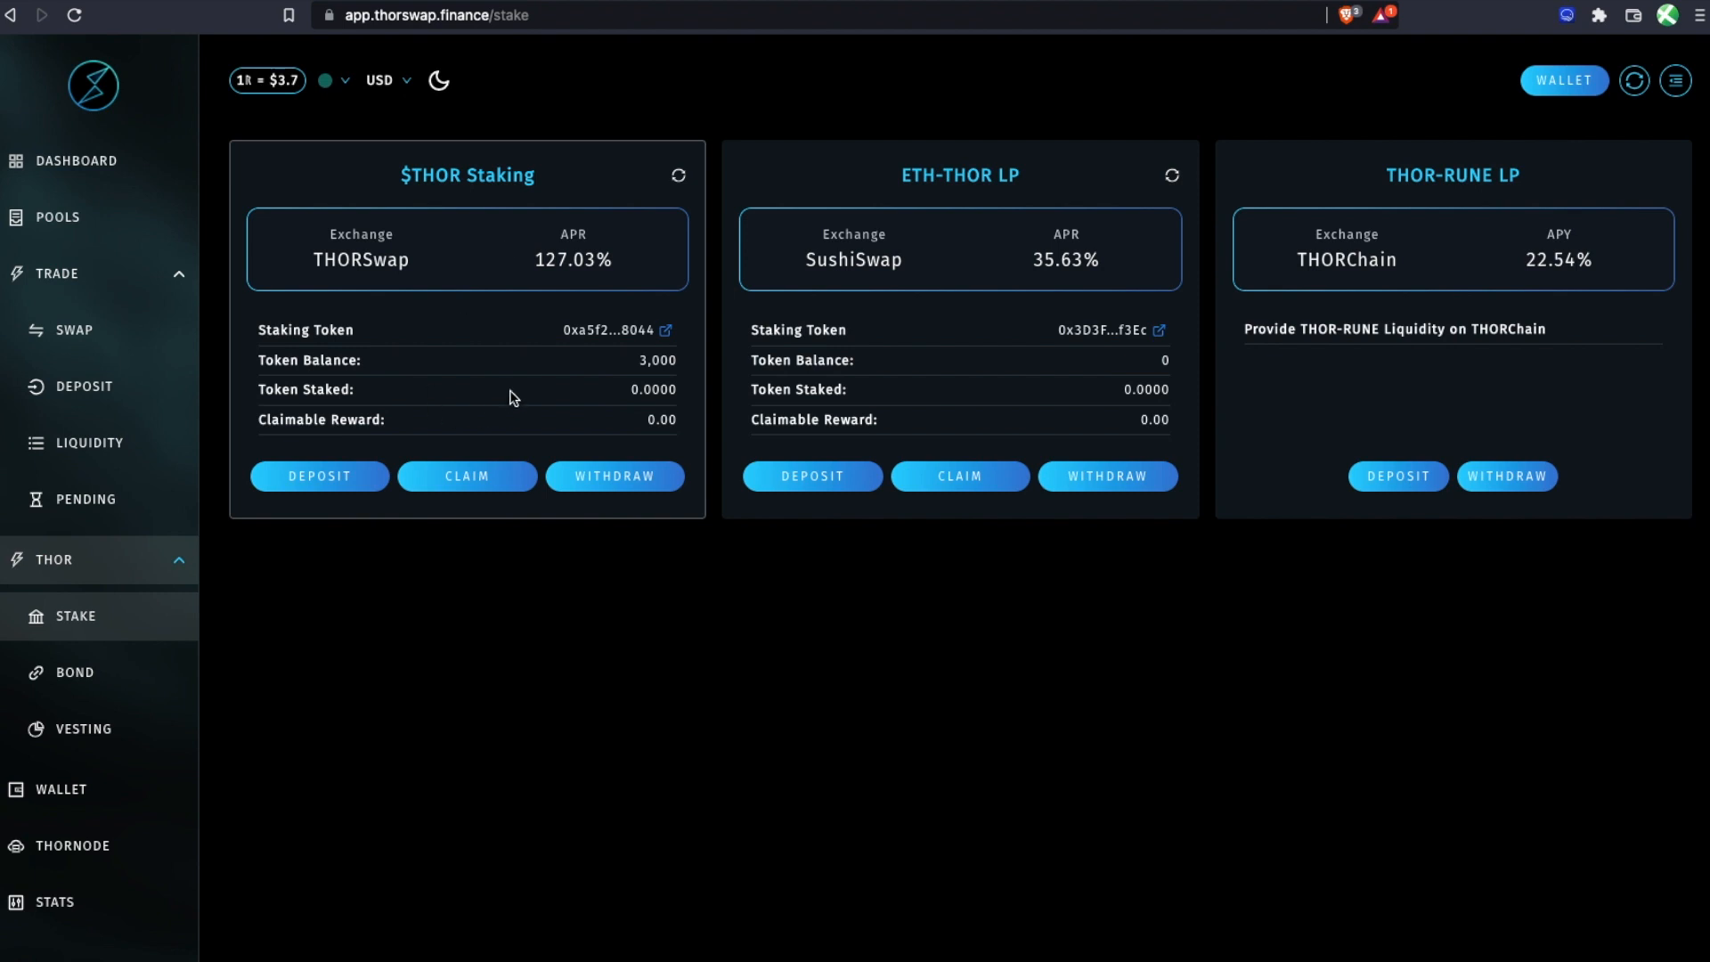
mouse_move(463, 300)
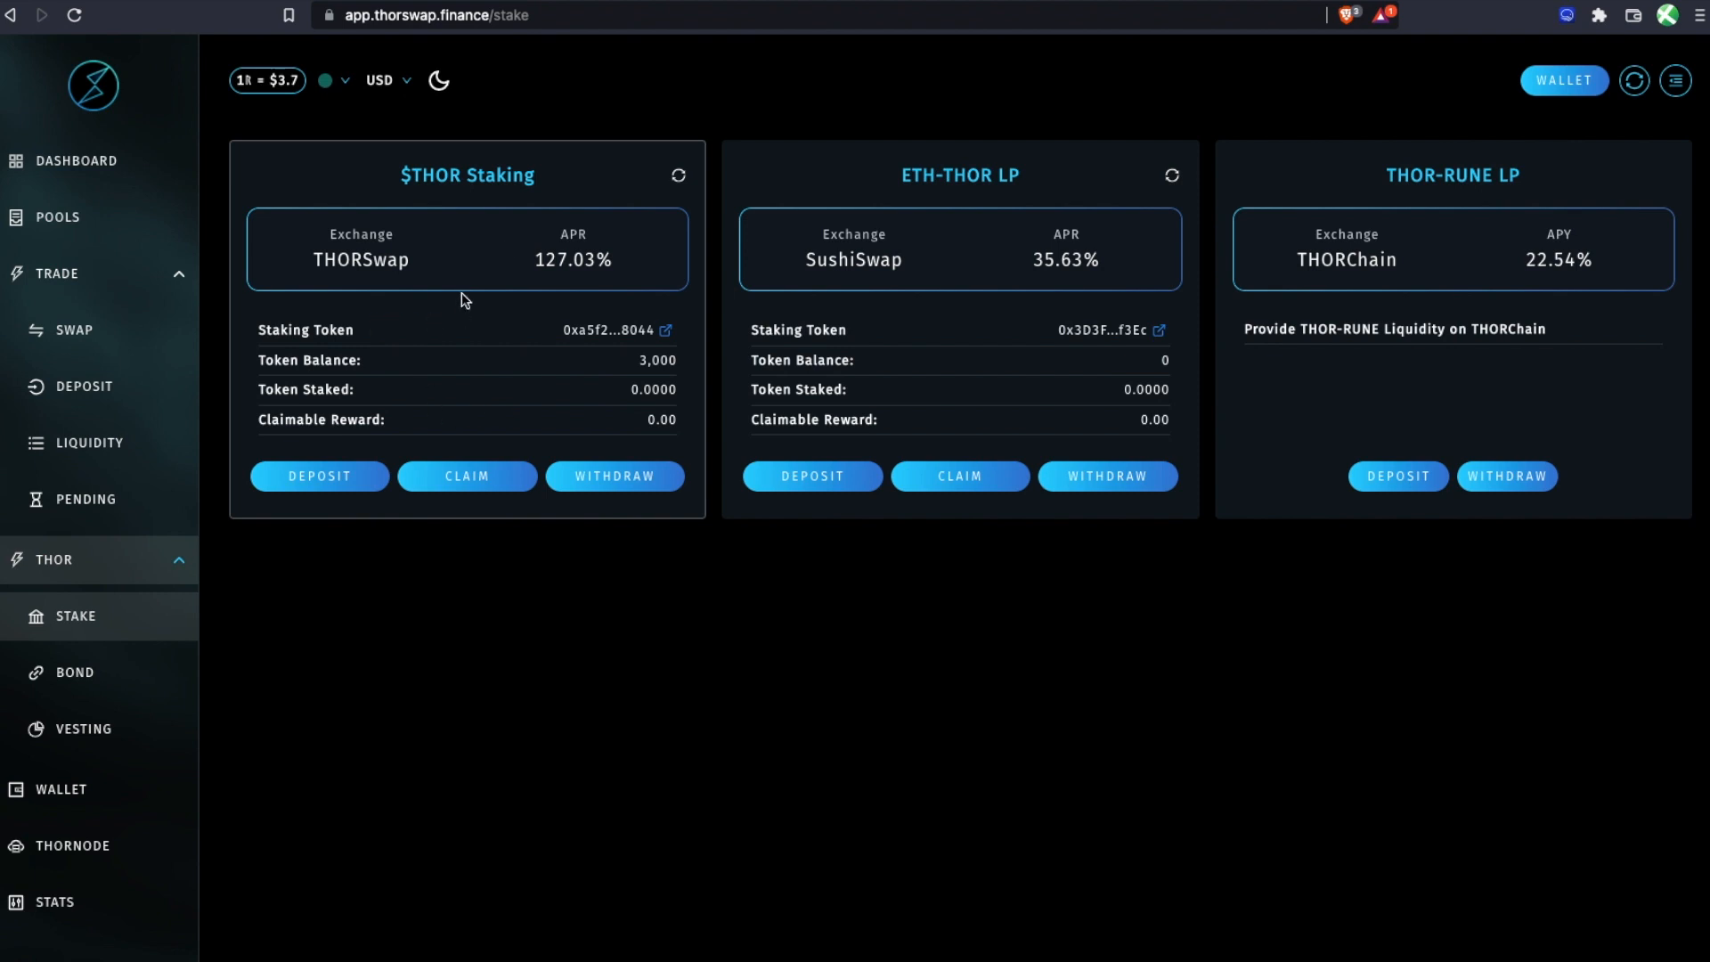
mouse_move(591, 303)
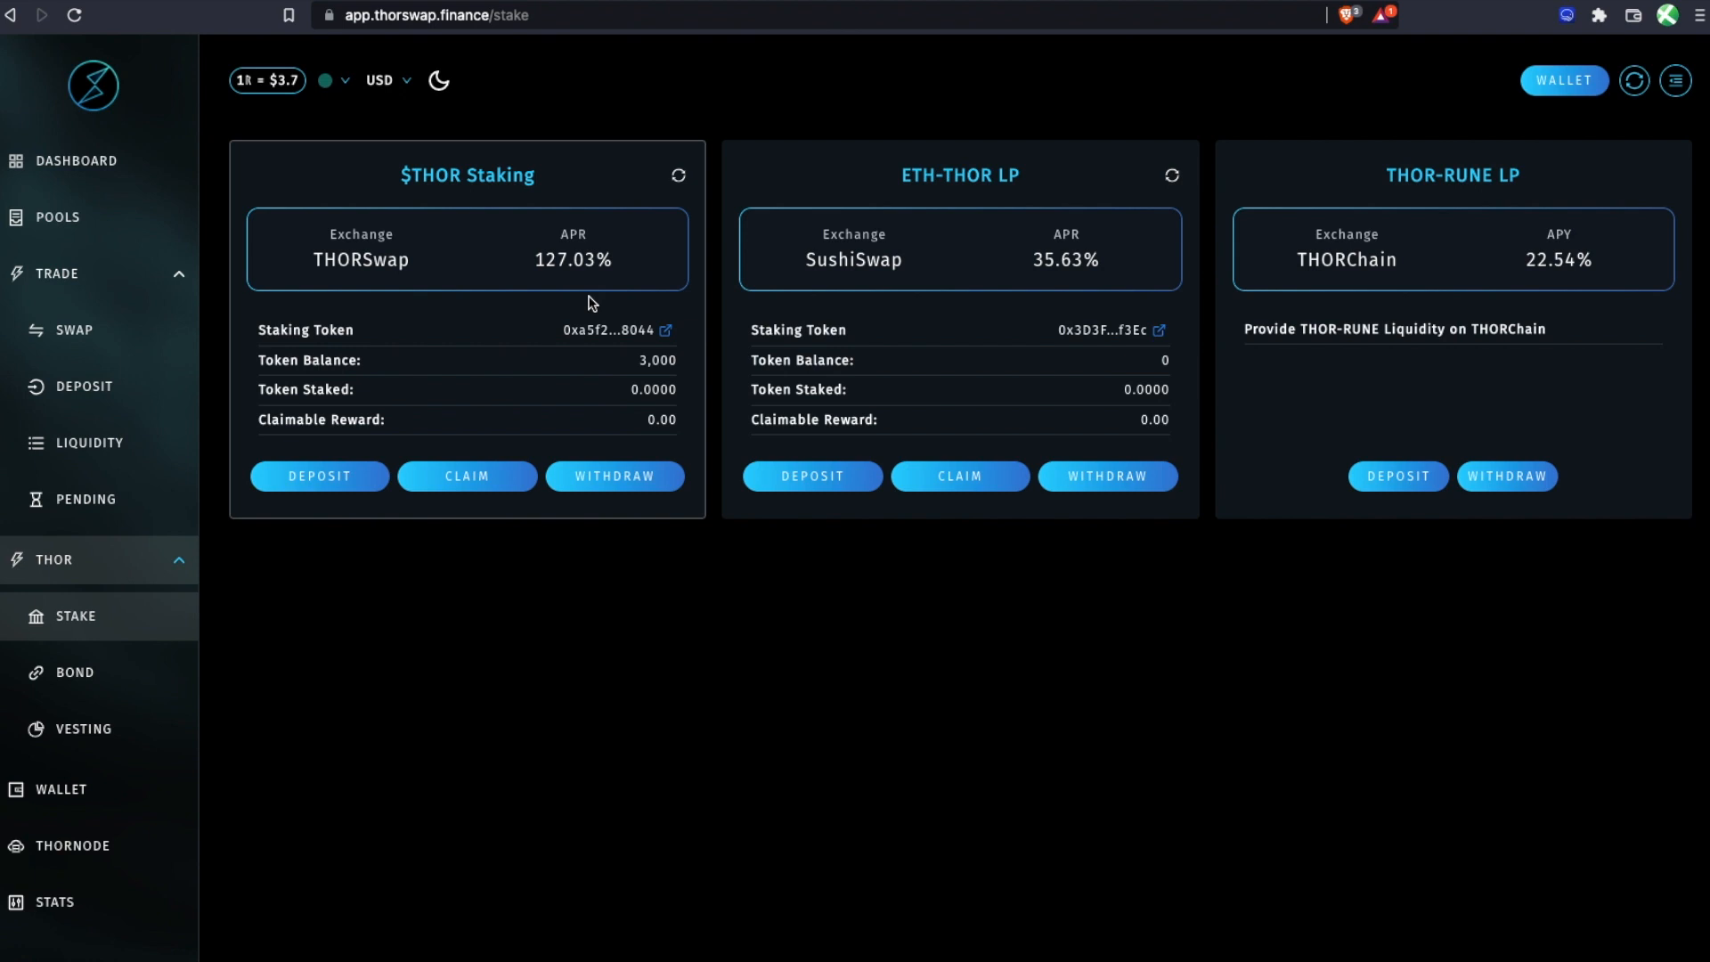
mouse_move(600, 356)
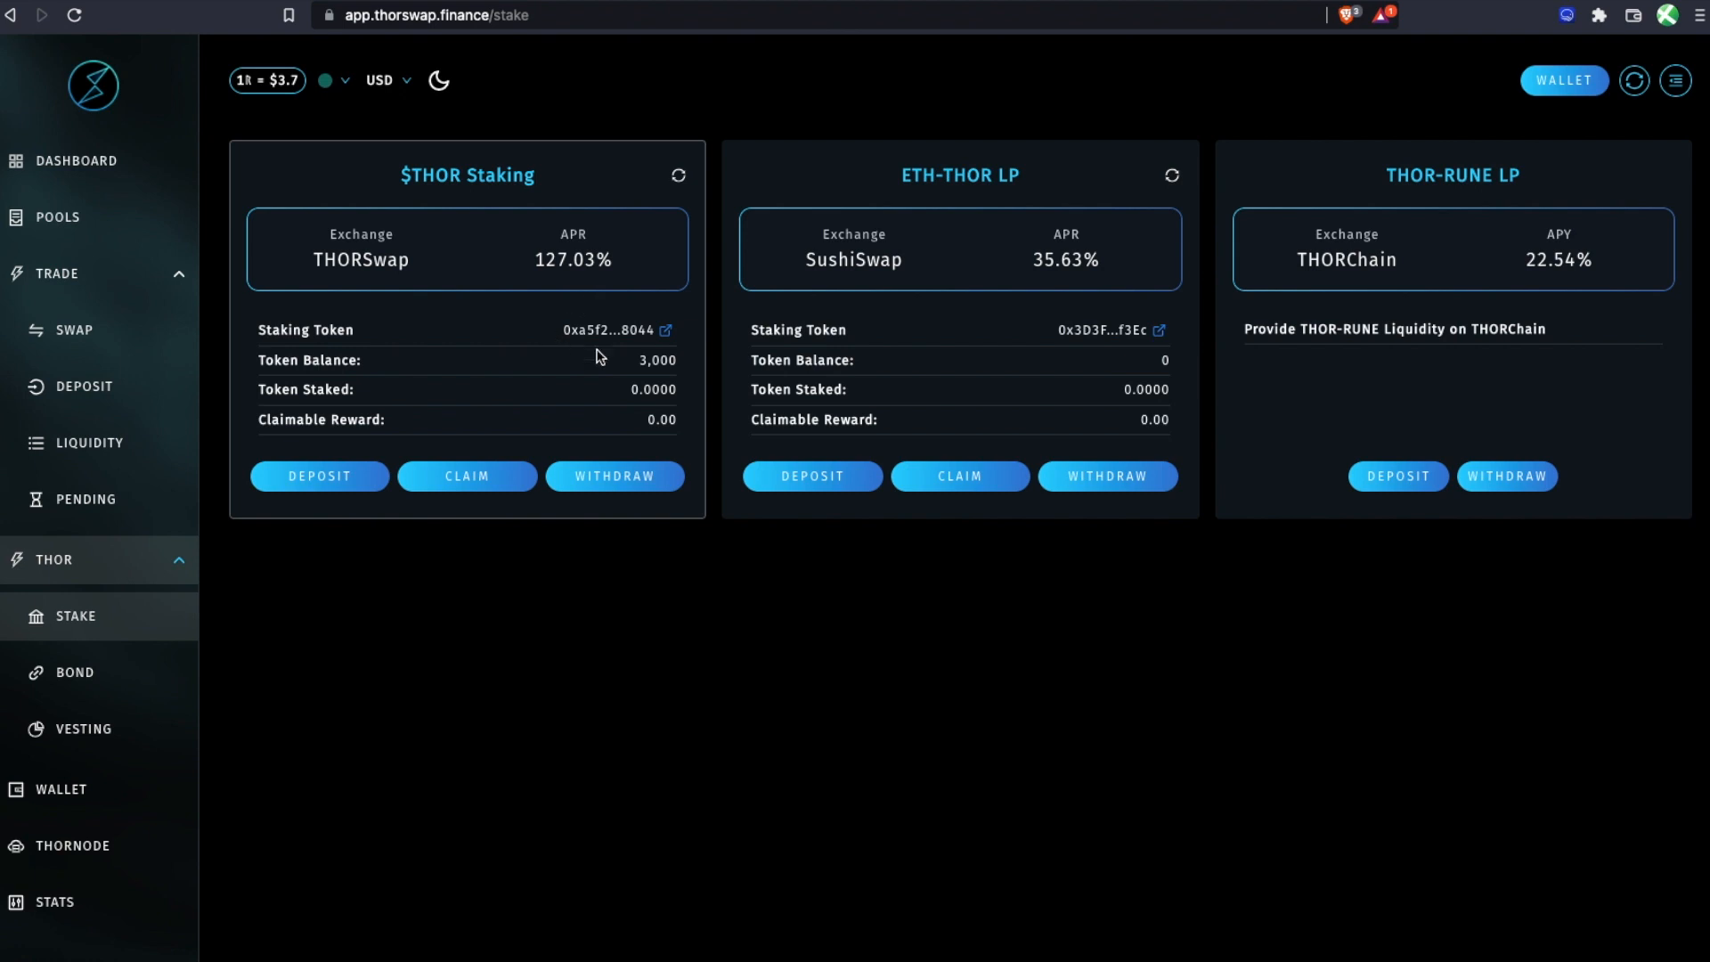
mouse_move(600, 419)
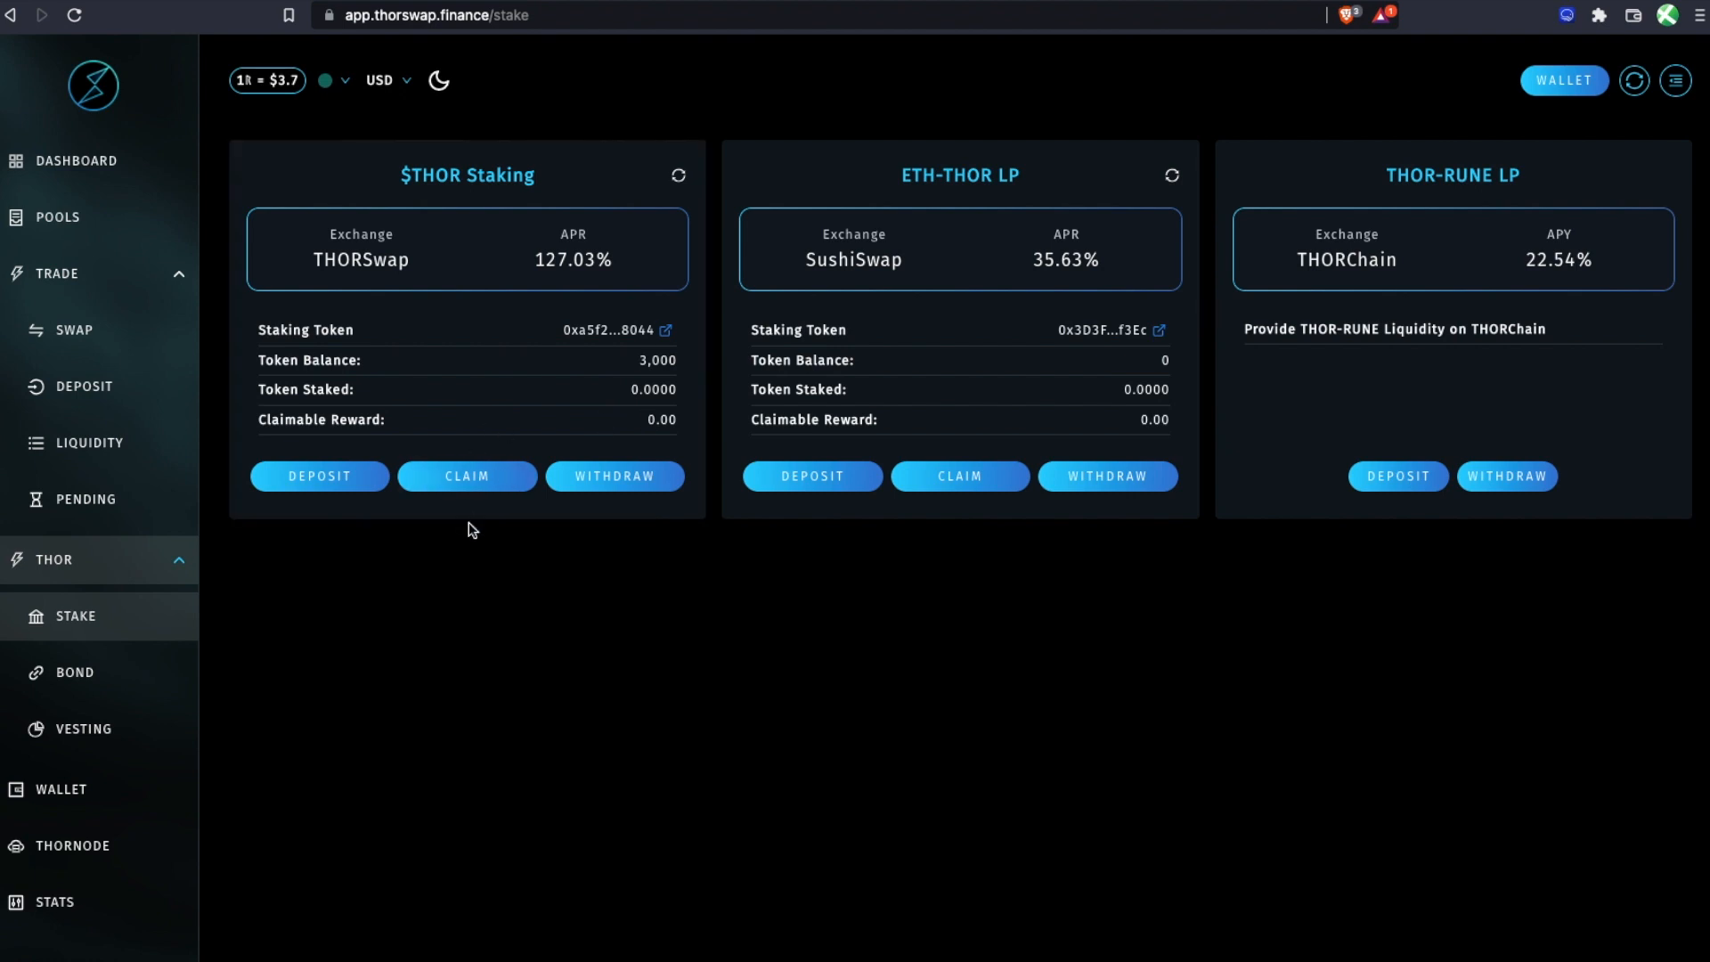
Enter a 1,000 THOR deposit into $THOR Staking and request spending approval.
left_click(319, 477)
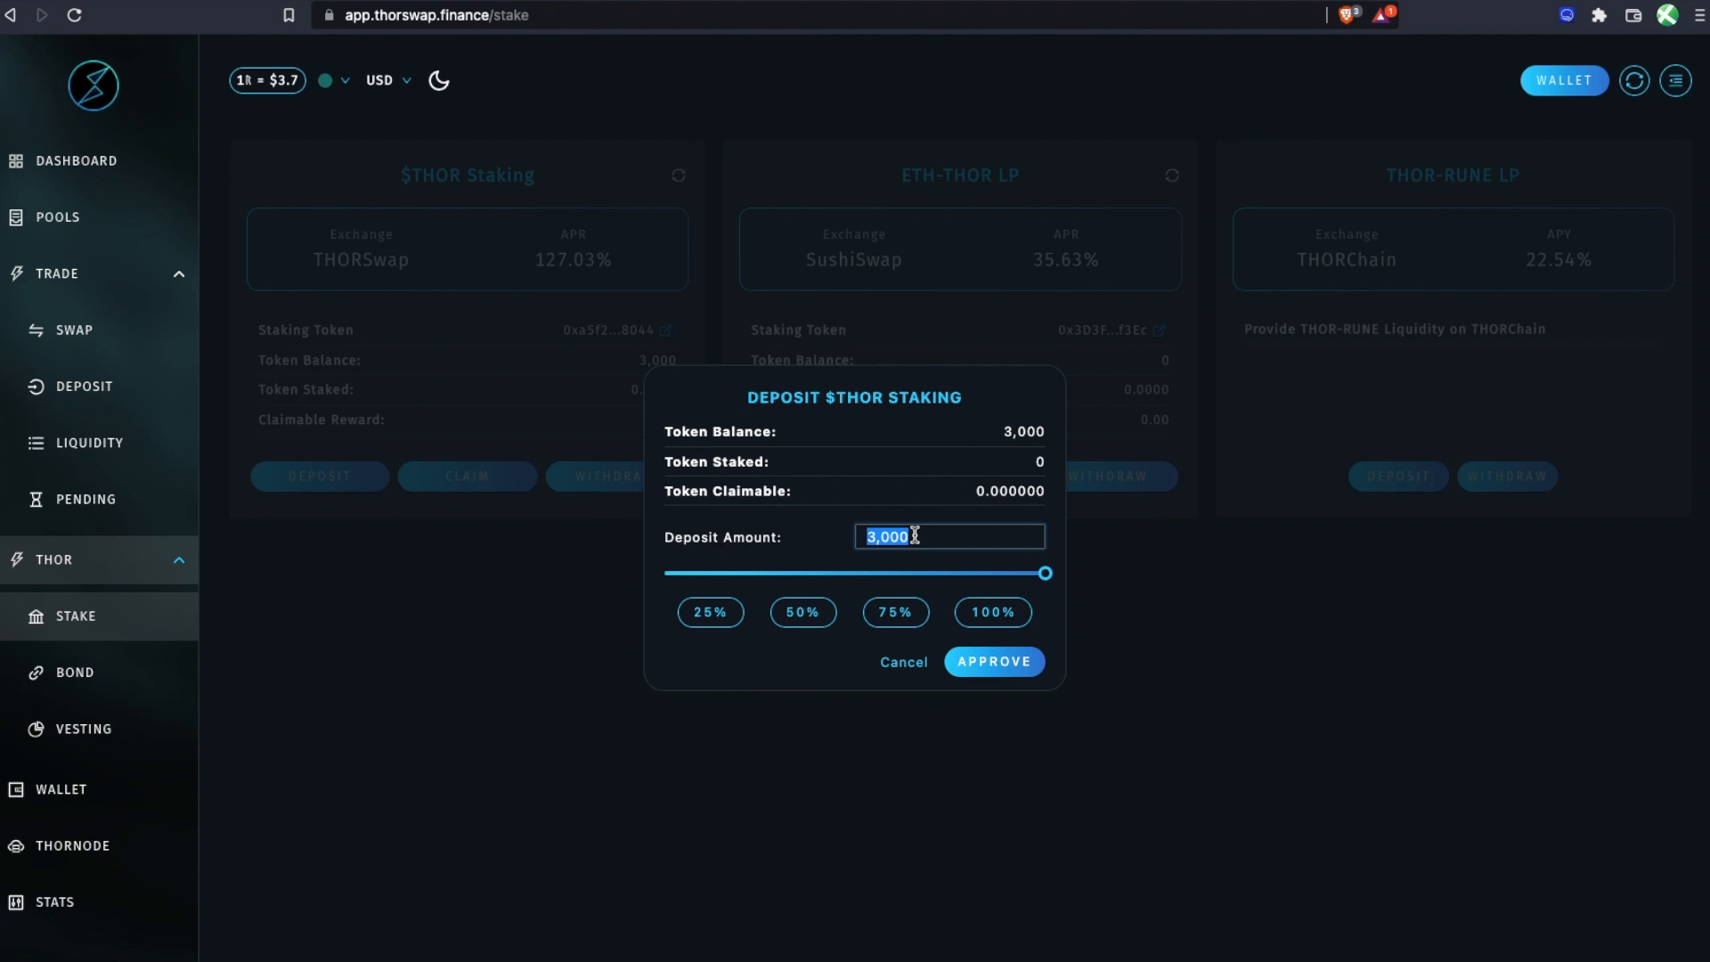
type("1,000")
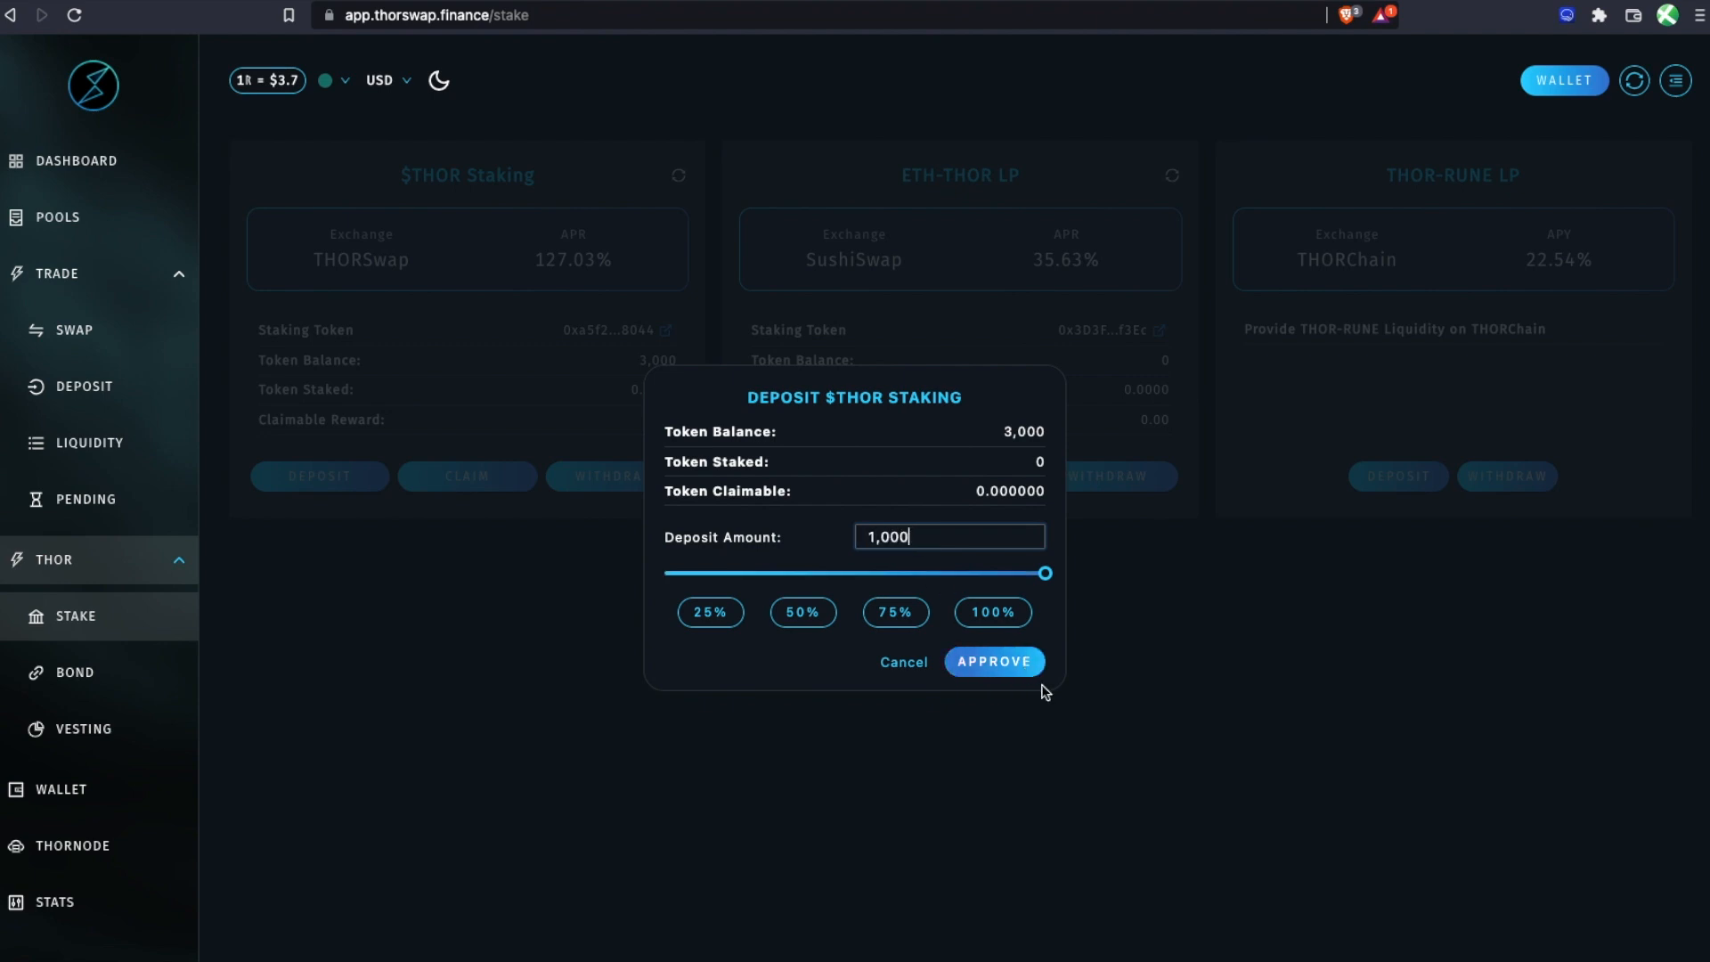
left_click(992, 661)
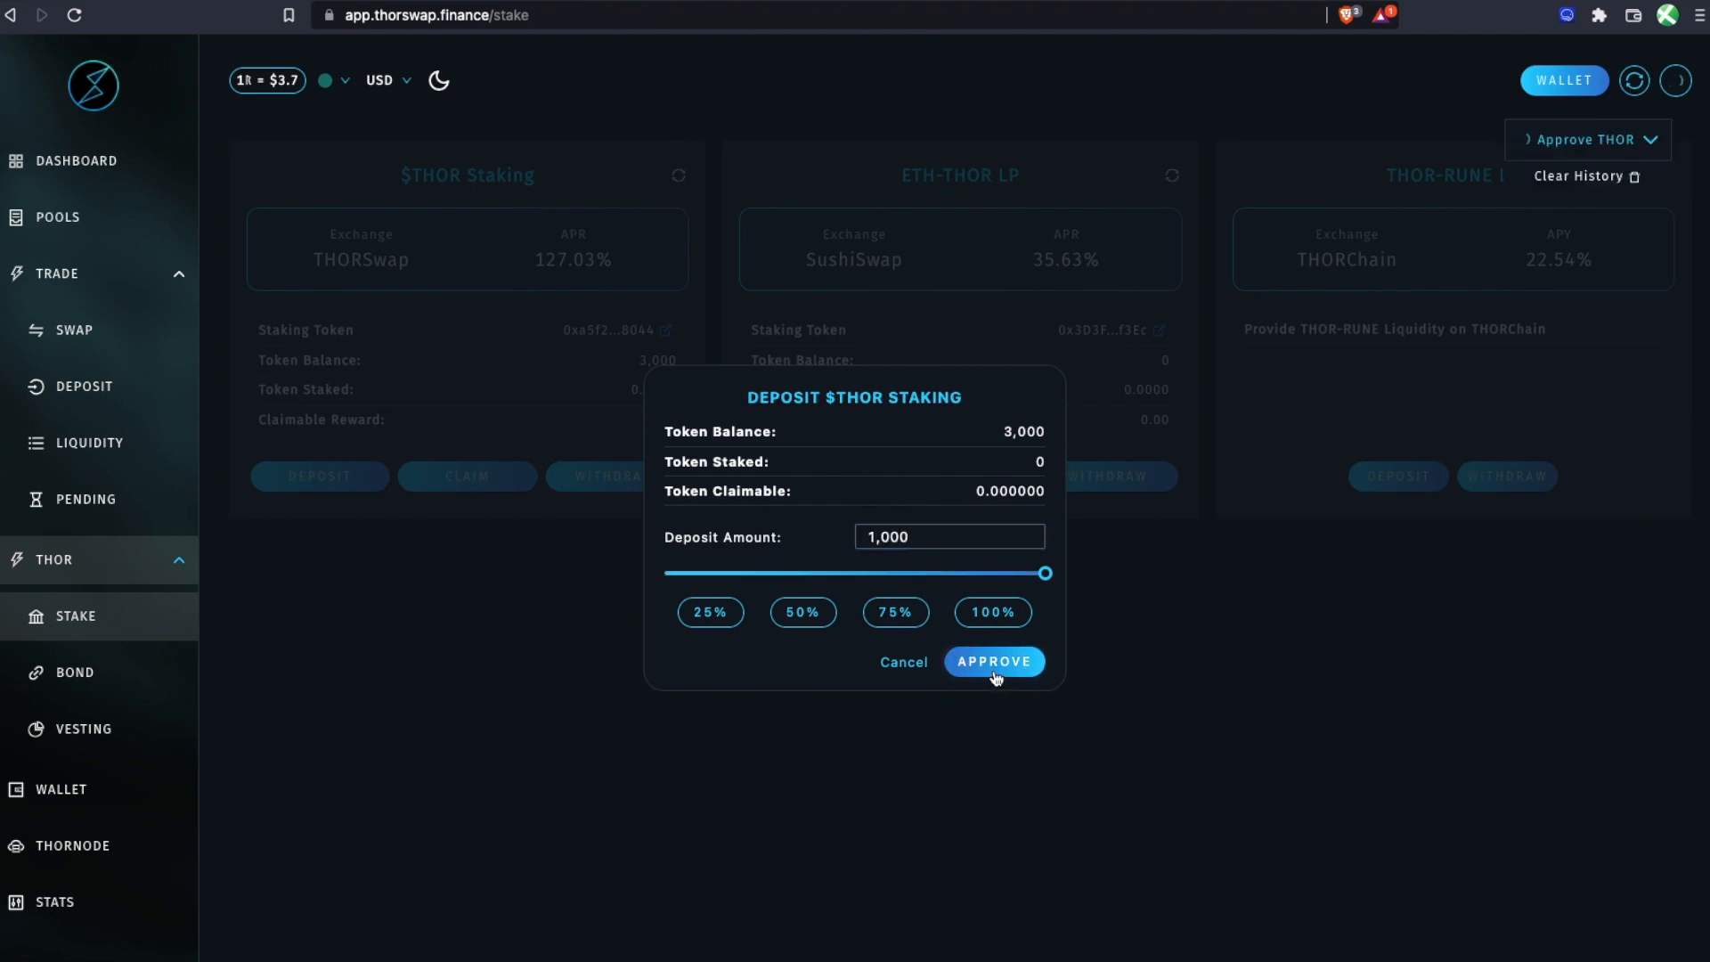
left_click(992, 661)
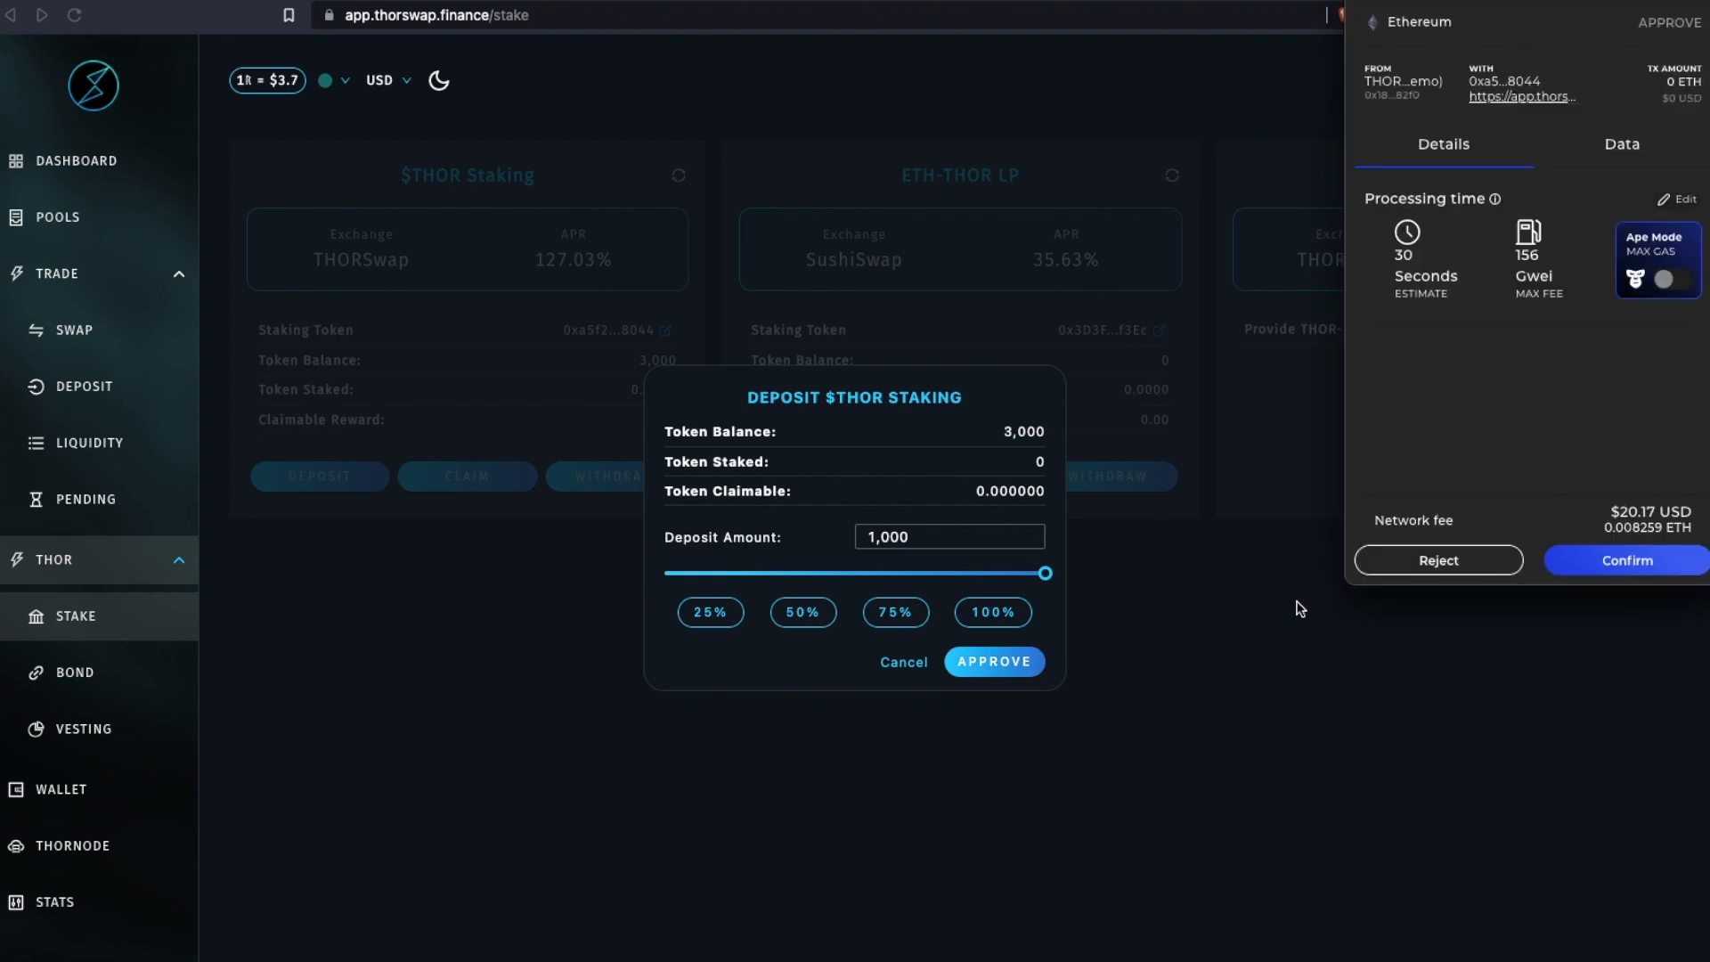
mouse_move(1587, 511)
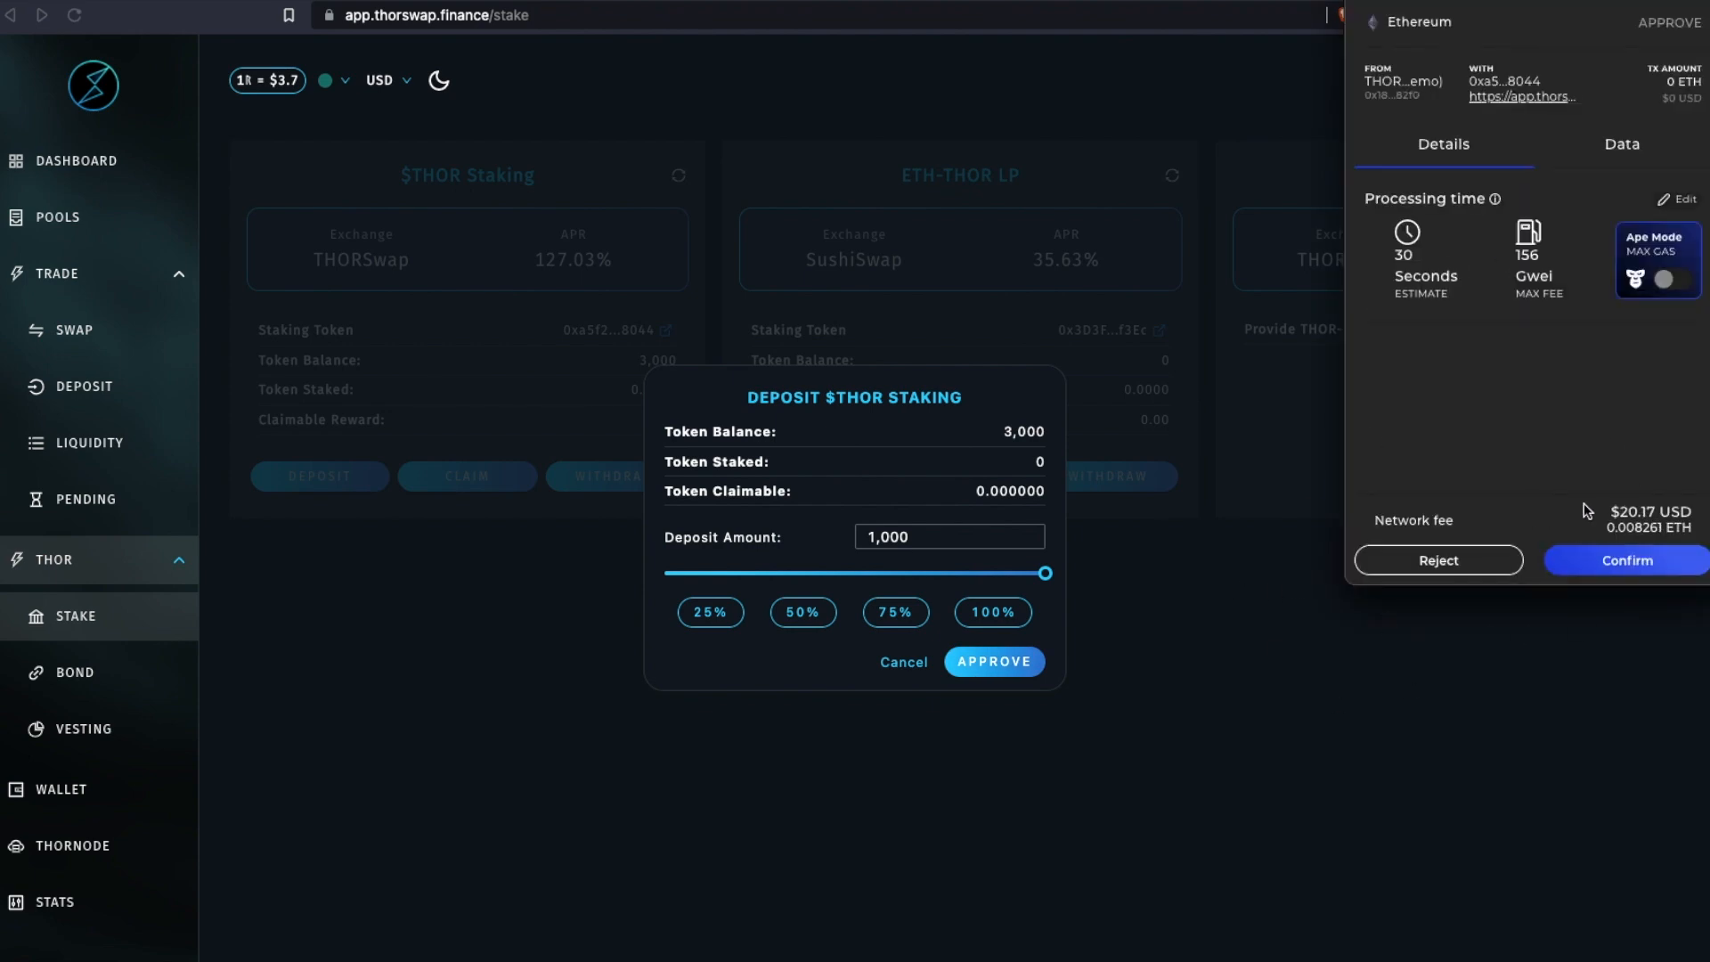
mouse_move(1601, 520)
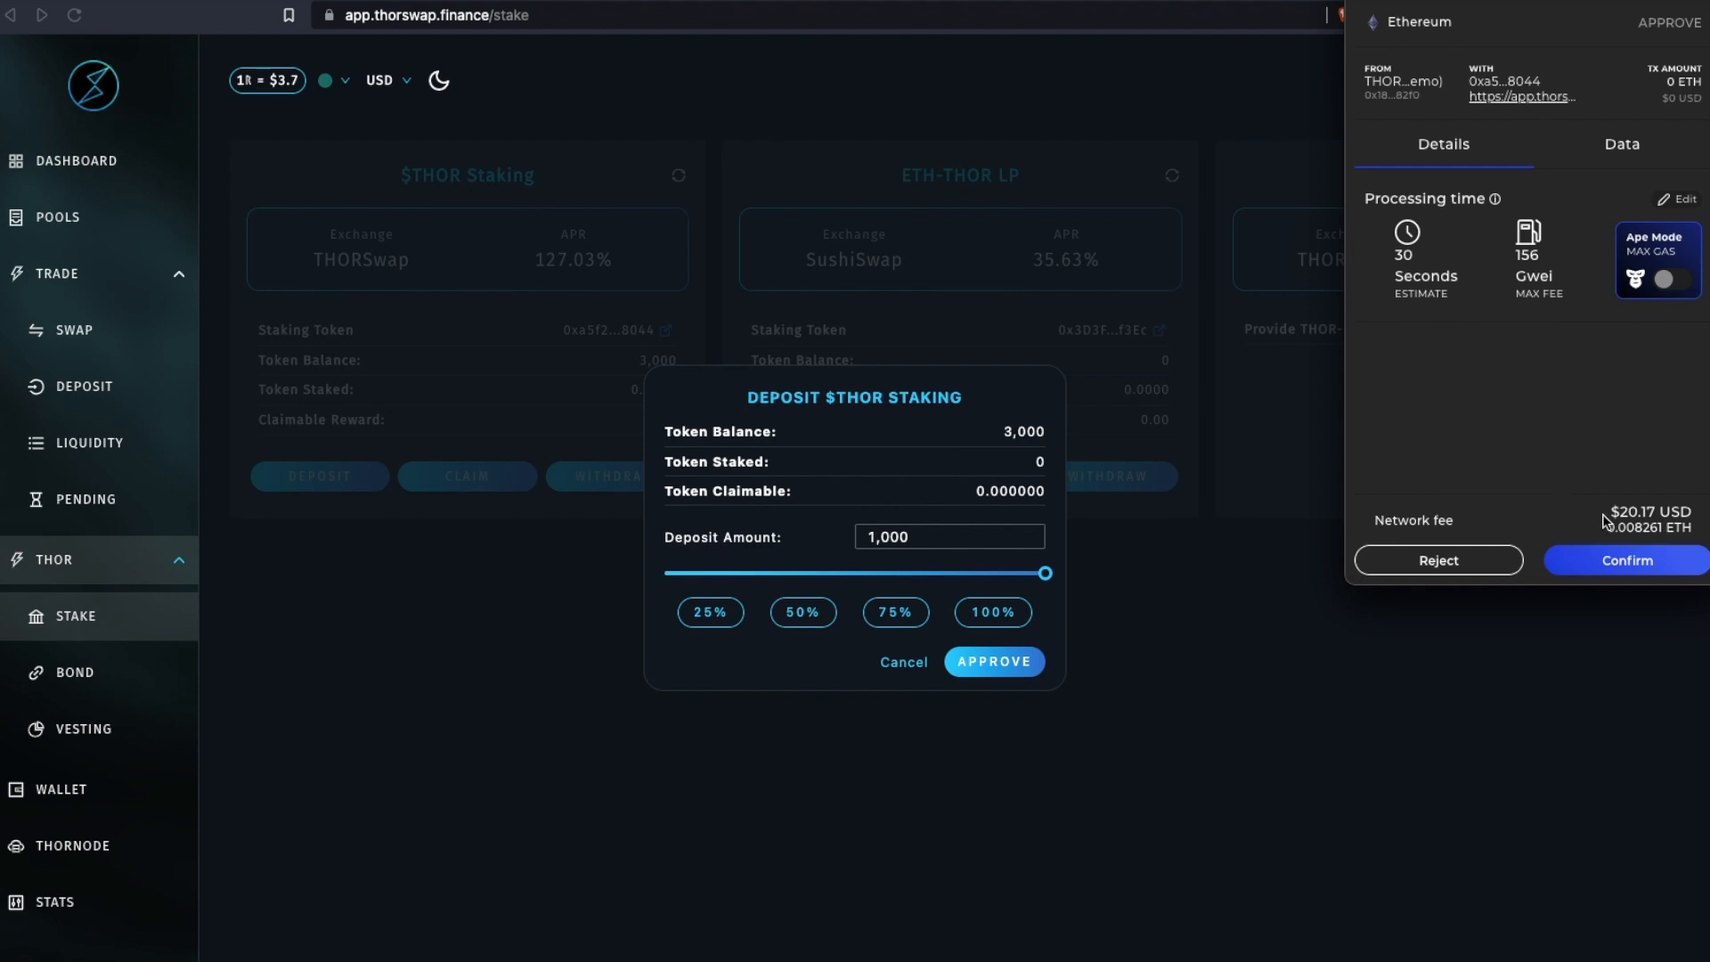
mouse_move(1564, 524)
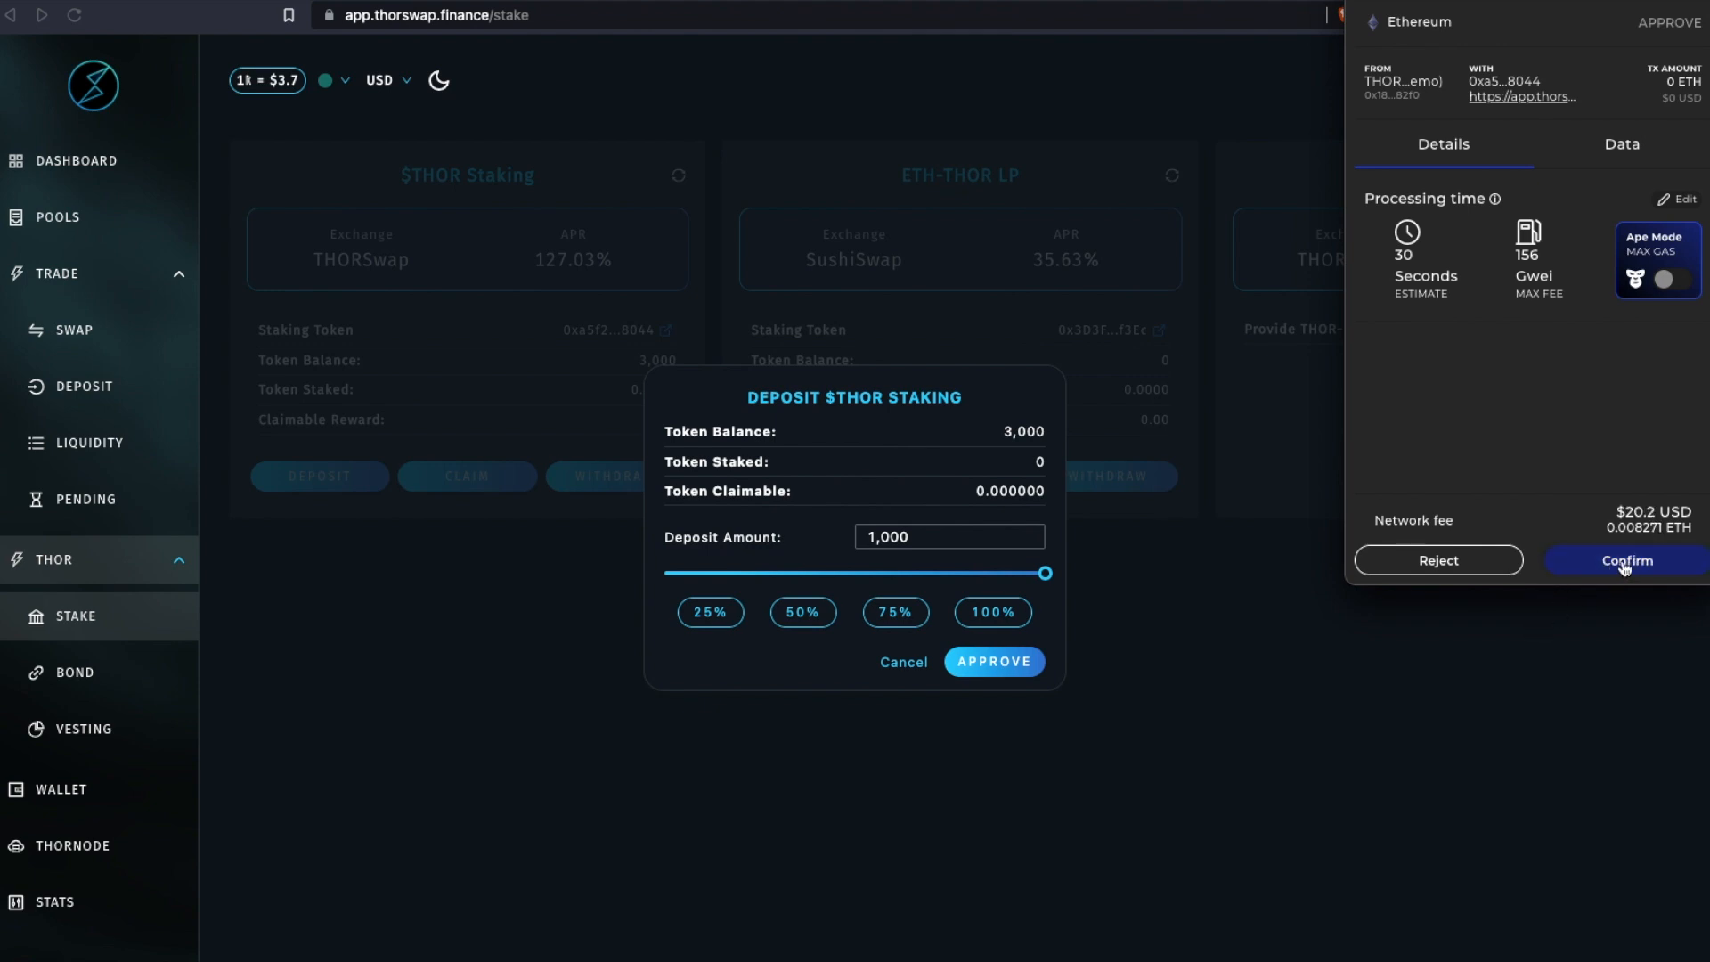
Confirm the THOR spending approval in XDEFI Wallet, then reopen the $THOR Staking deposit form.
left_click(1625, 559)
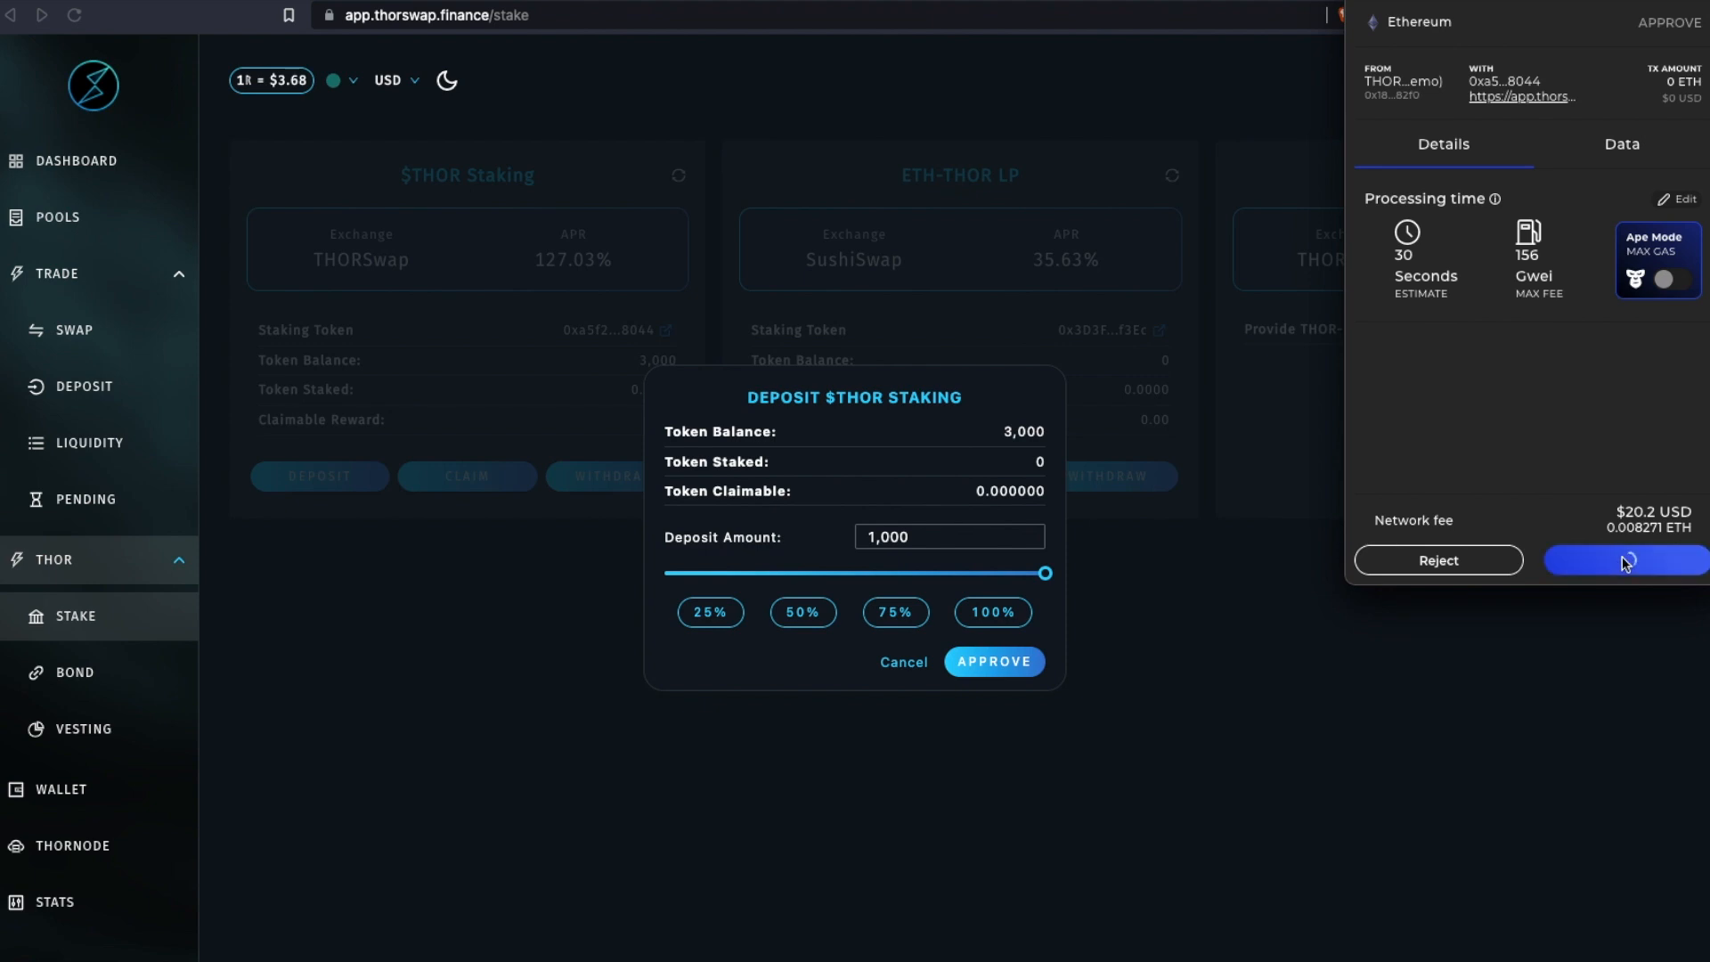
left_click(1623, 559)
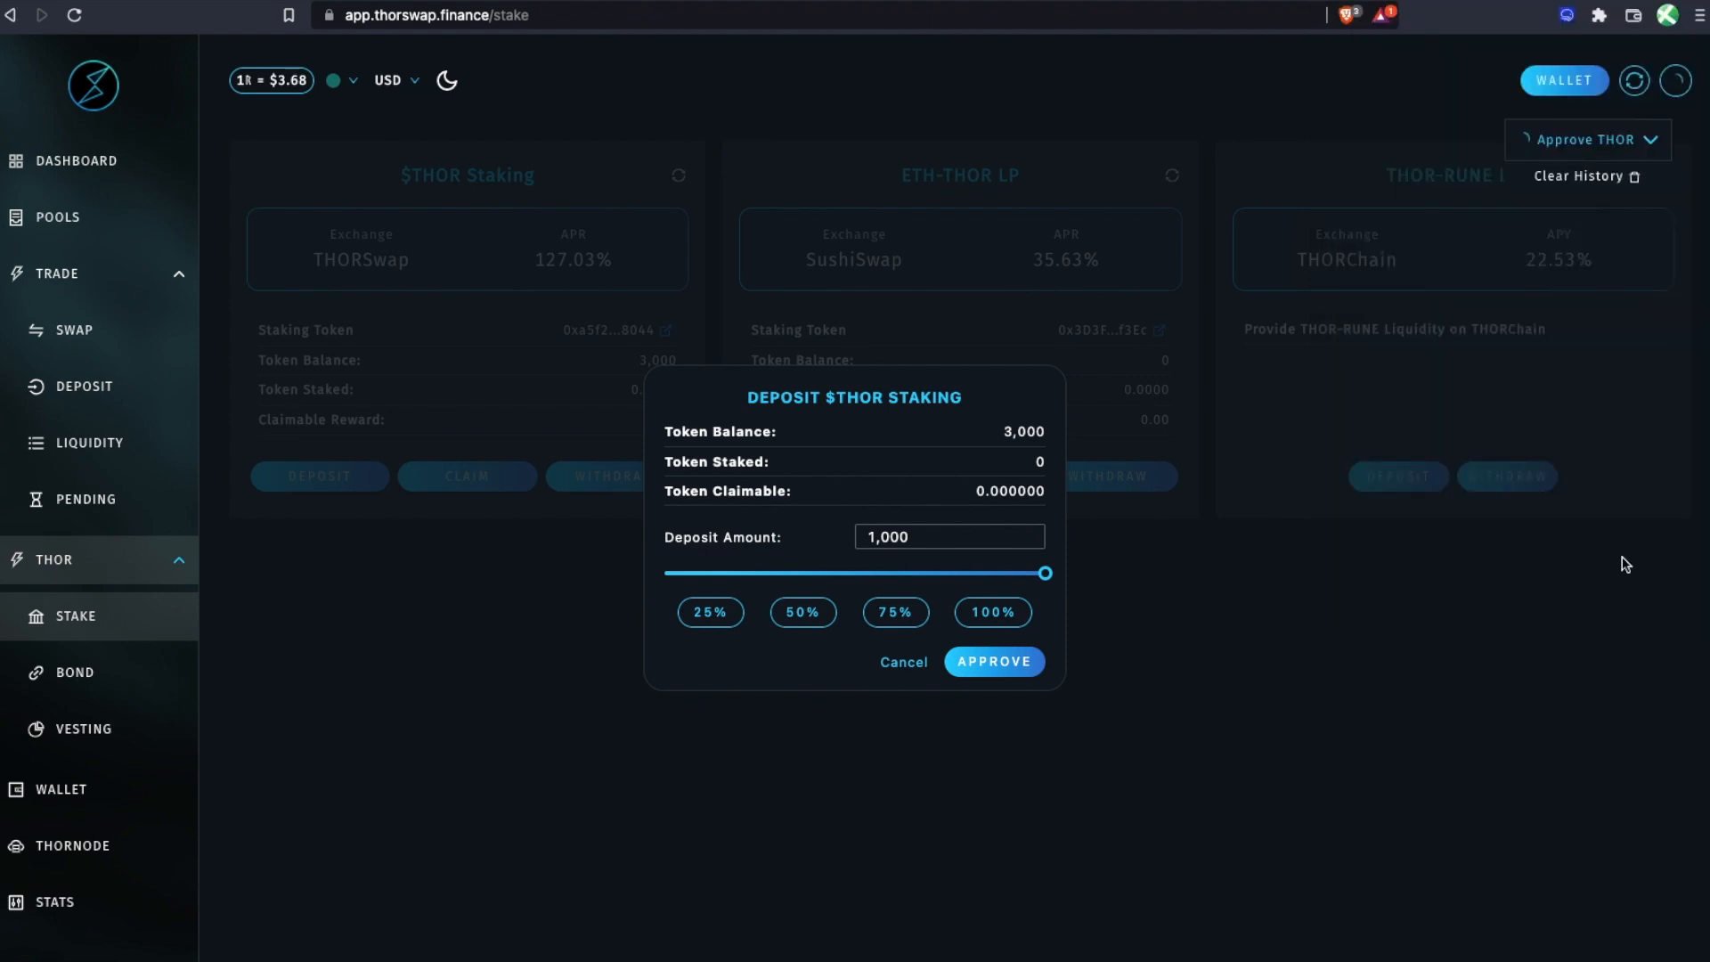
left_click(992, 661)
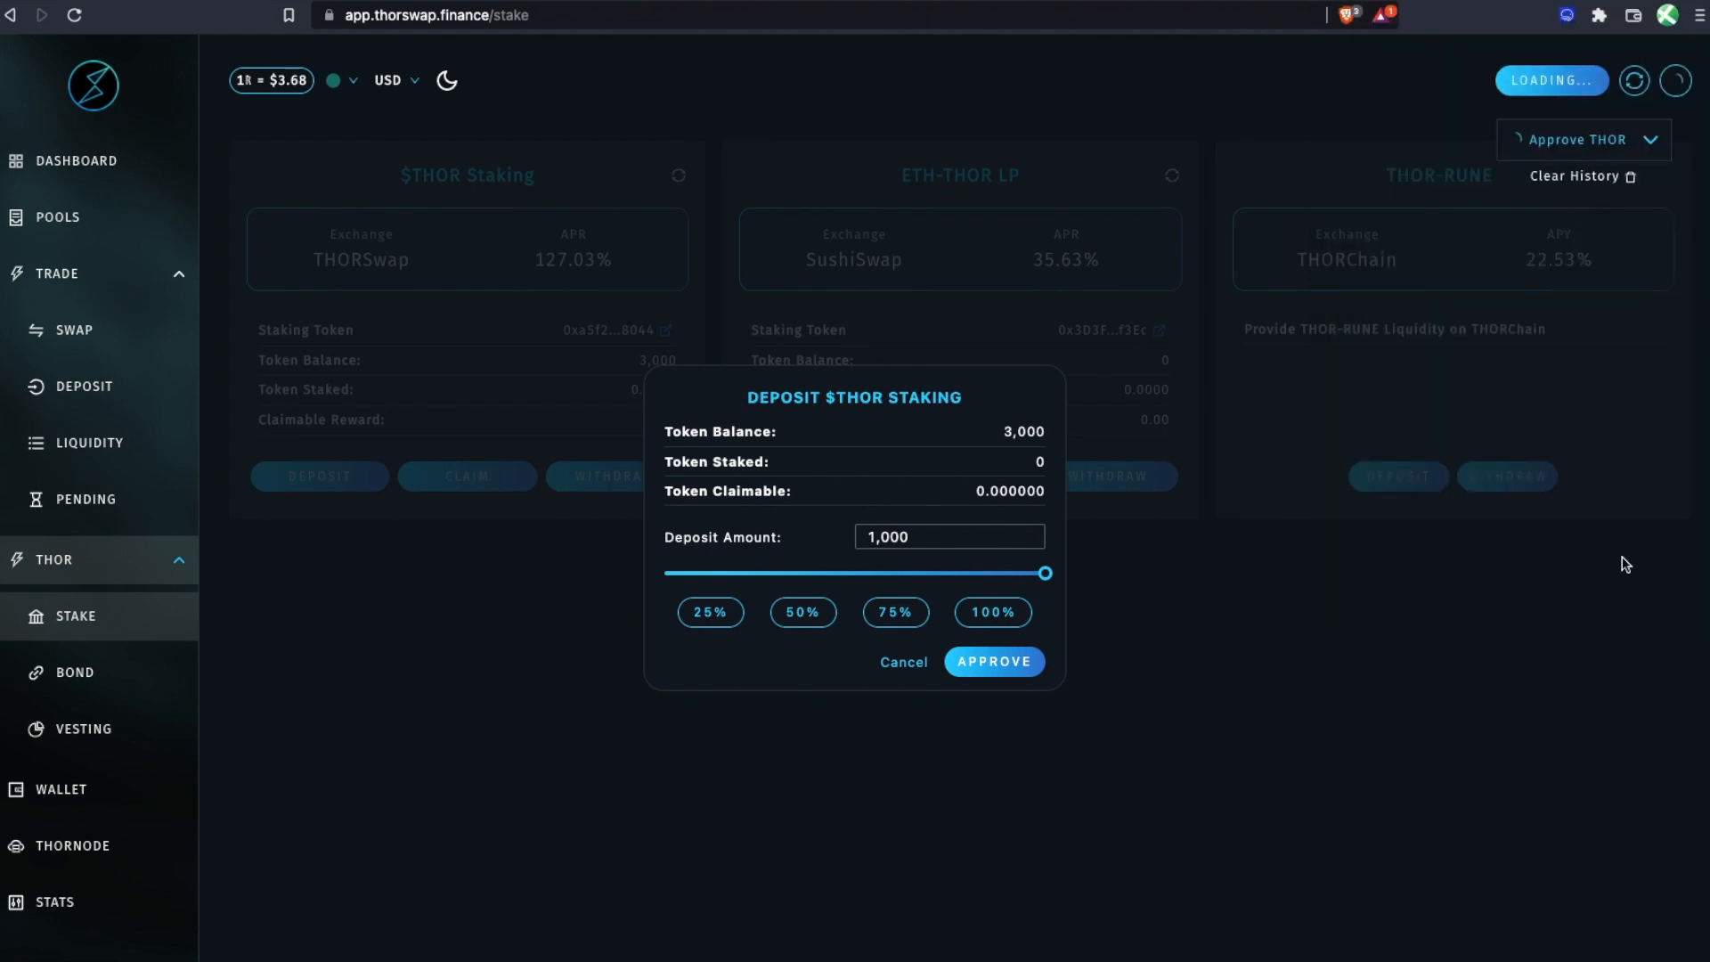
left_click(992, 611)
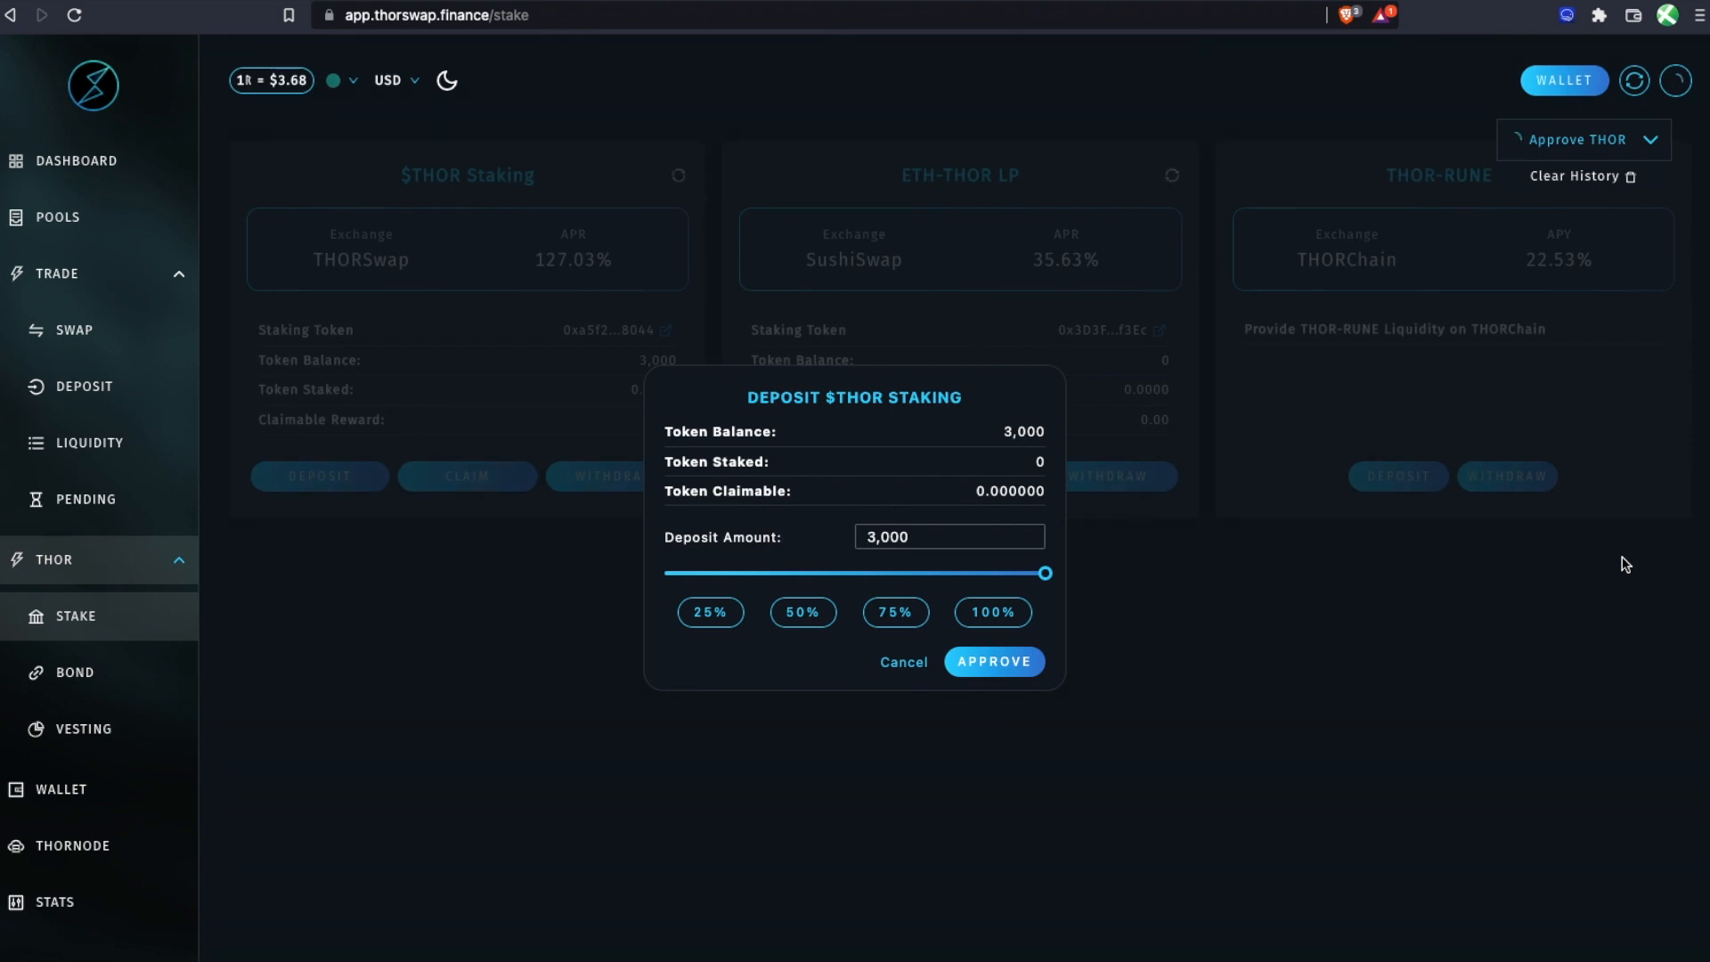
left_click(901, 663)
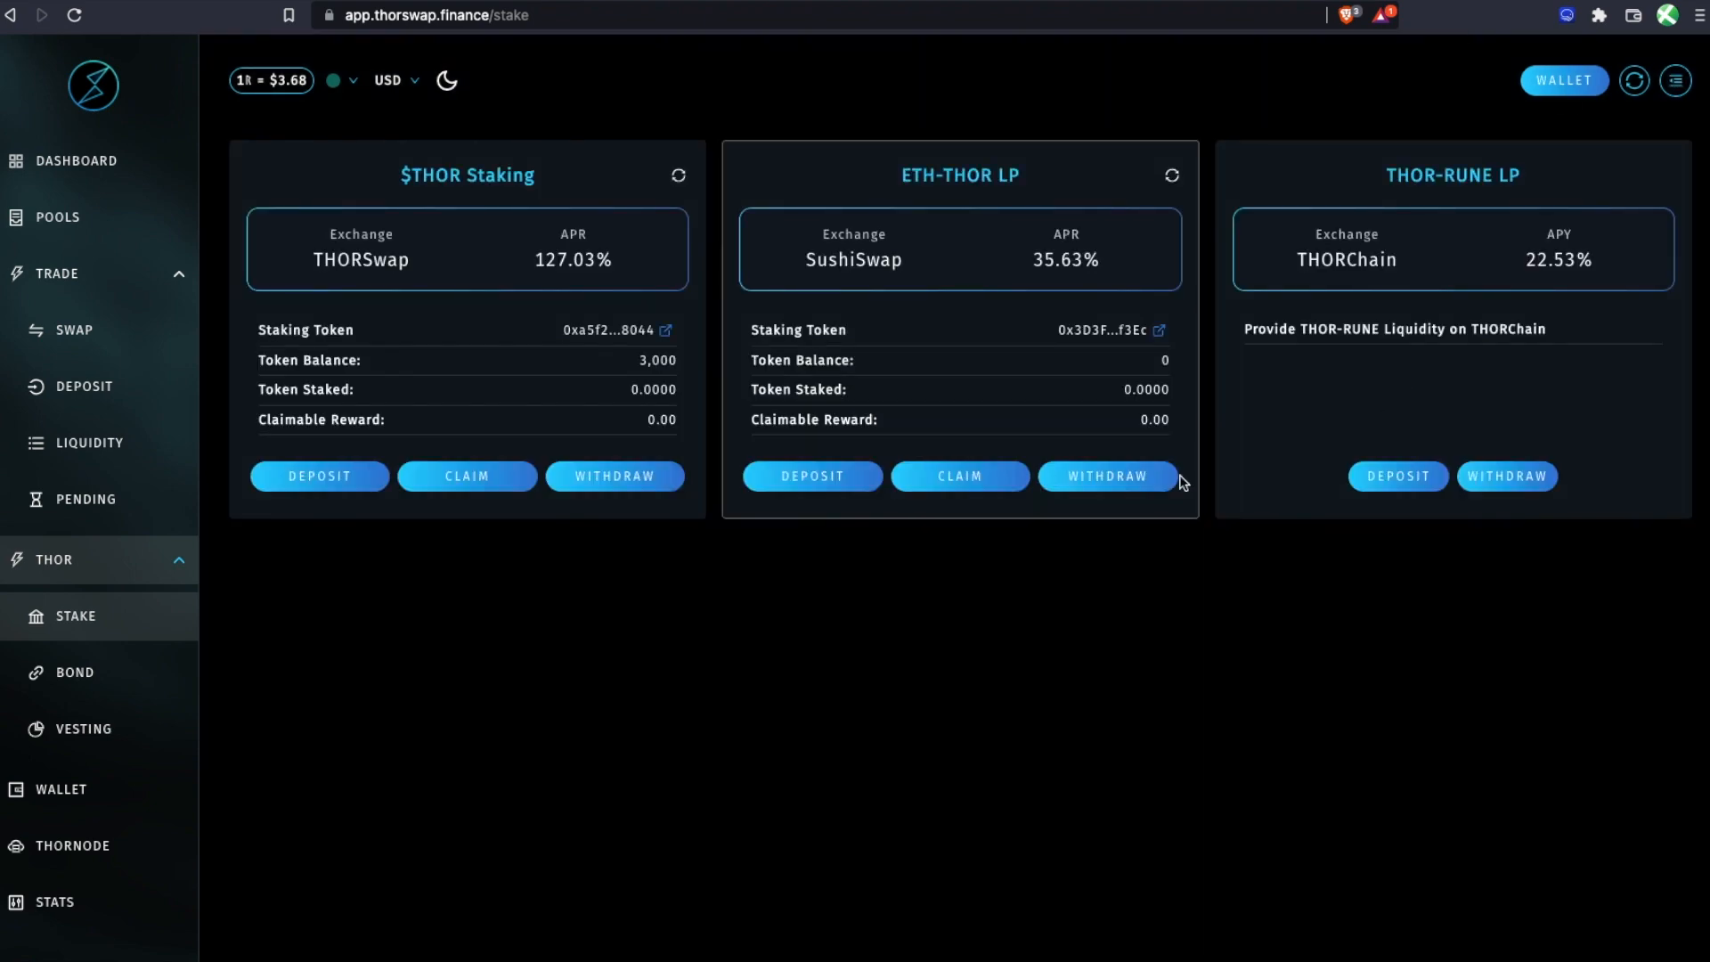
mouse_move(523, 533)
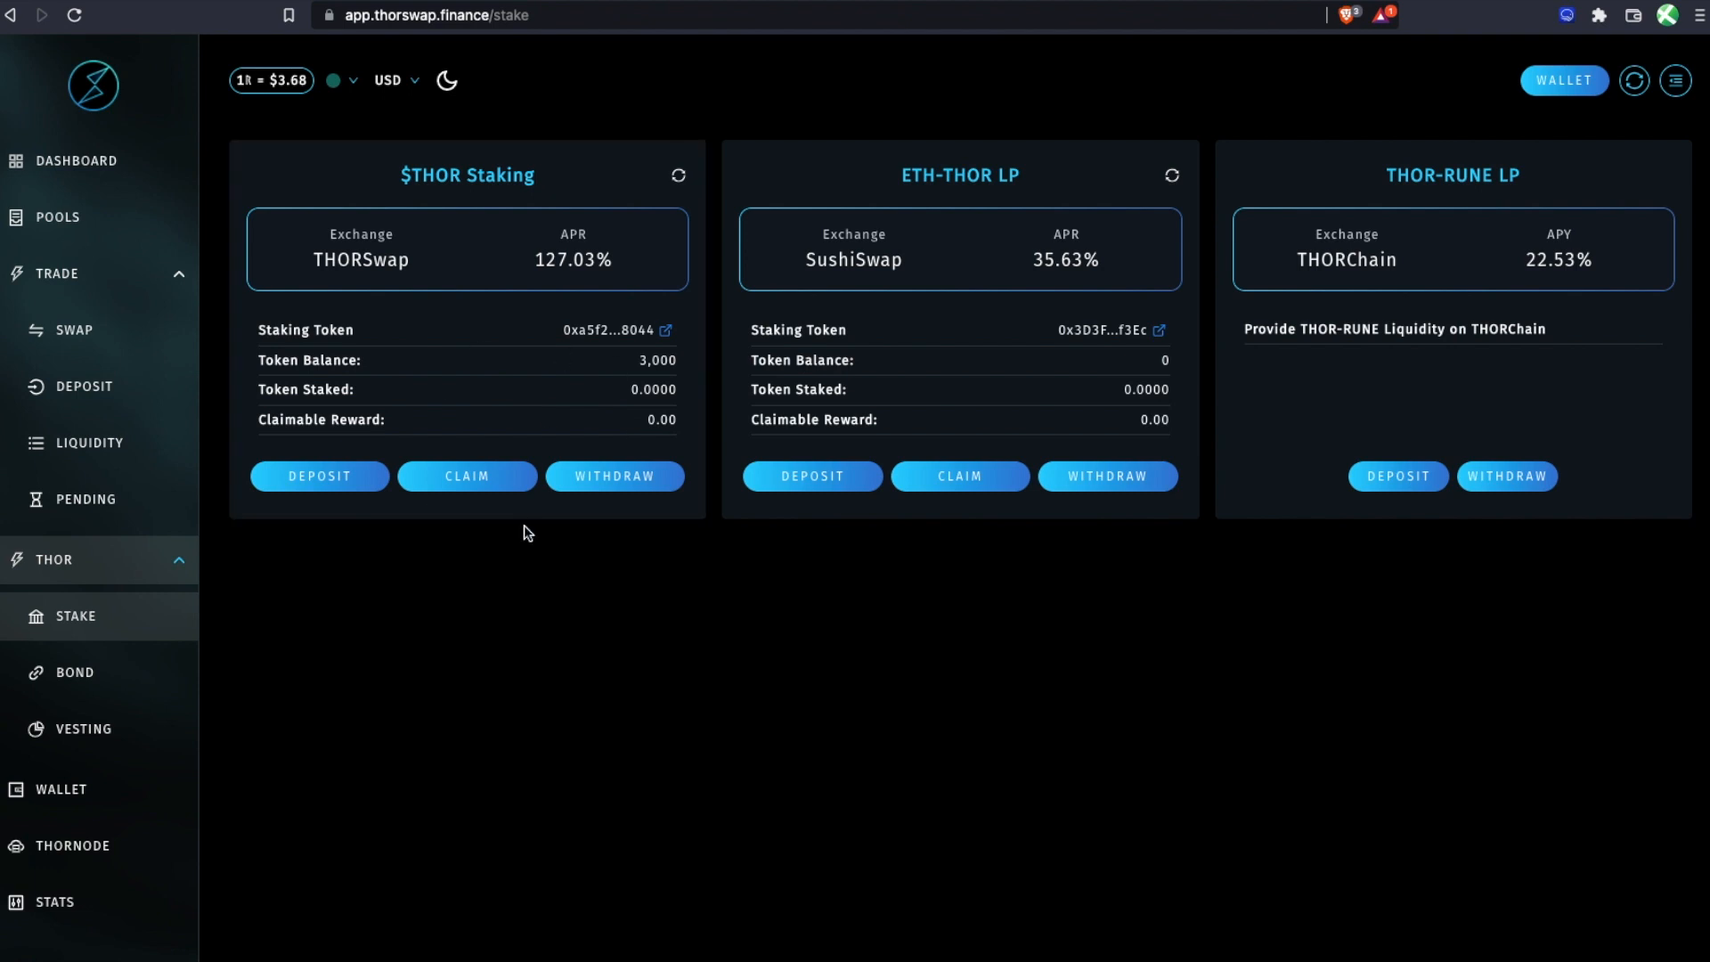
left_click(319, 476)
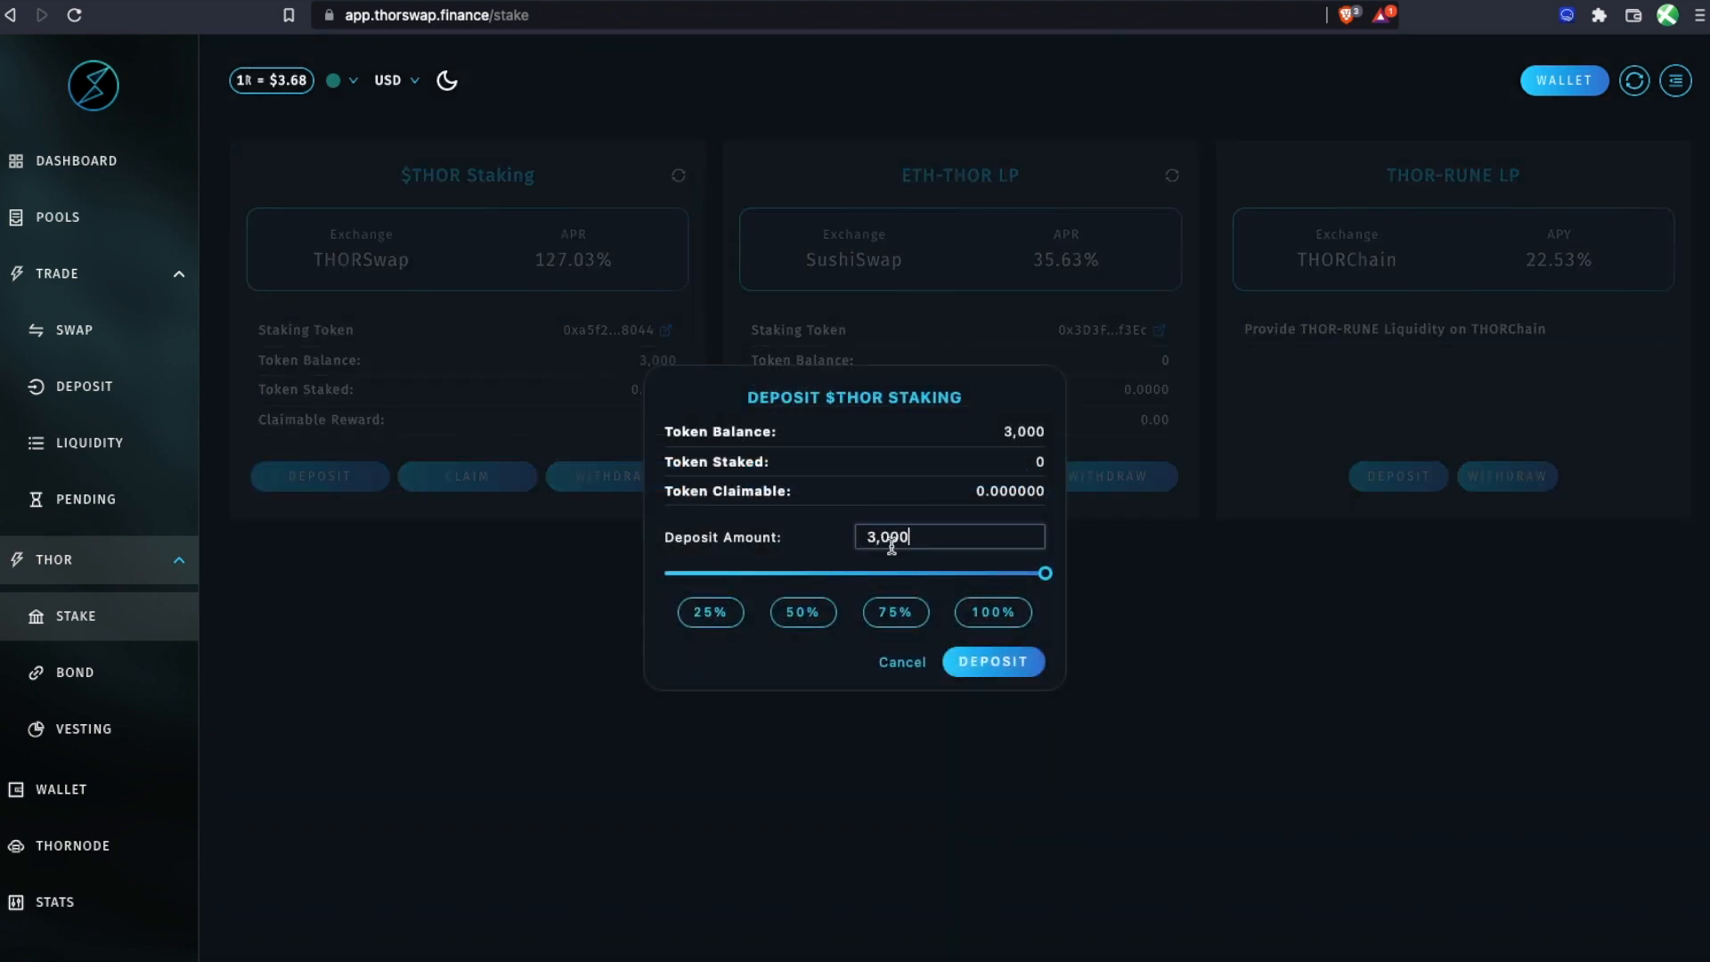
Deposit 1,000 THOR into $THOR Staking and confirm the transaction in XDEFI Wallet.
type("1,000")
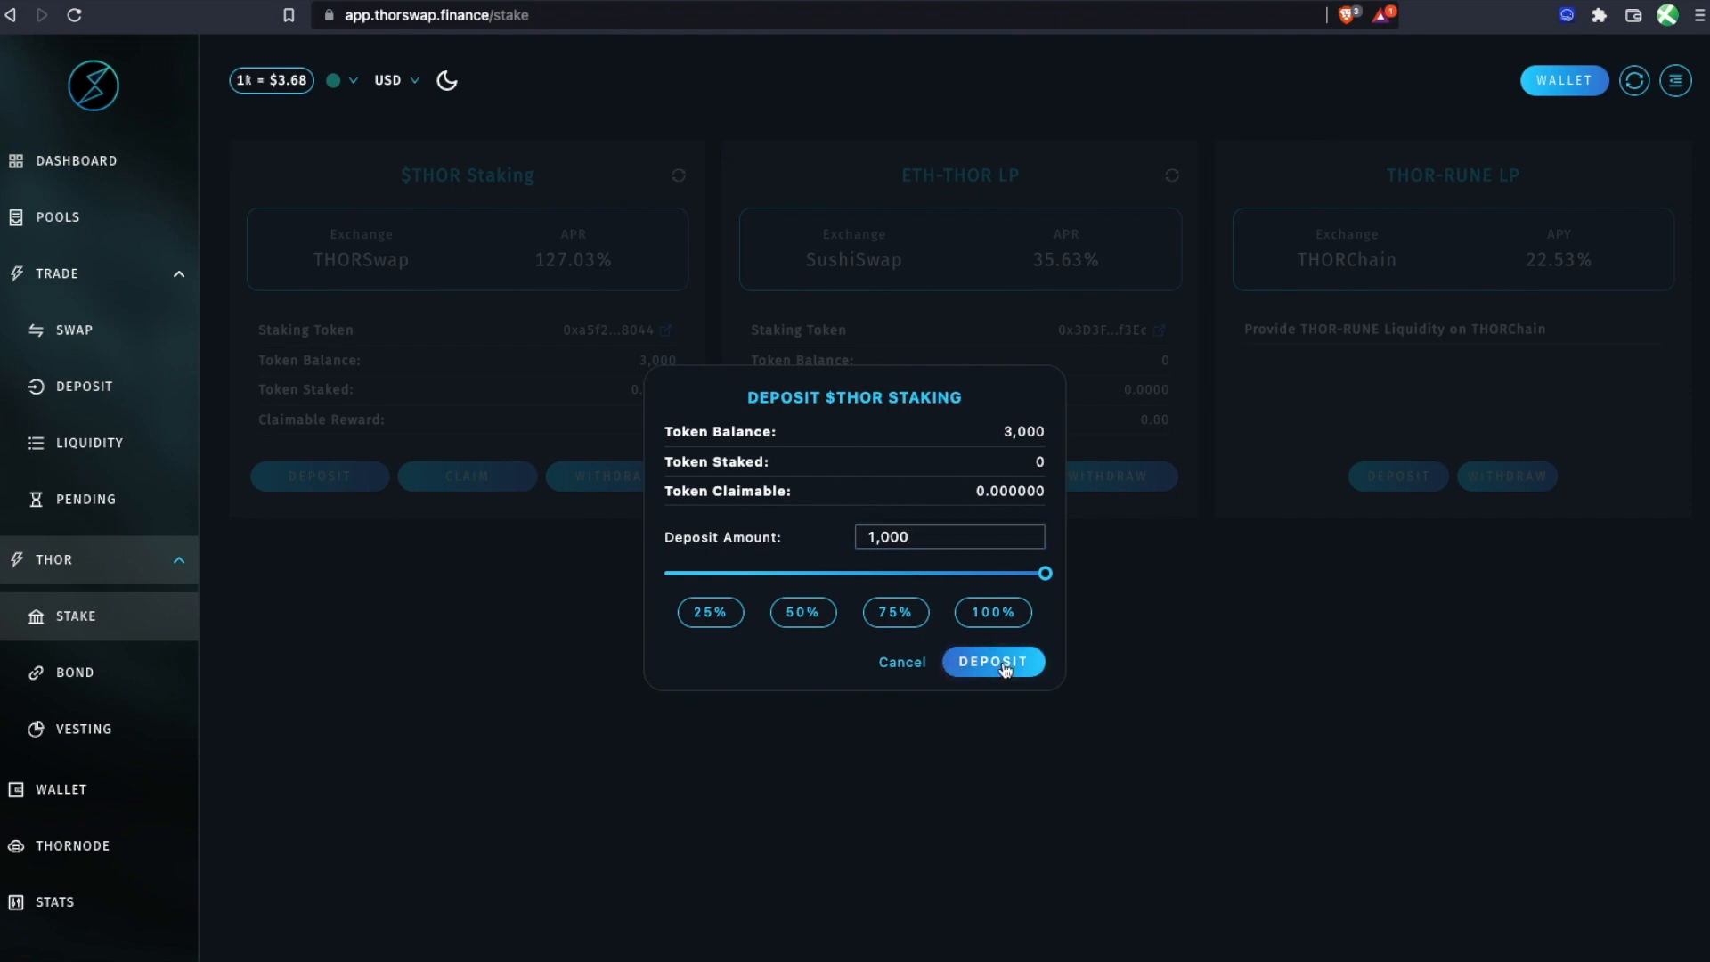
left_click(992, 661)
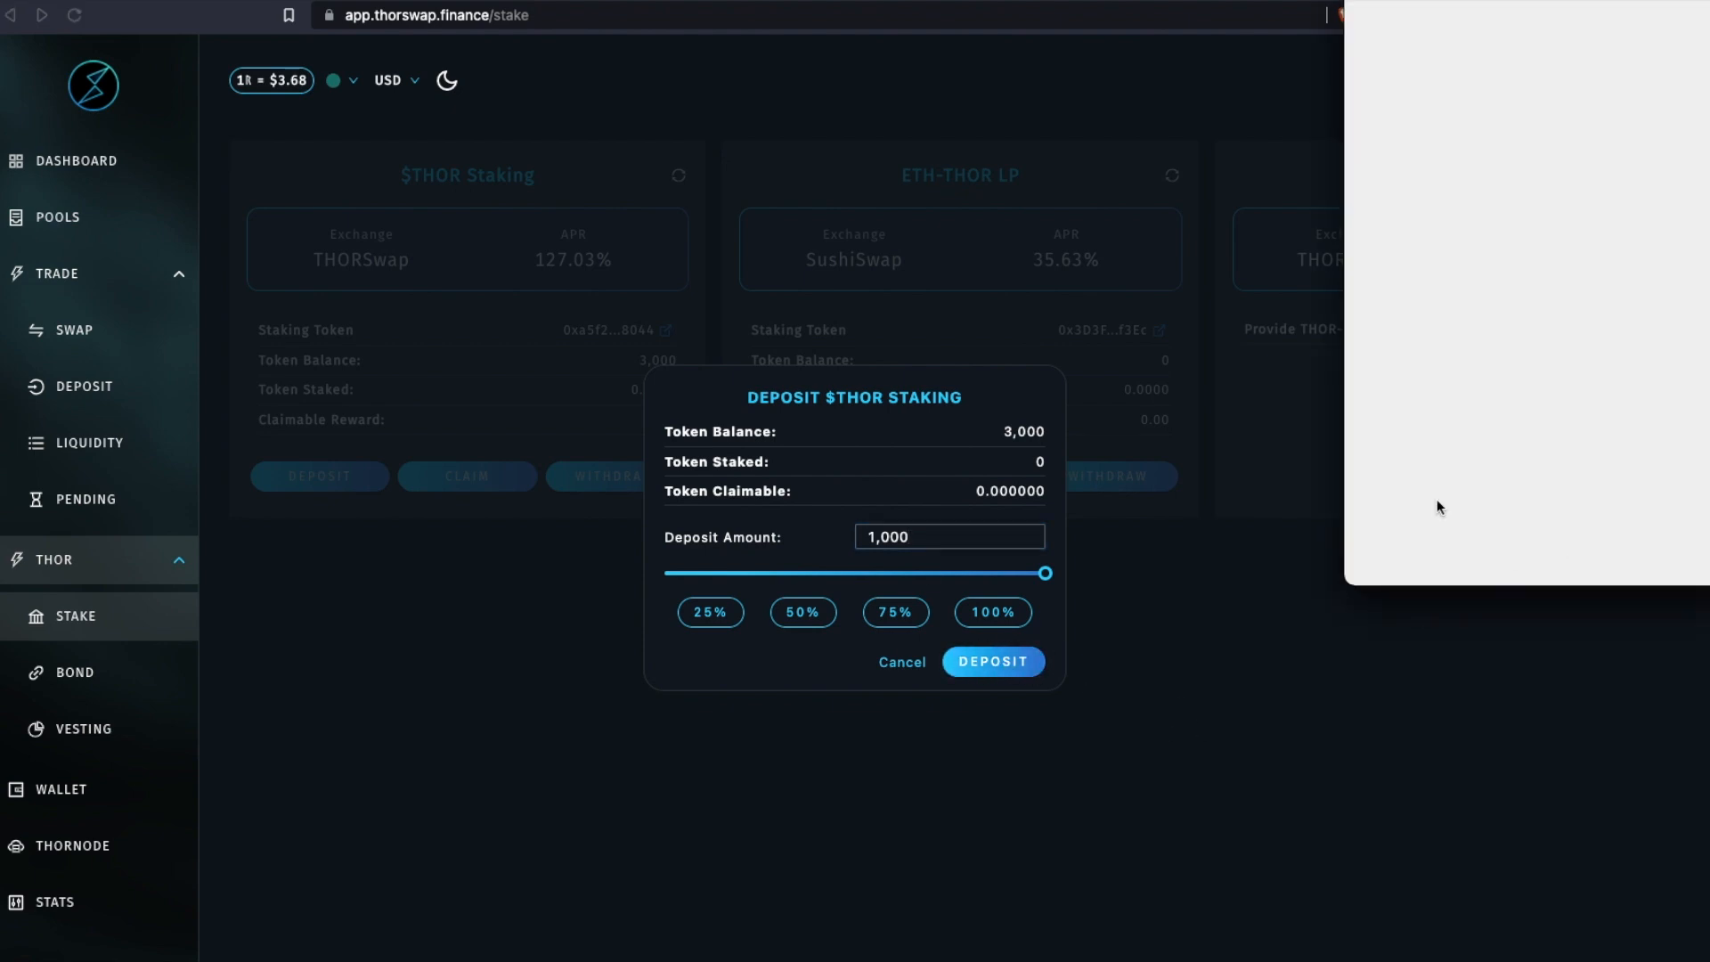
mouse_move(1508, 523)
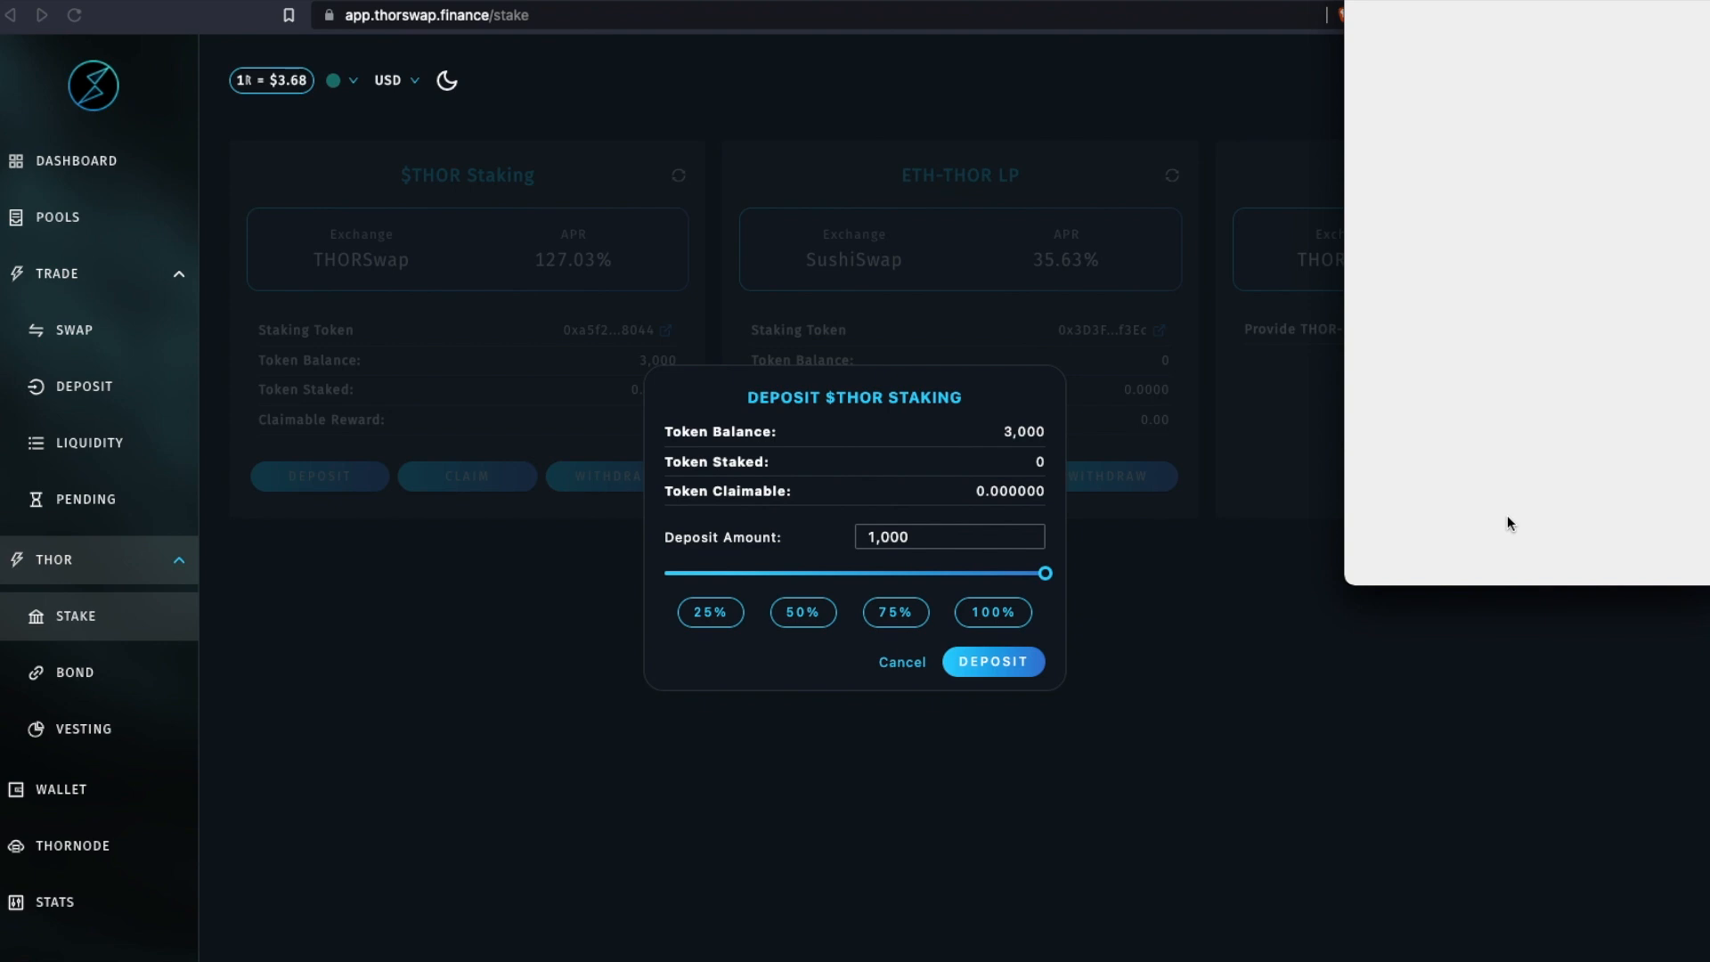
left_click(992, 660)
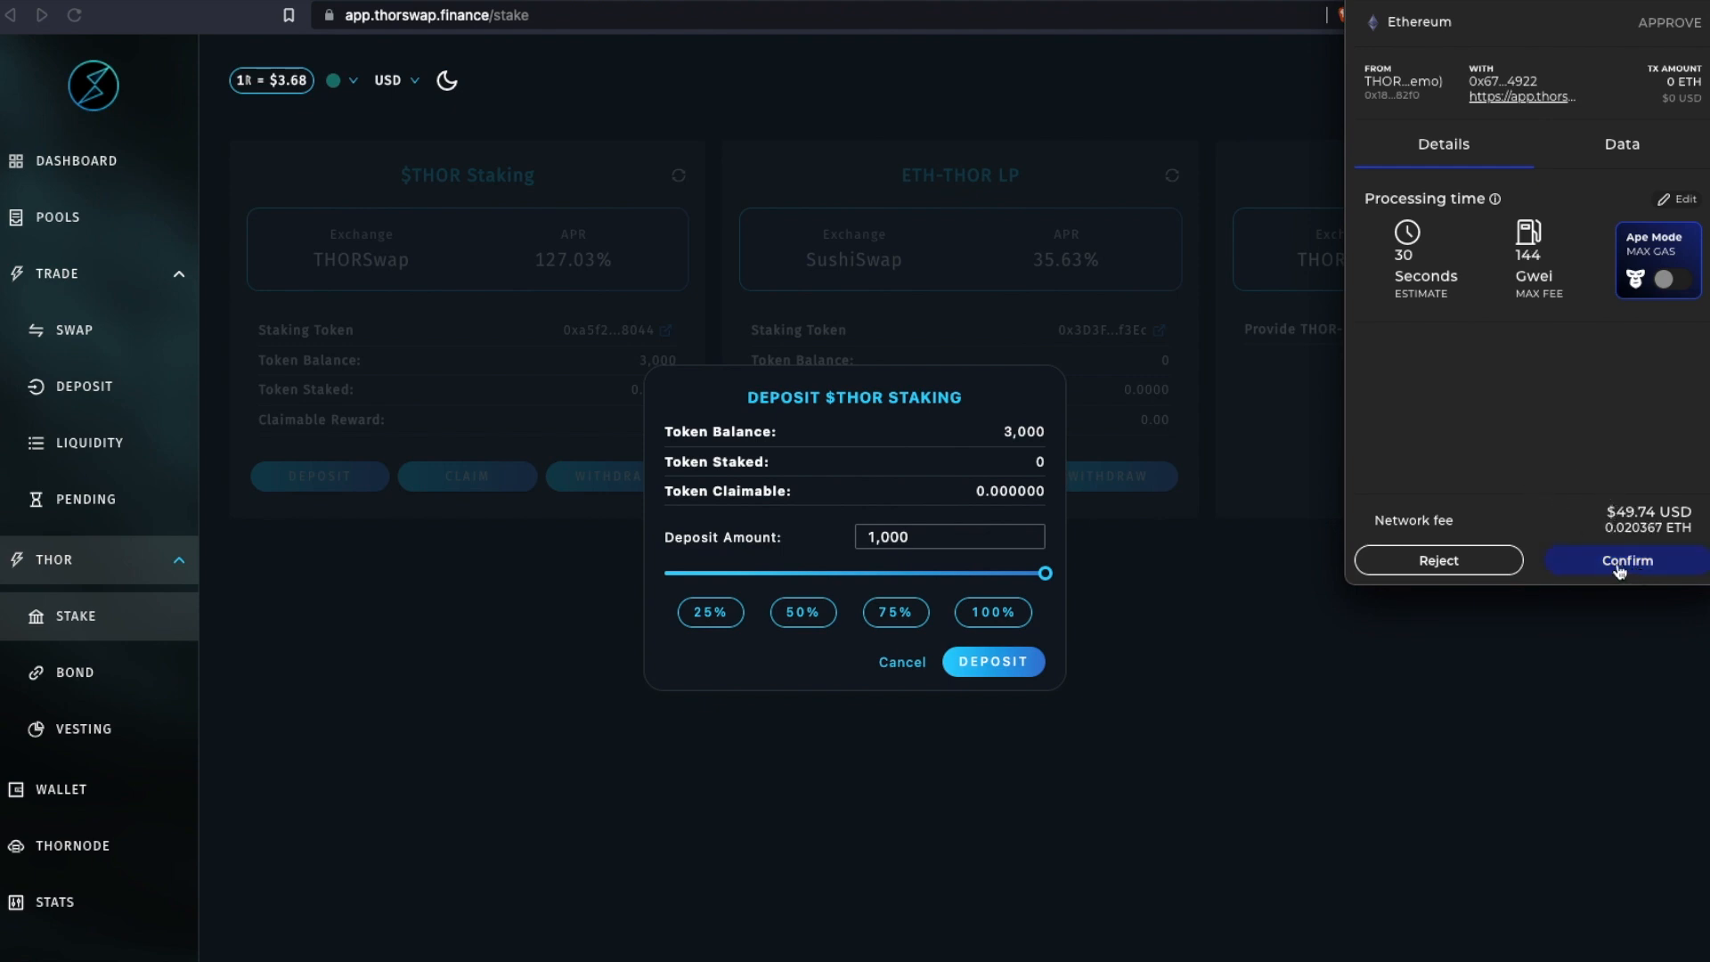
left_click(1624, 559)
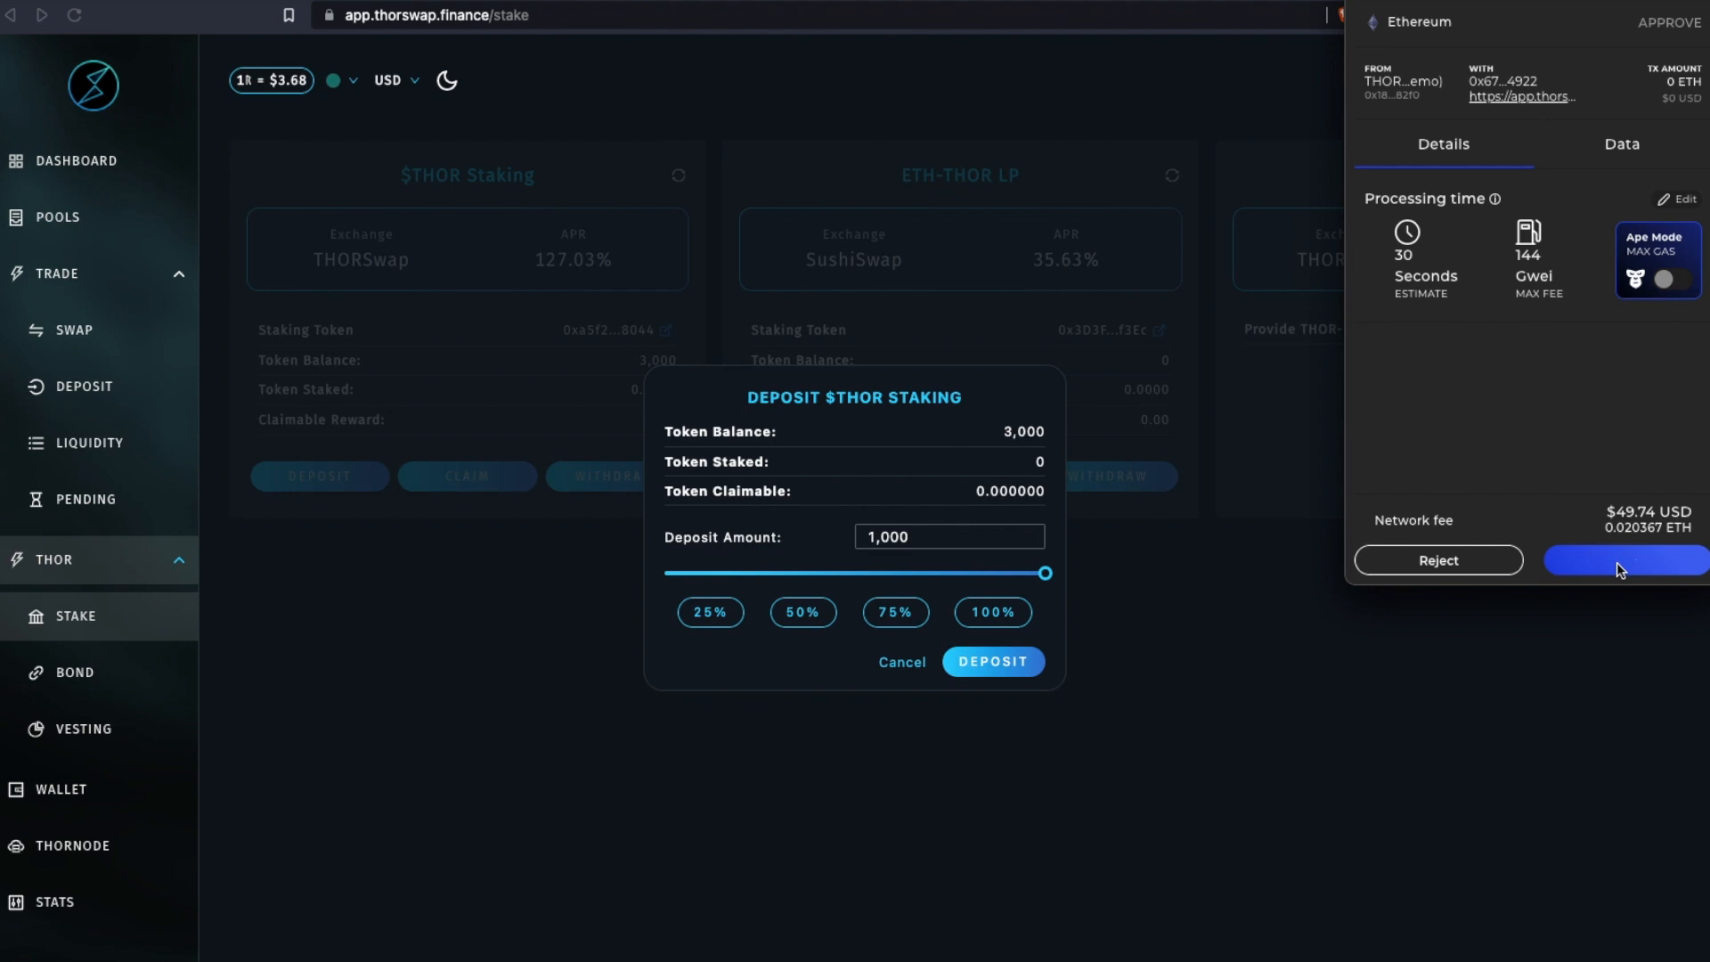
left_click(1621, 559)
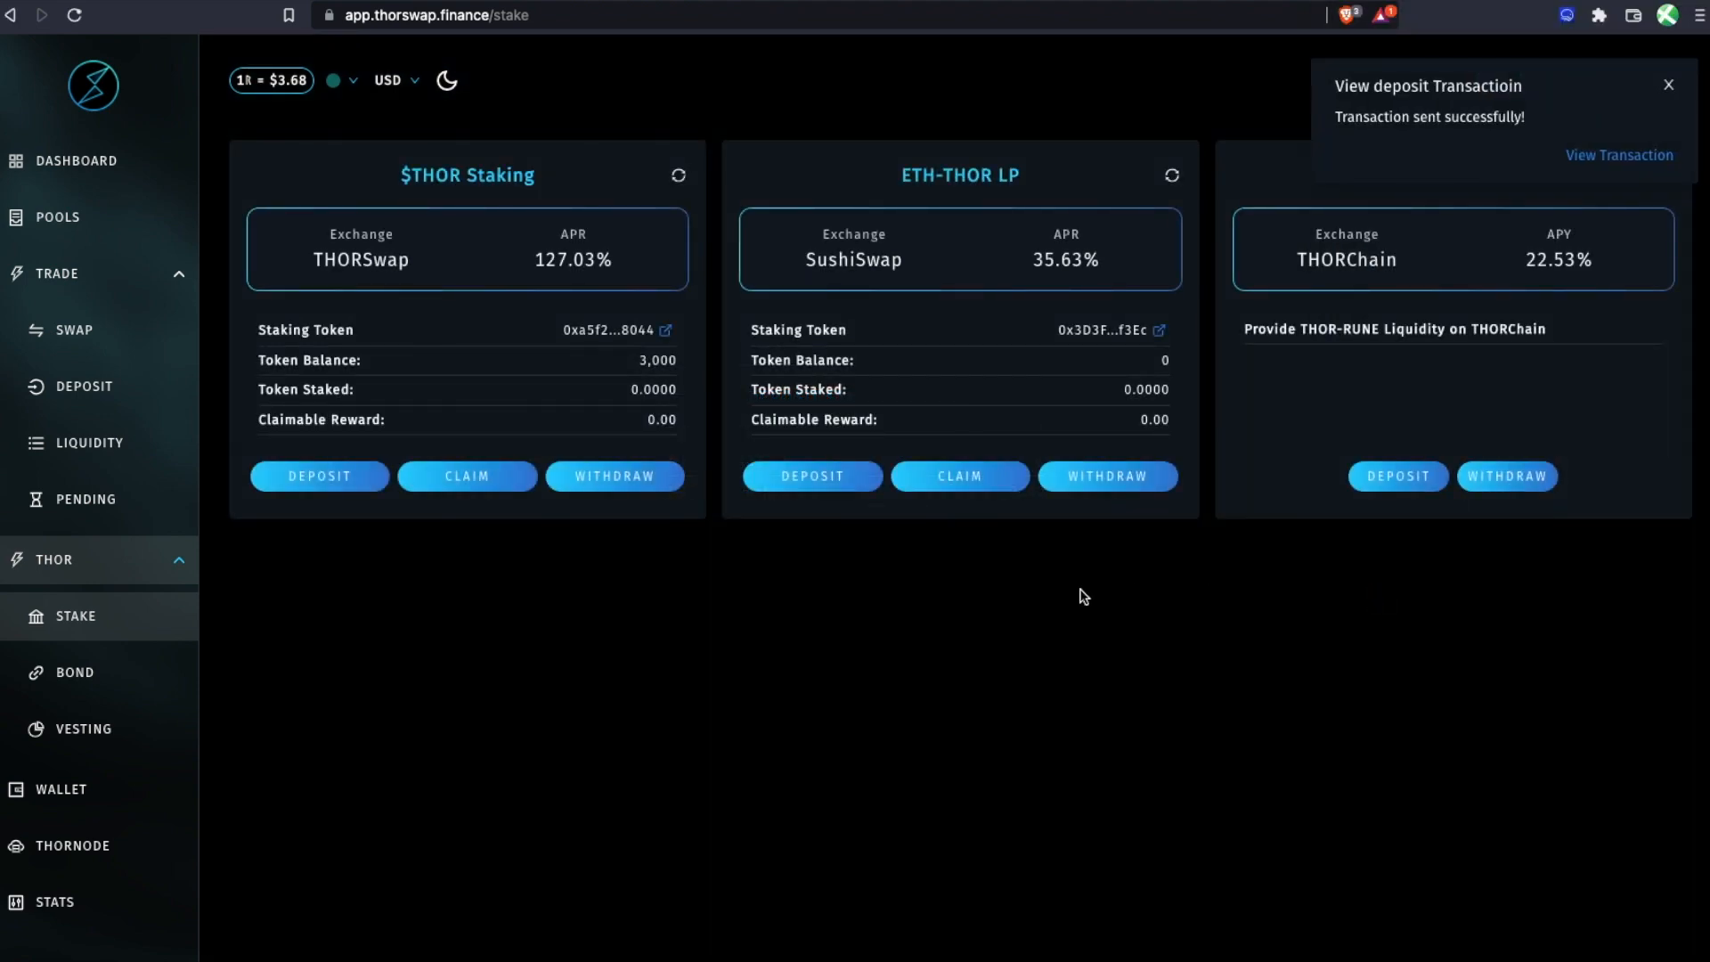
Dismiss the 'Transaction sent successfully' notice; $THOR Staking shows 1,000 staked, 2,000 balance.
left_click(1667, 84)
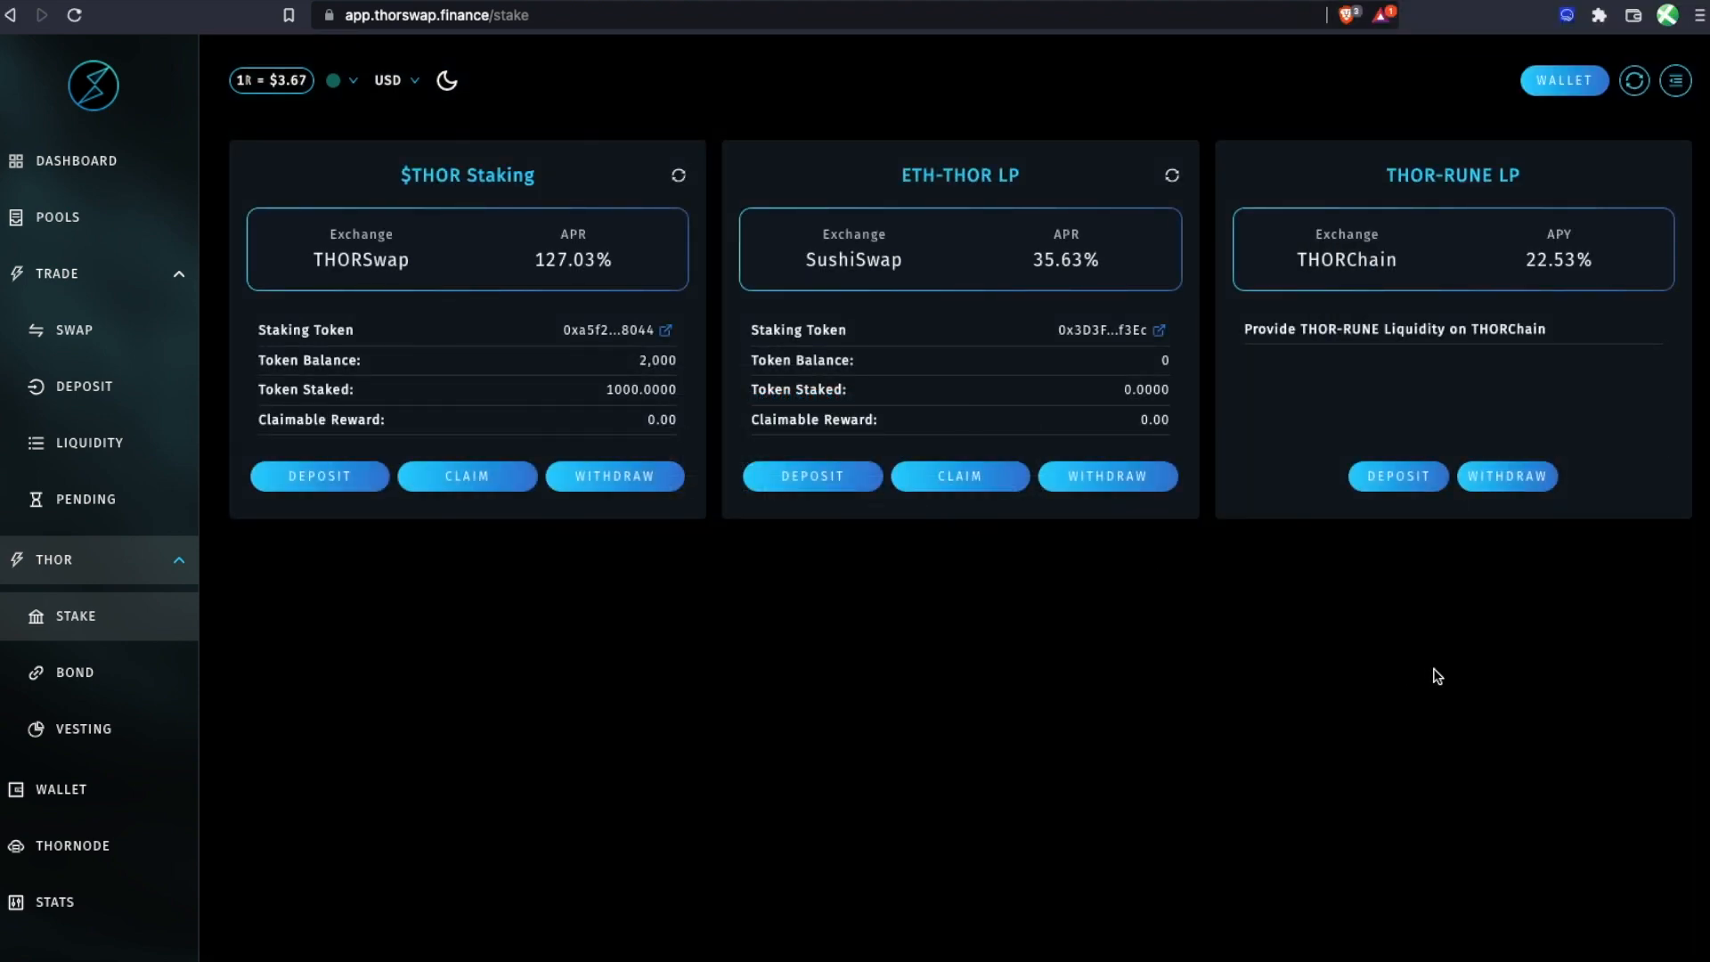
mouse_move(1238, 775)
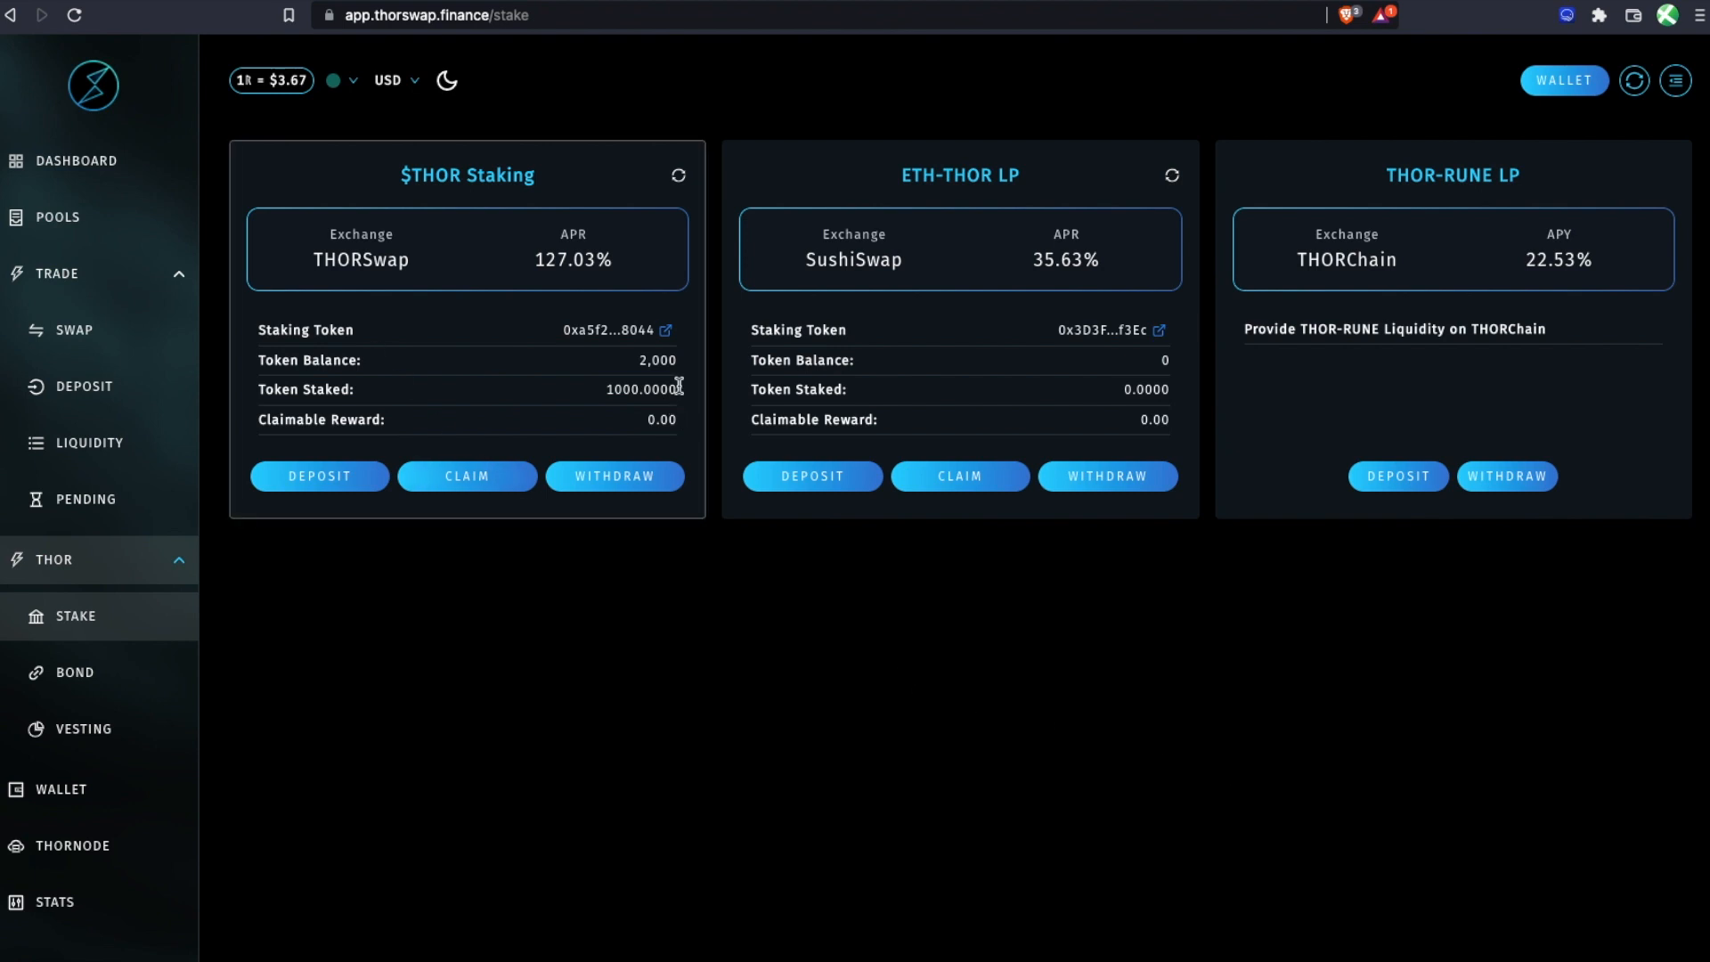
mouse_move(638, 372)
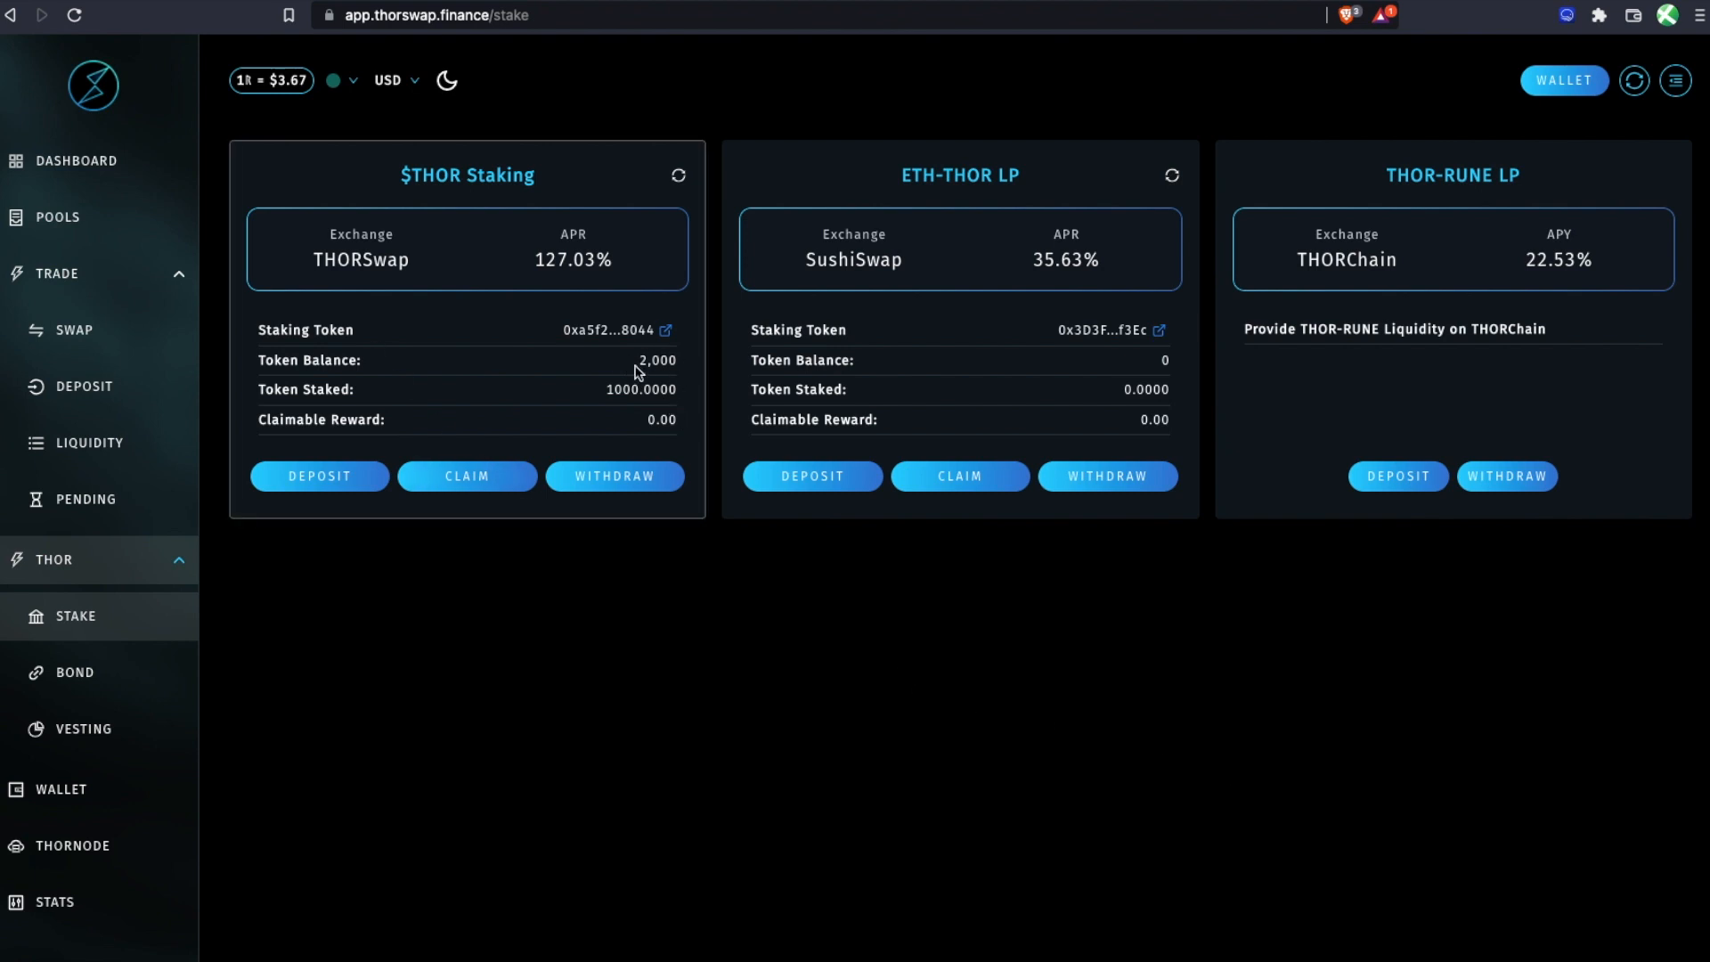
mouse_move(625, 392)
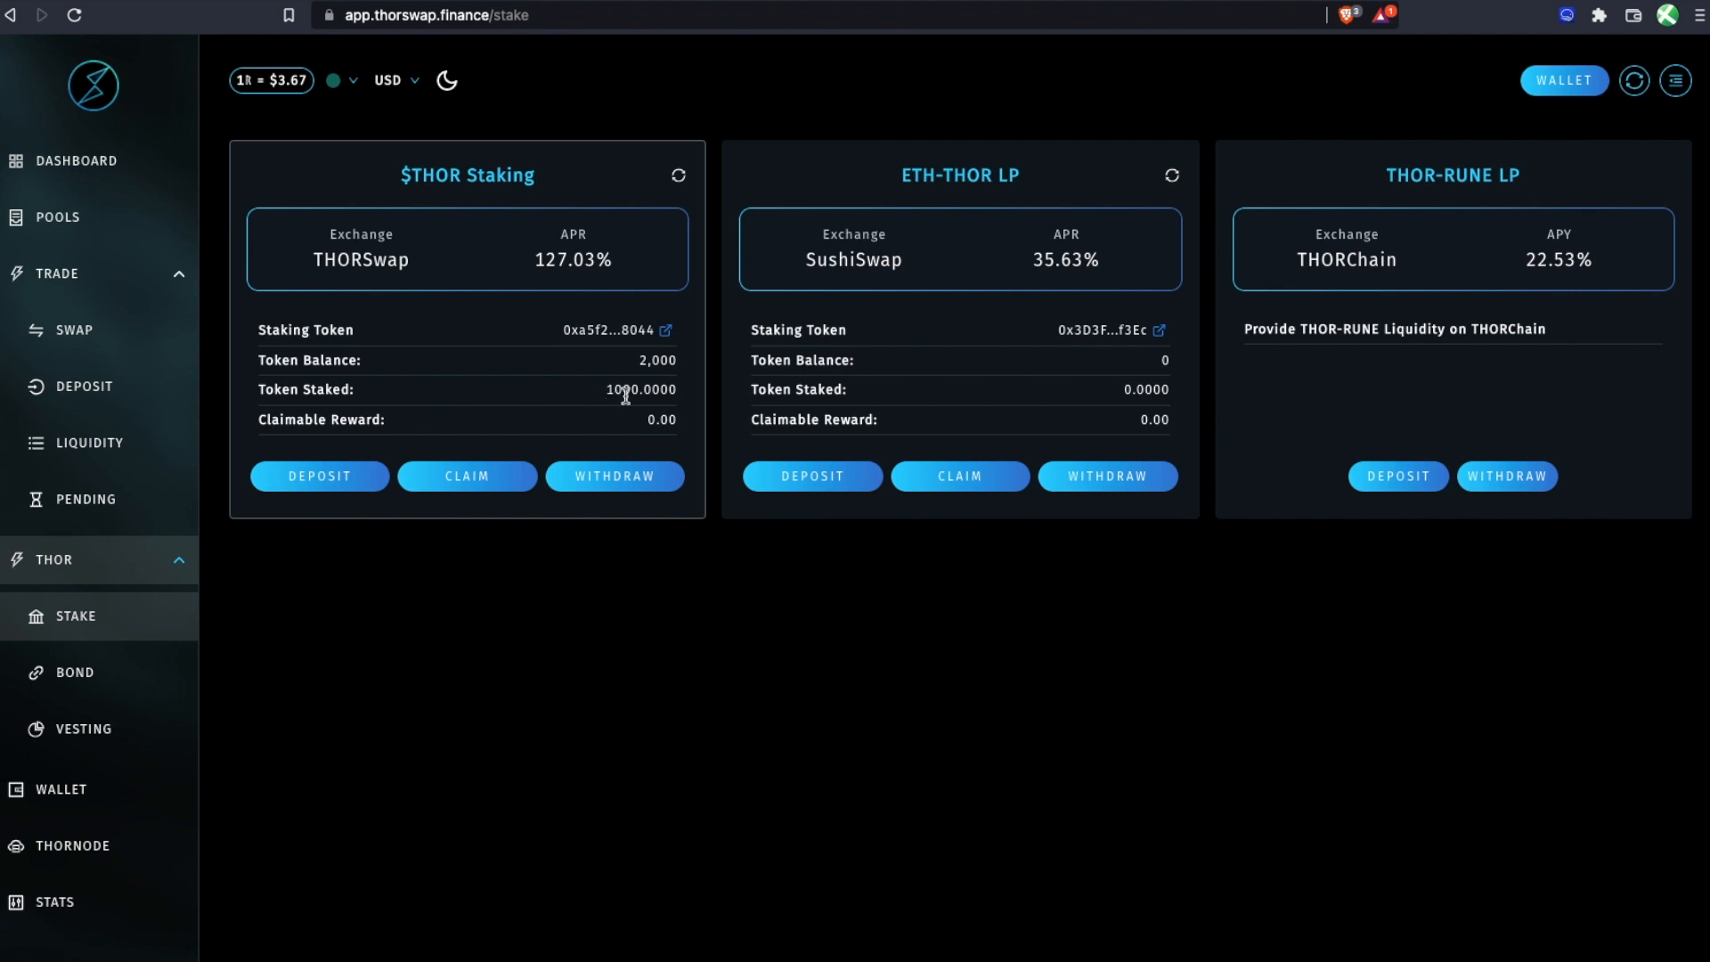
mouse_move(566, 410)
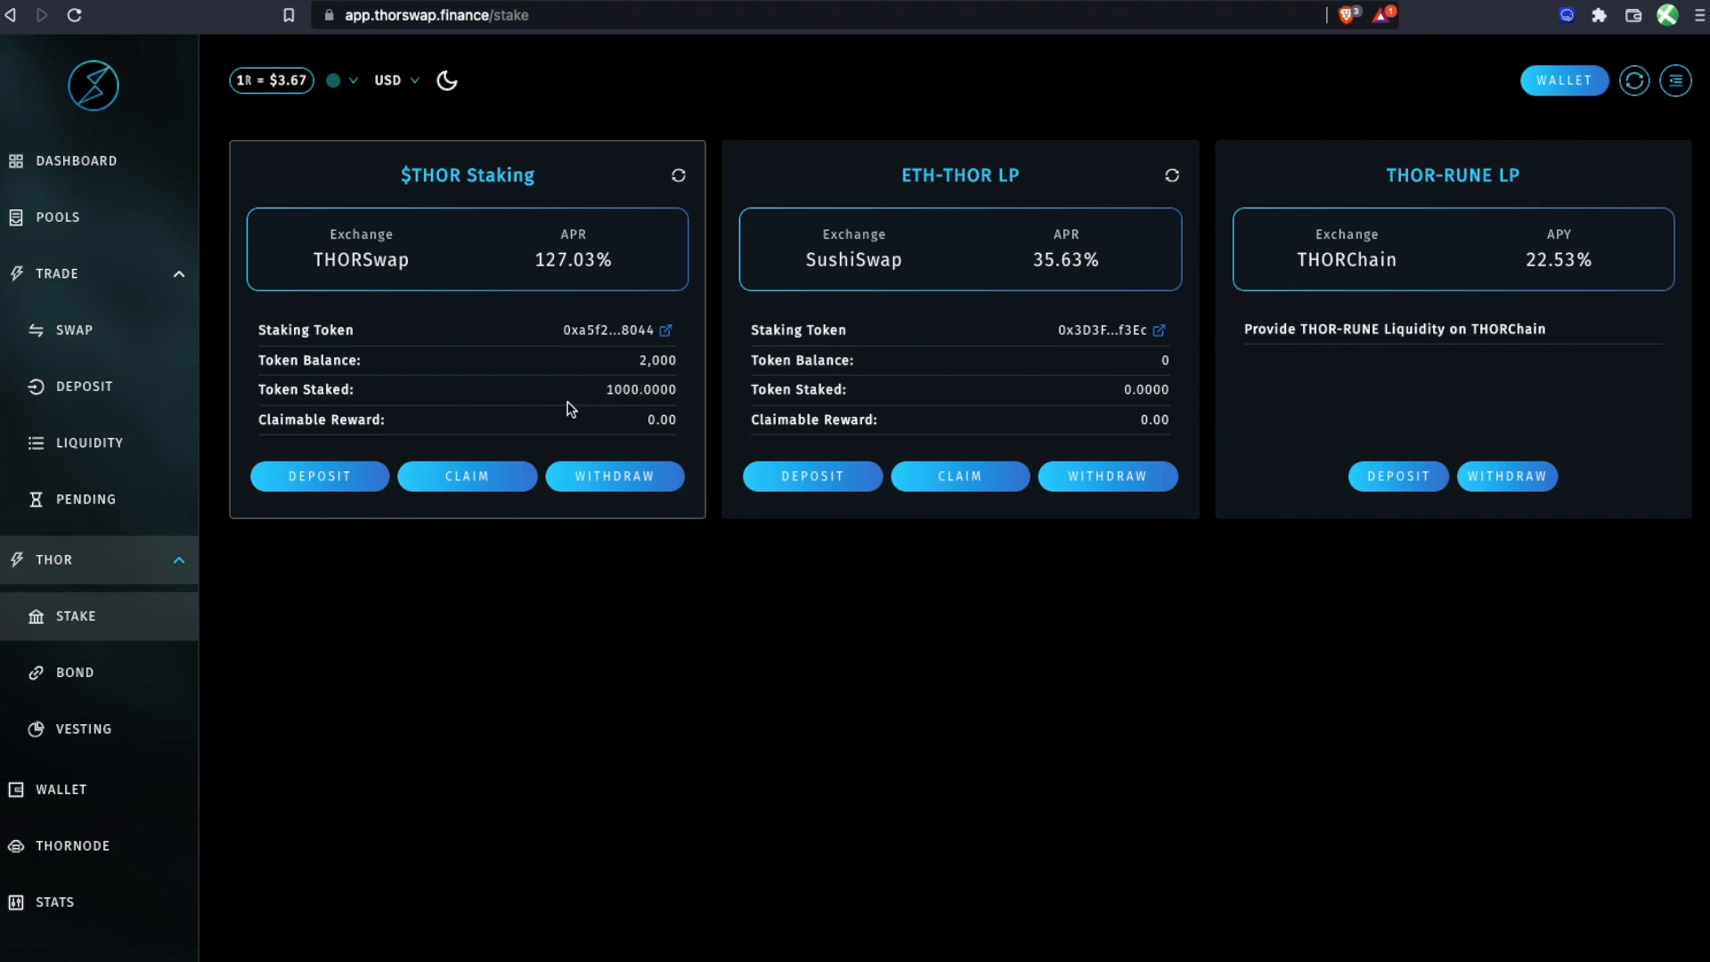
mouse_move(612, 305)
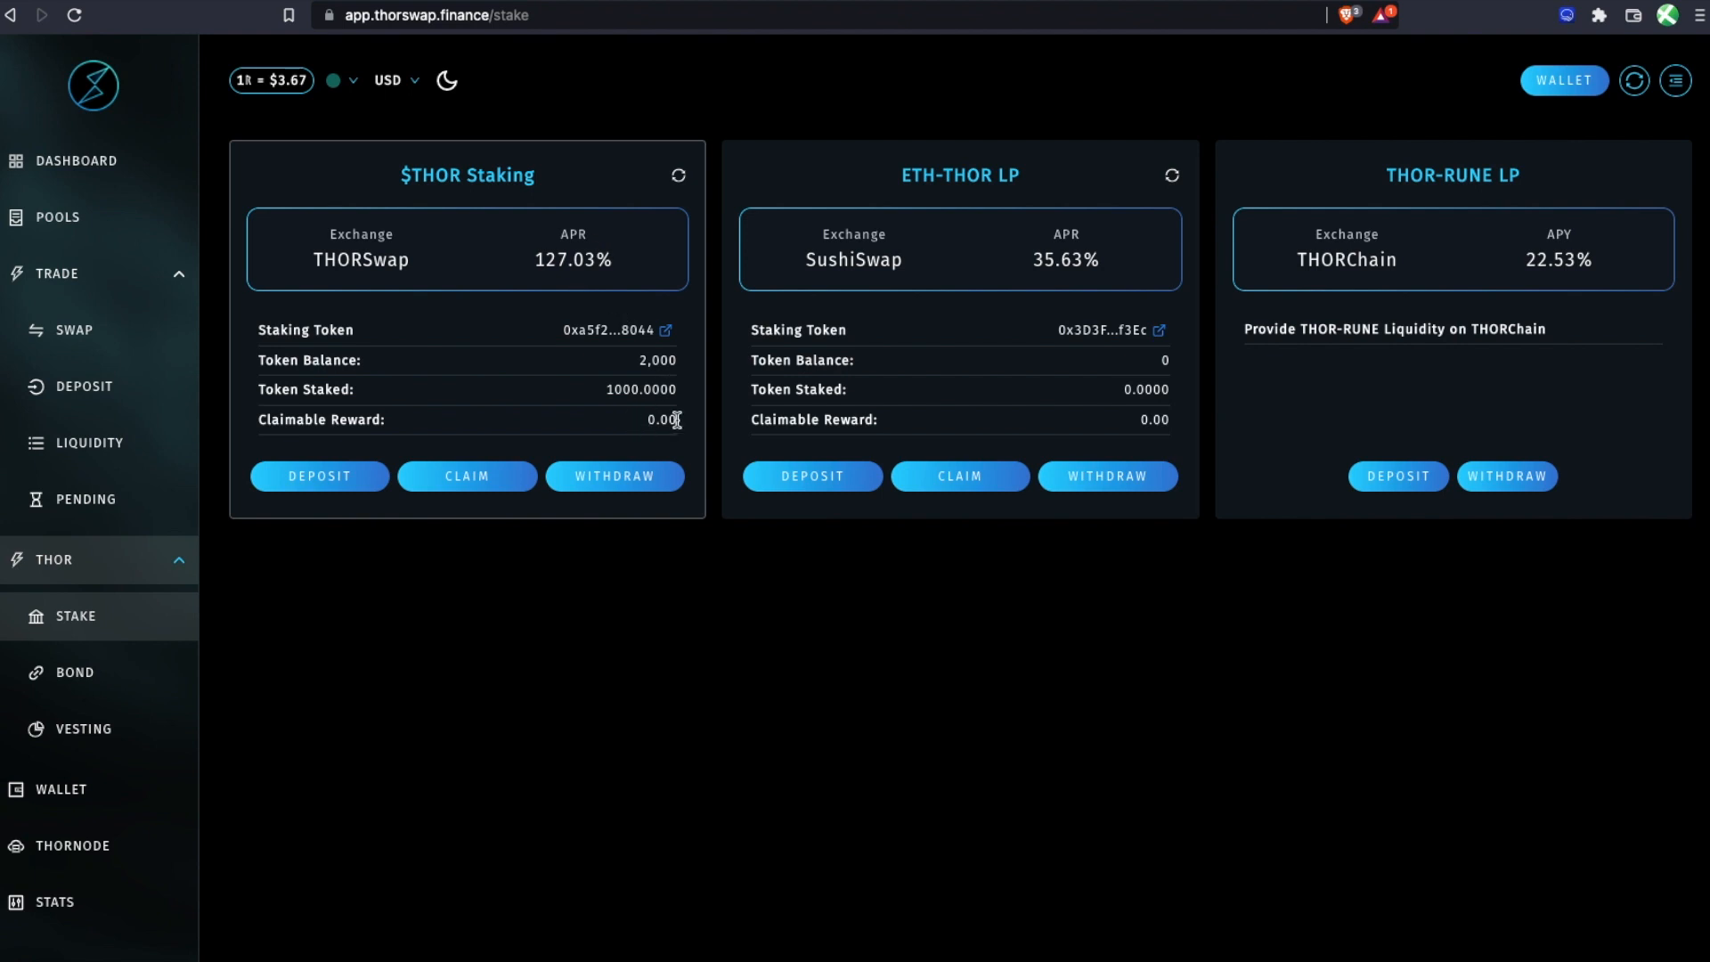
mouse_move(637, 433)
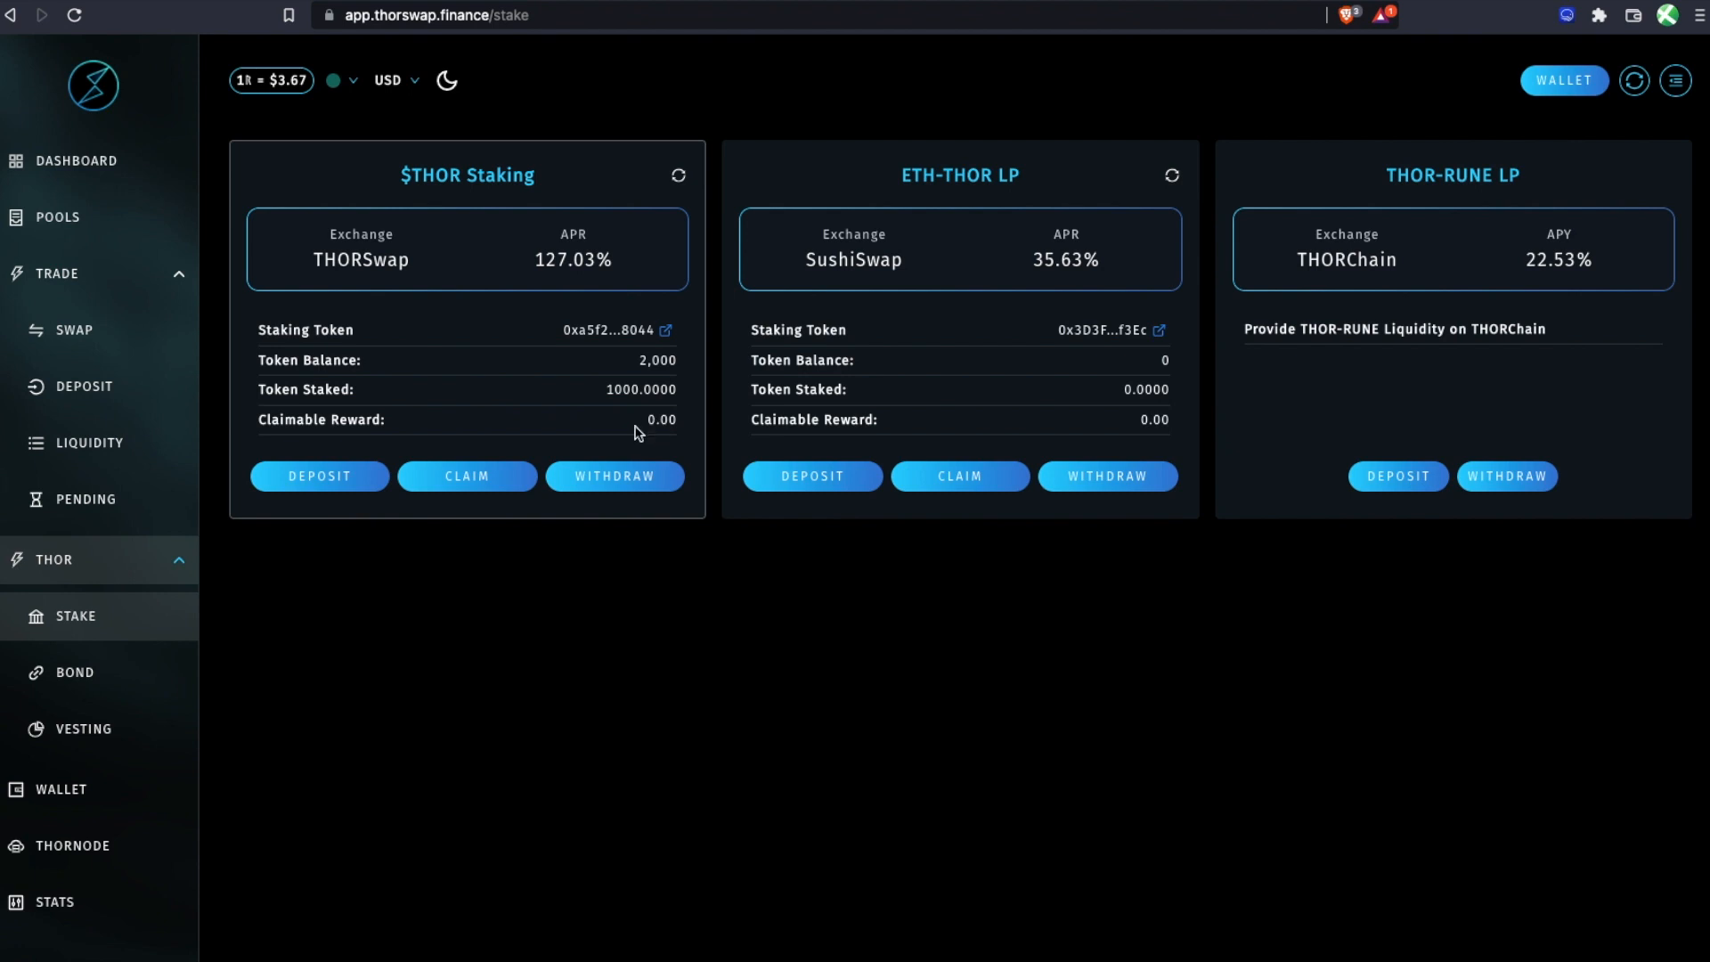
mouse_move(465, 475)
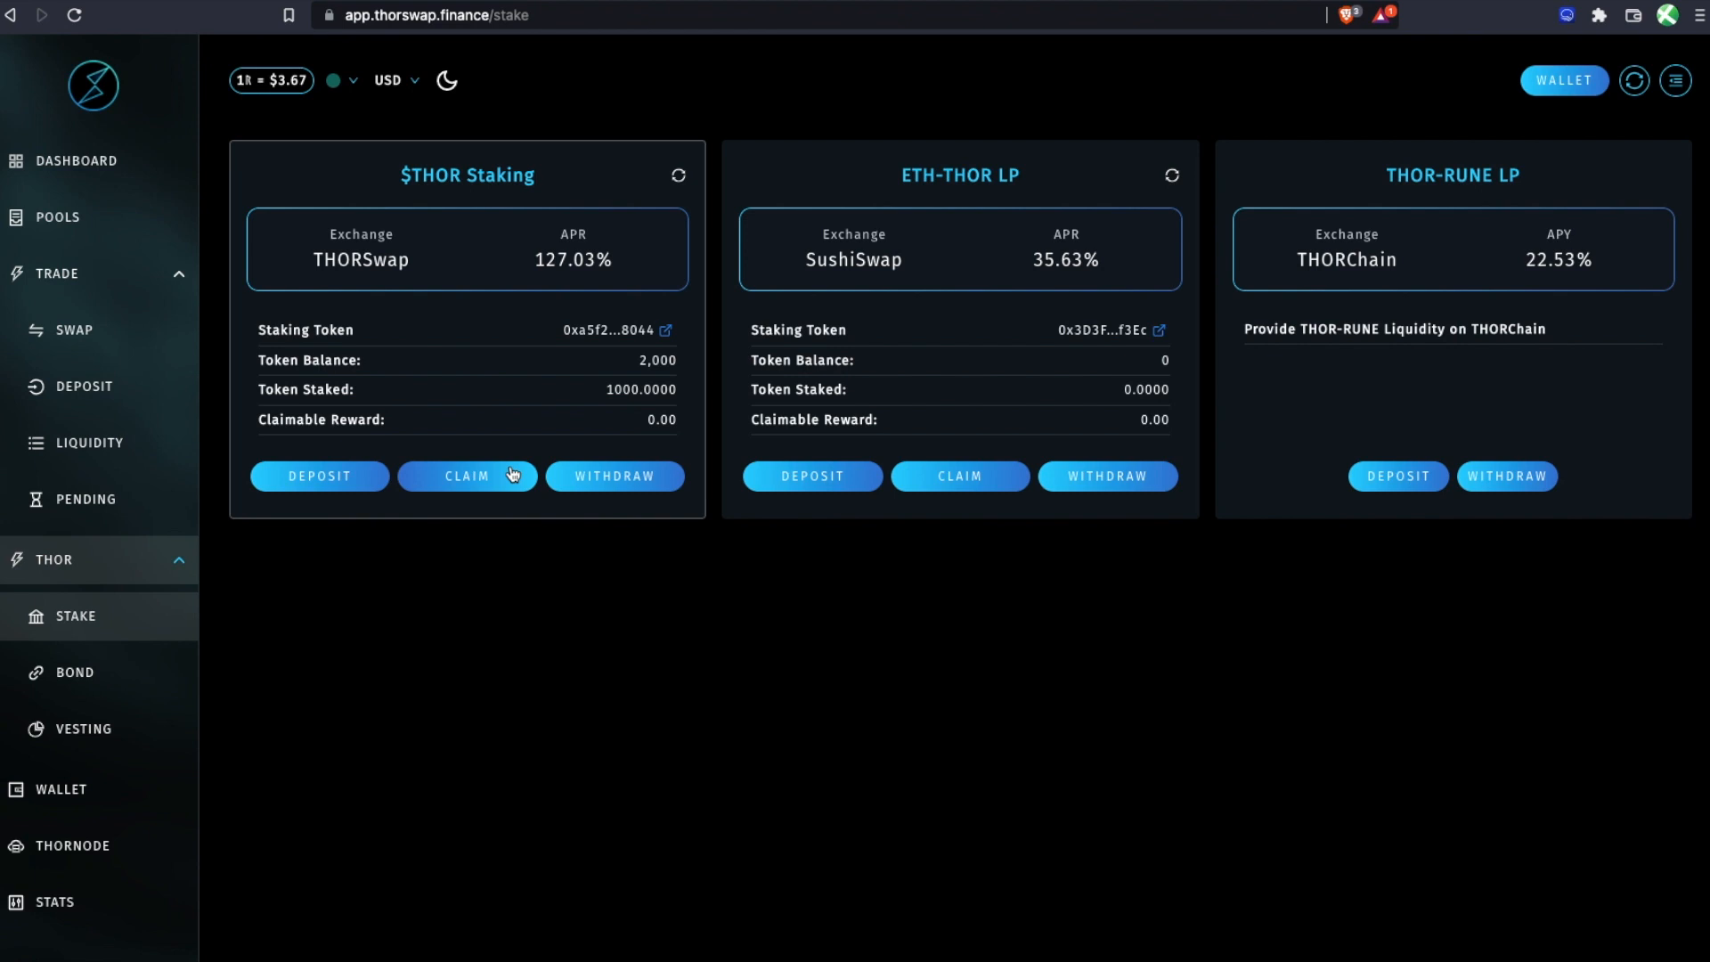
mouse_move(401, 487)
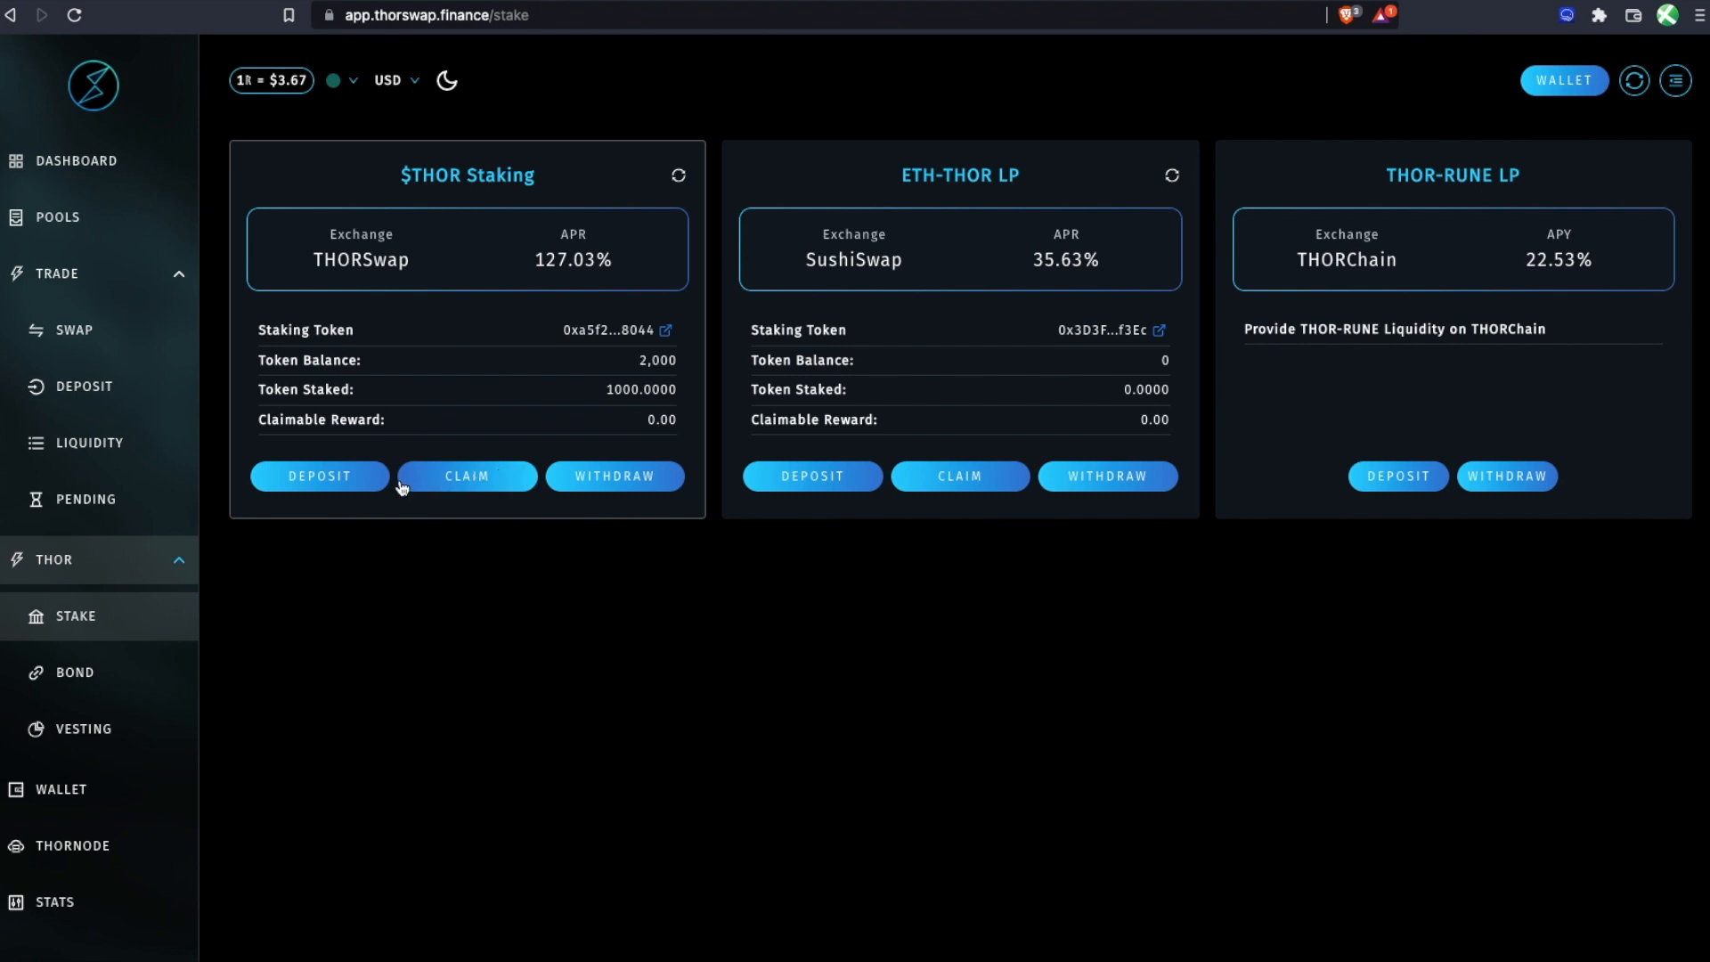
mouse_move(465, 477)
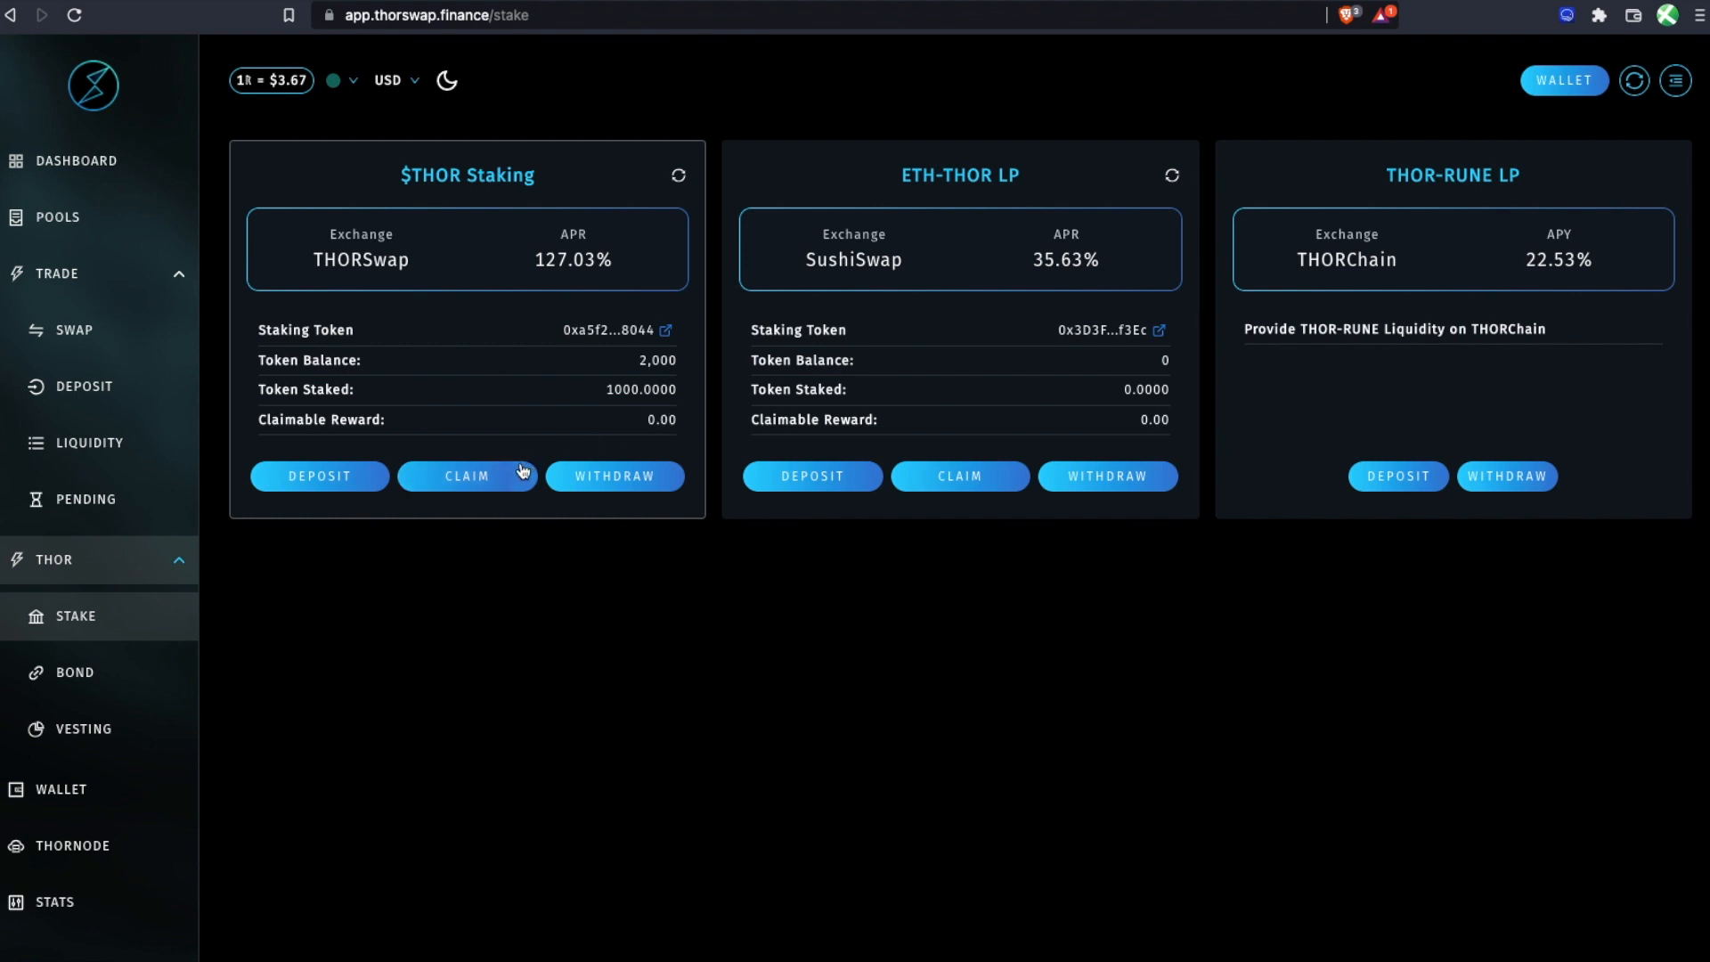
mouse_move(568, 409)
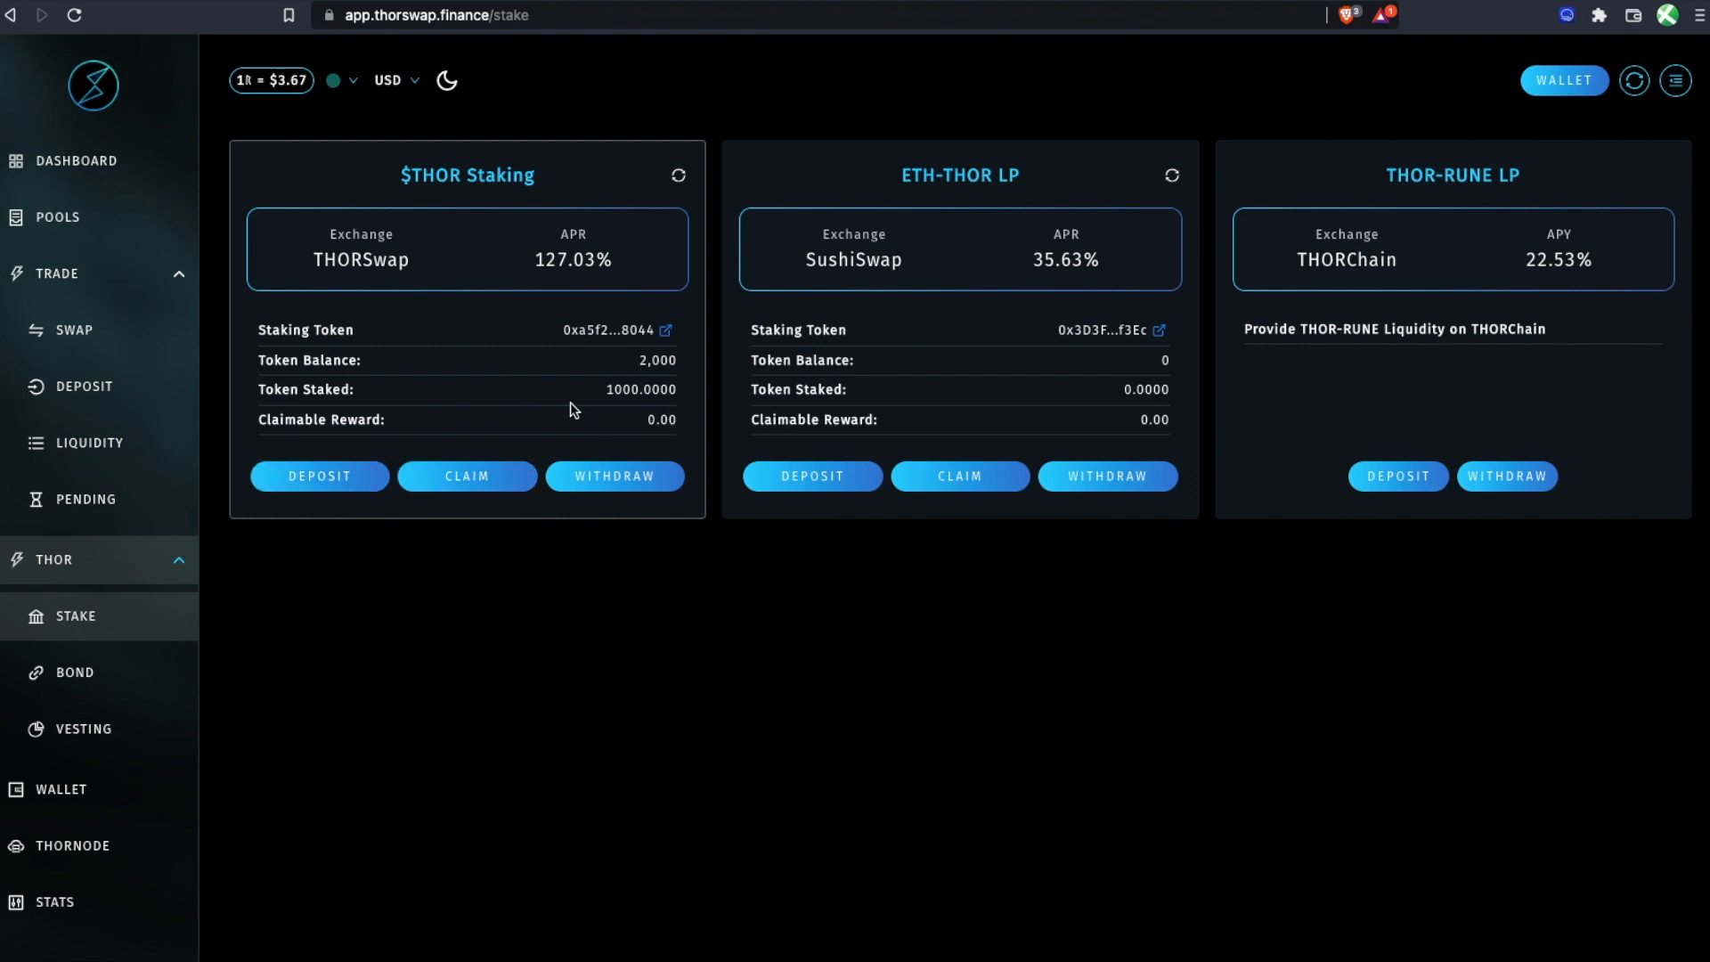
mouse_move(613, 477)
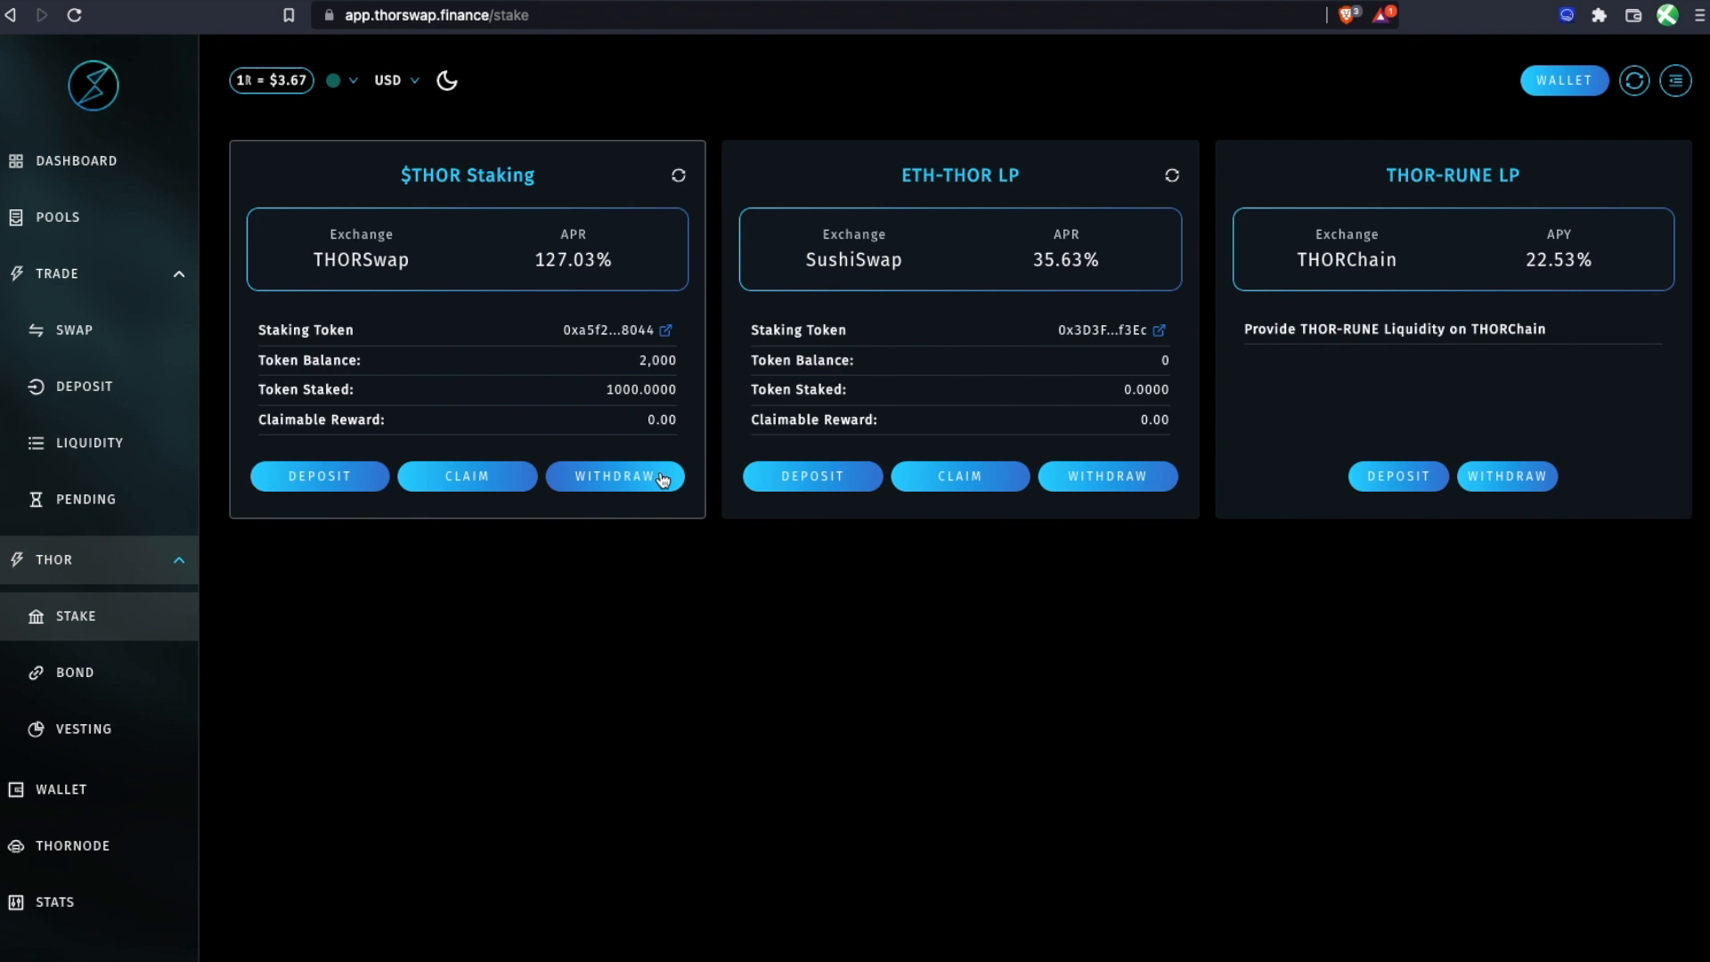
Withdraw 1,000 staked THOR from $THOR Staking.
left_click(614, 476)
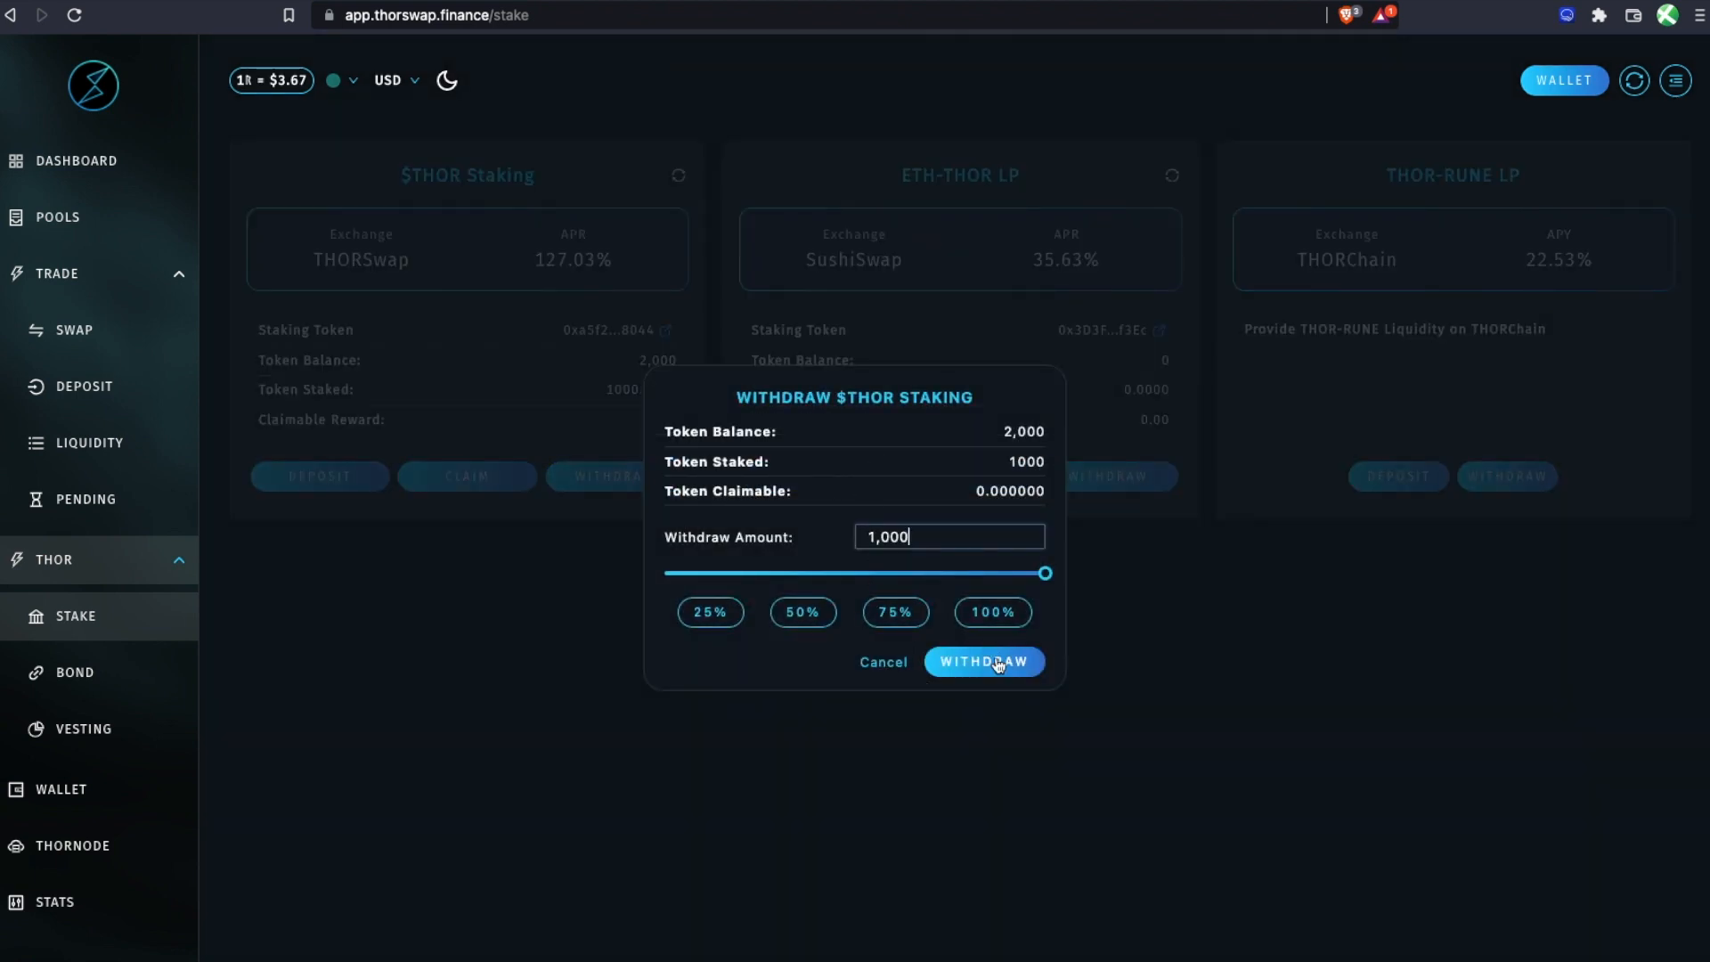
left_click(983, 660)
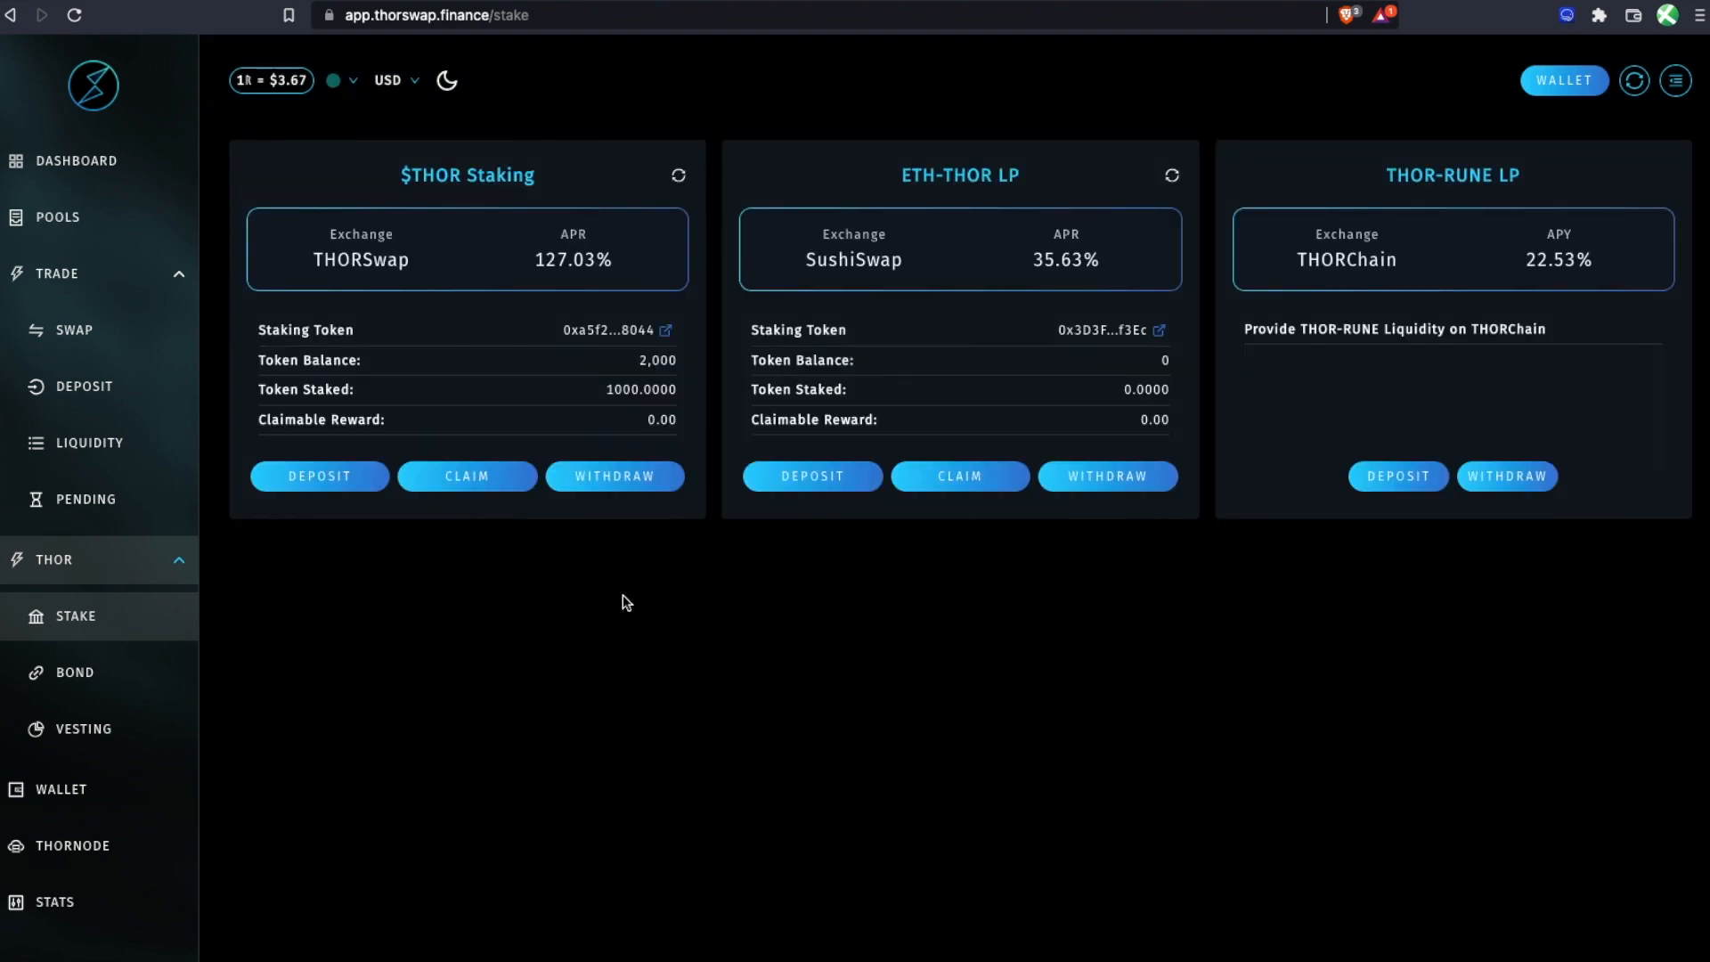